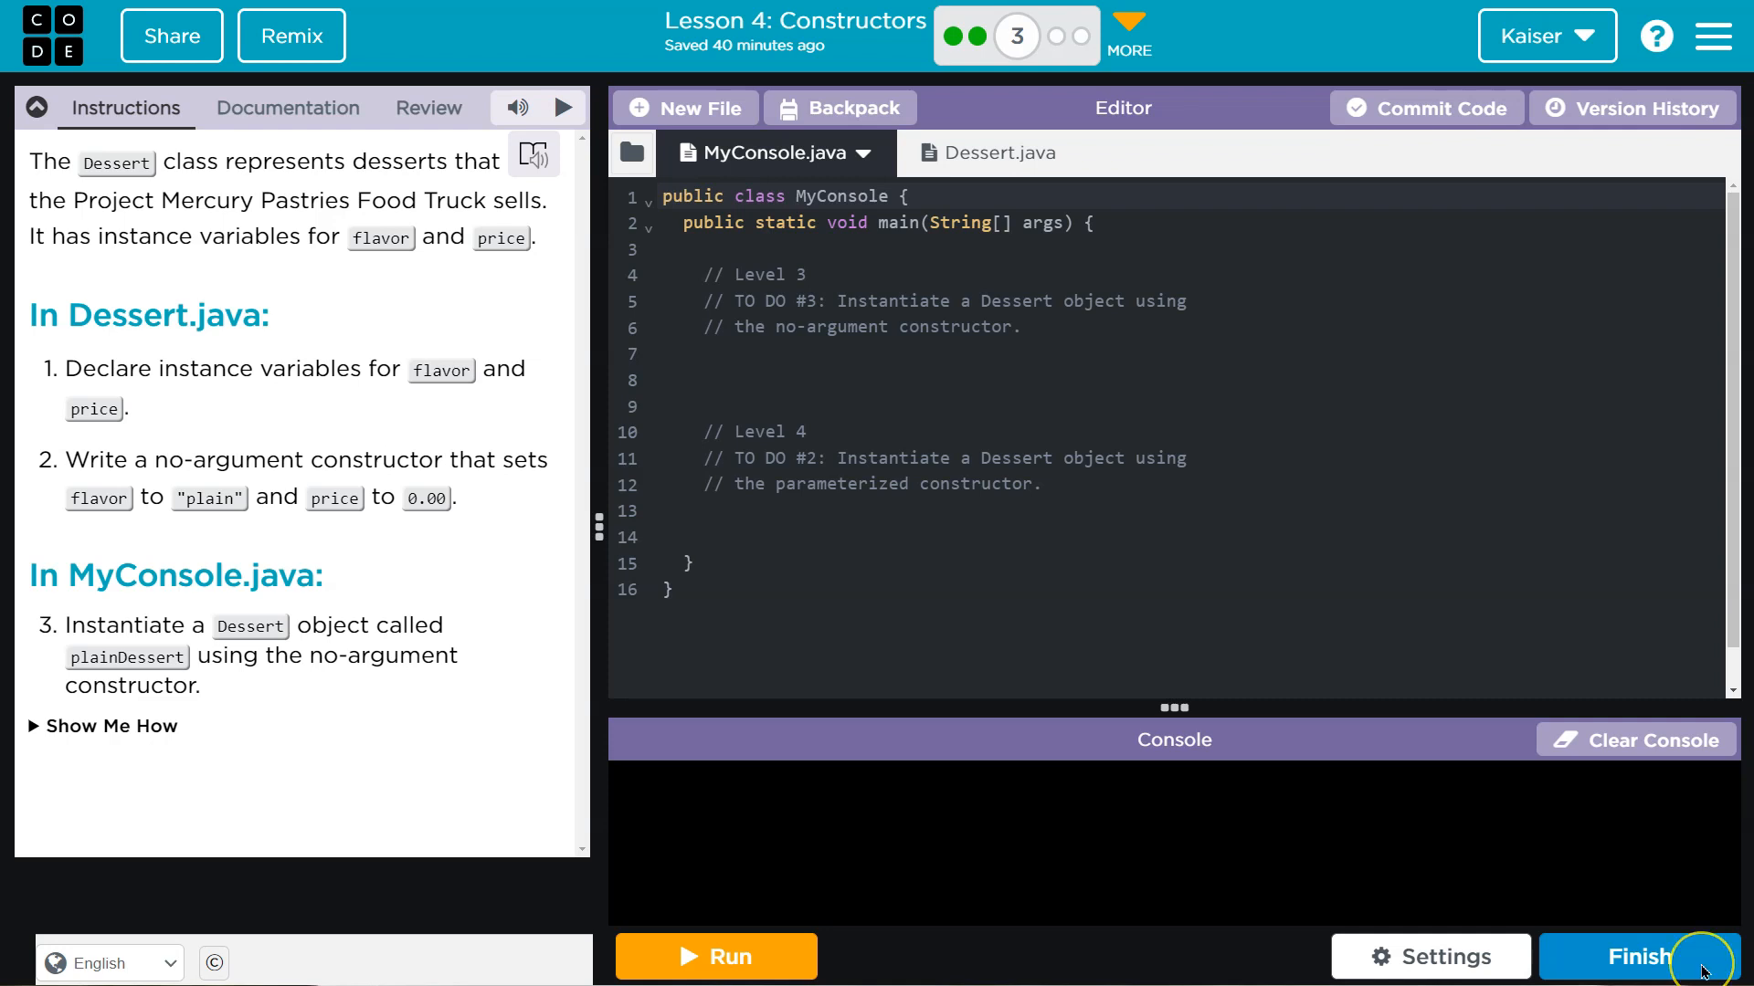
mouse_move(1701, 971)
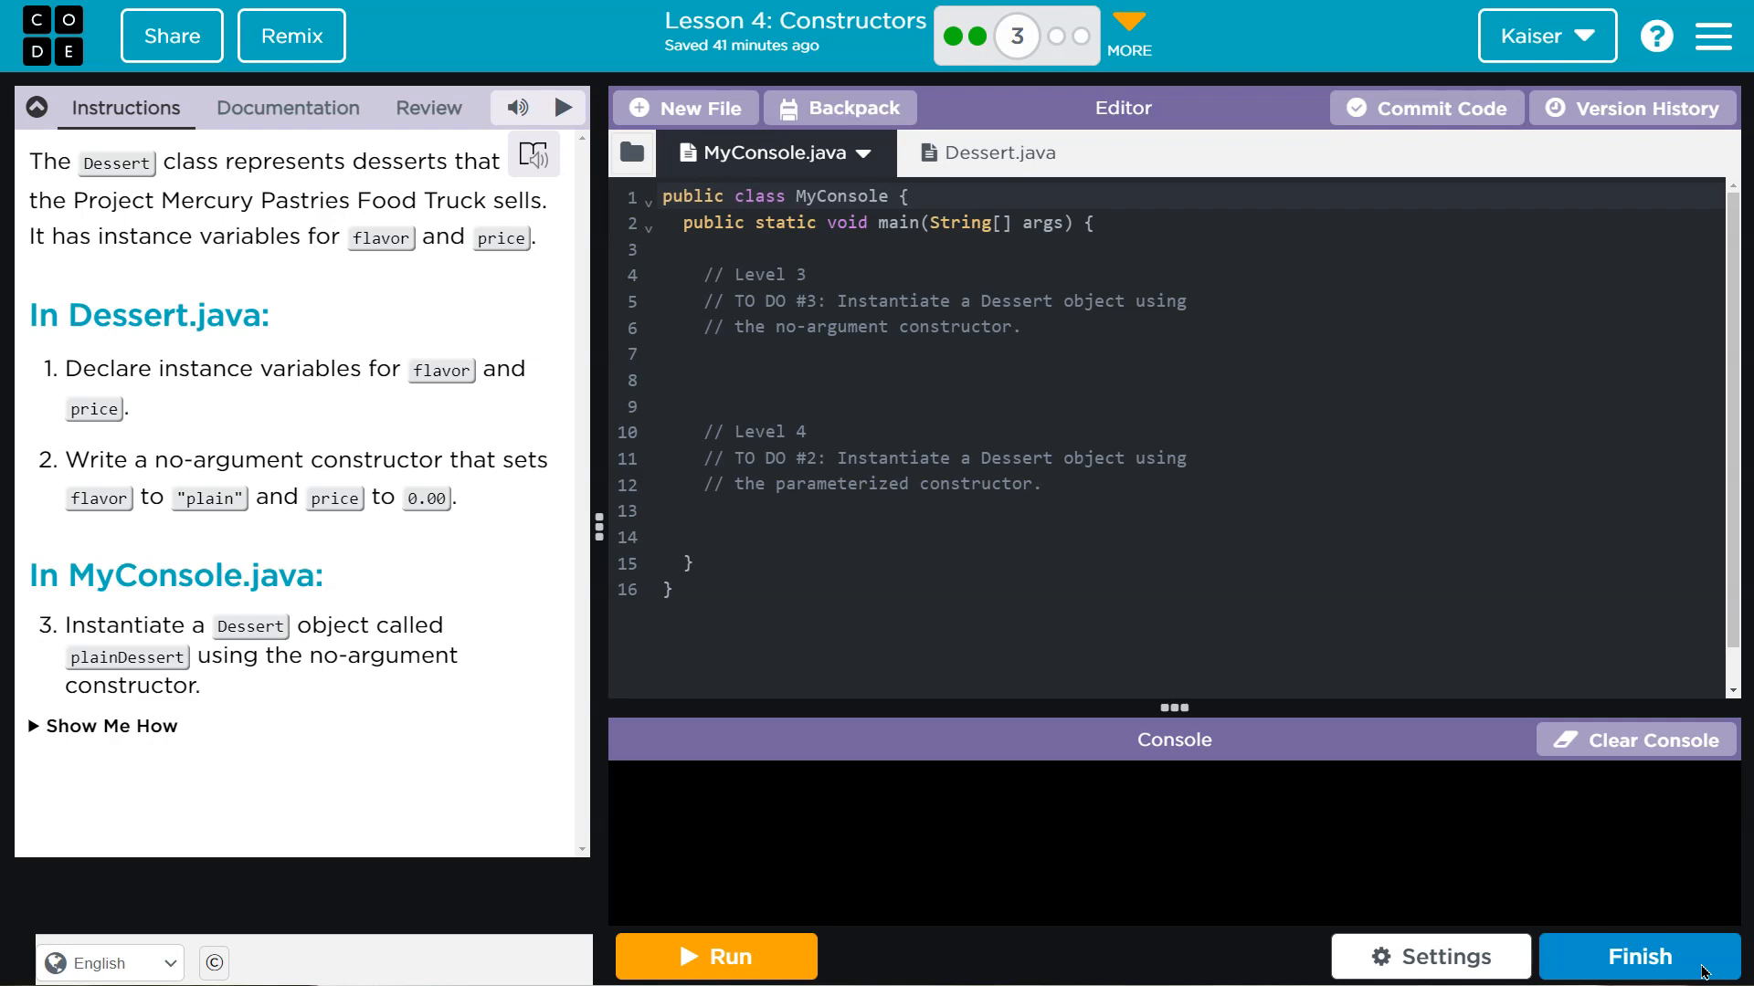
mouse_move(1681, 955)
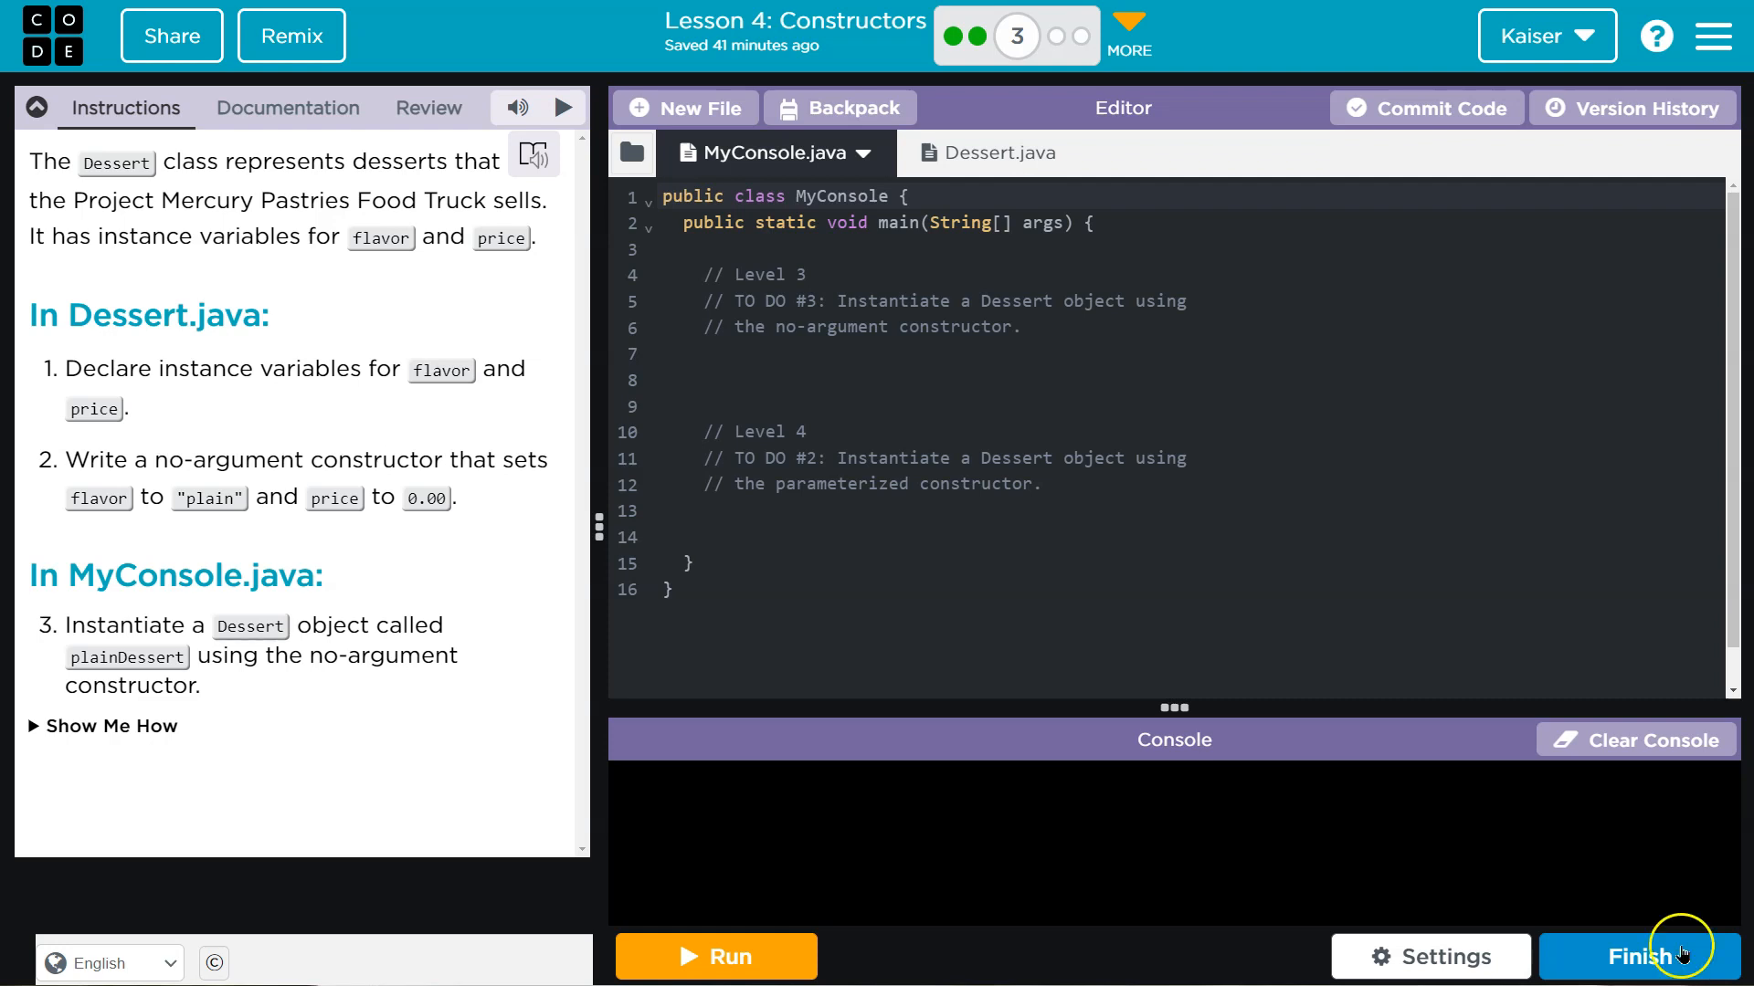
- Expand 'Show Me How' and read the instance-variable and no-argument constructor syntax examples
click(102, 725)
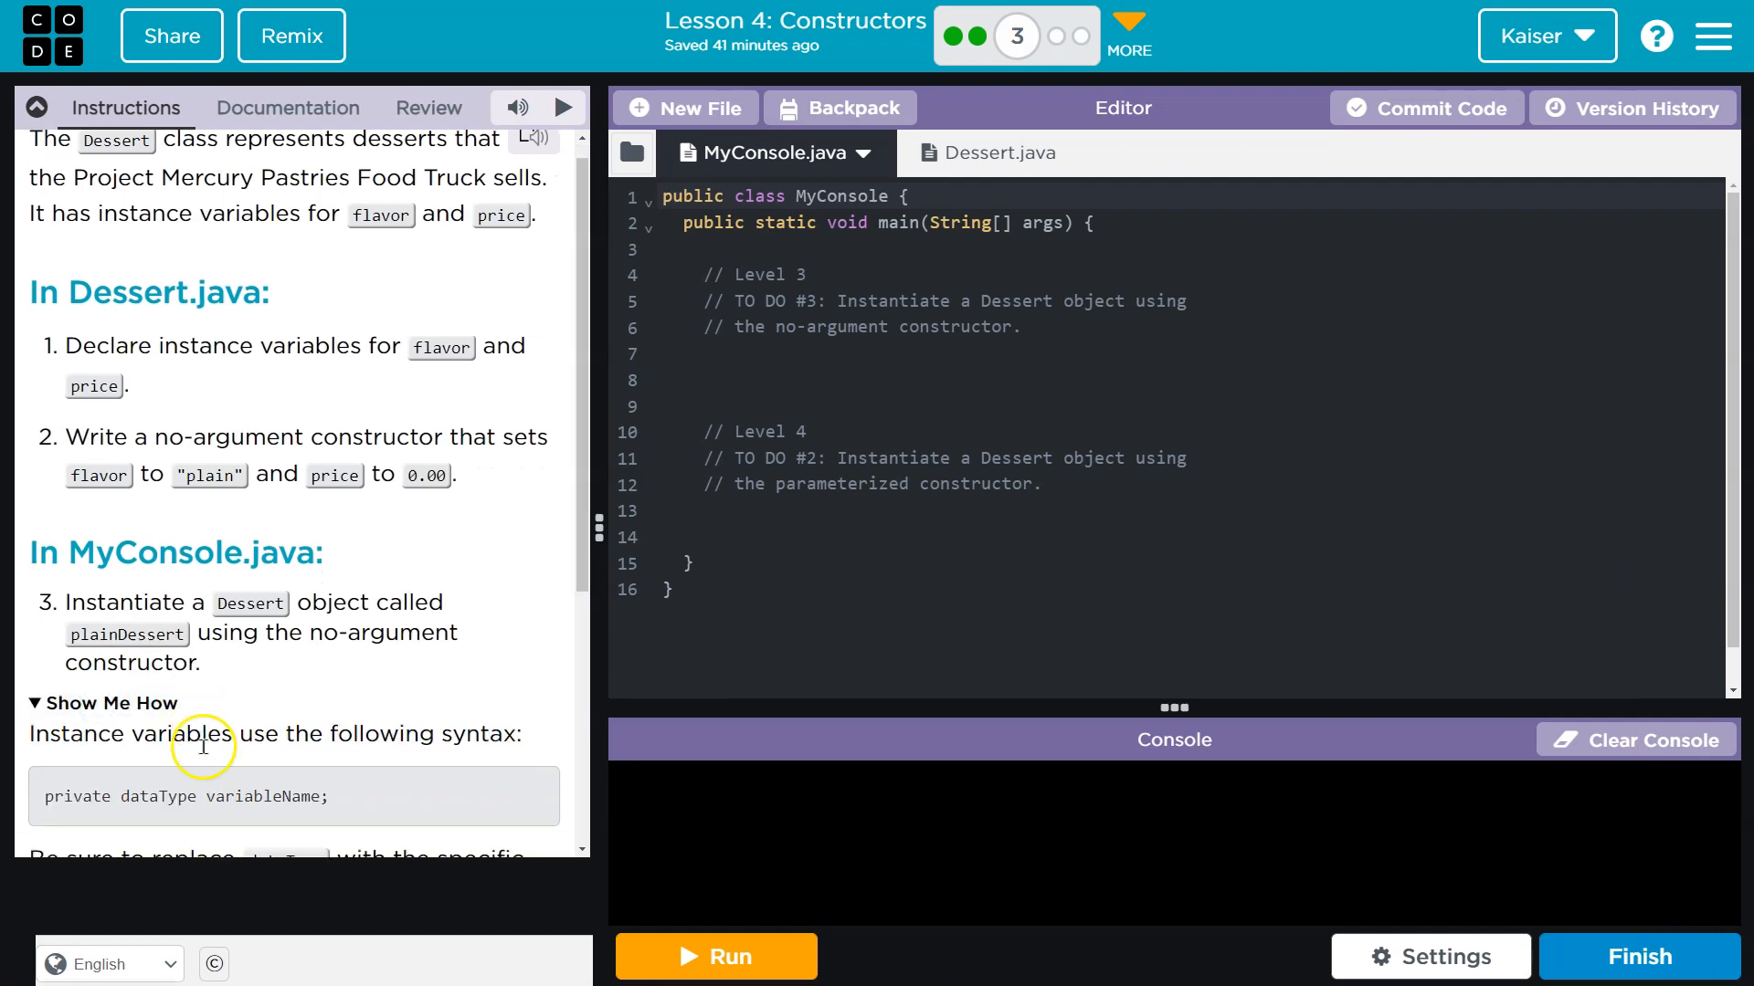
scroll(down, 3)
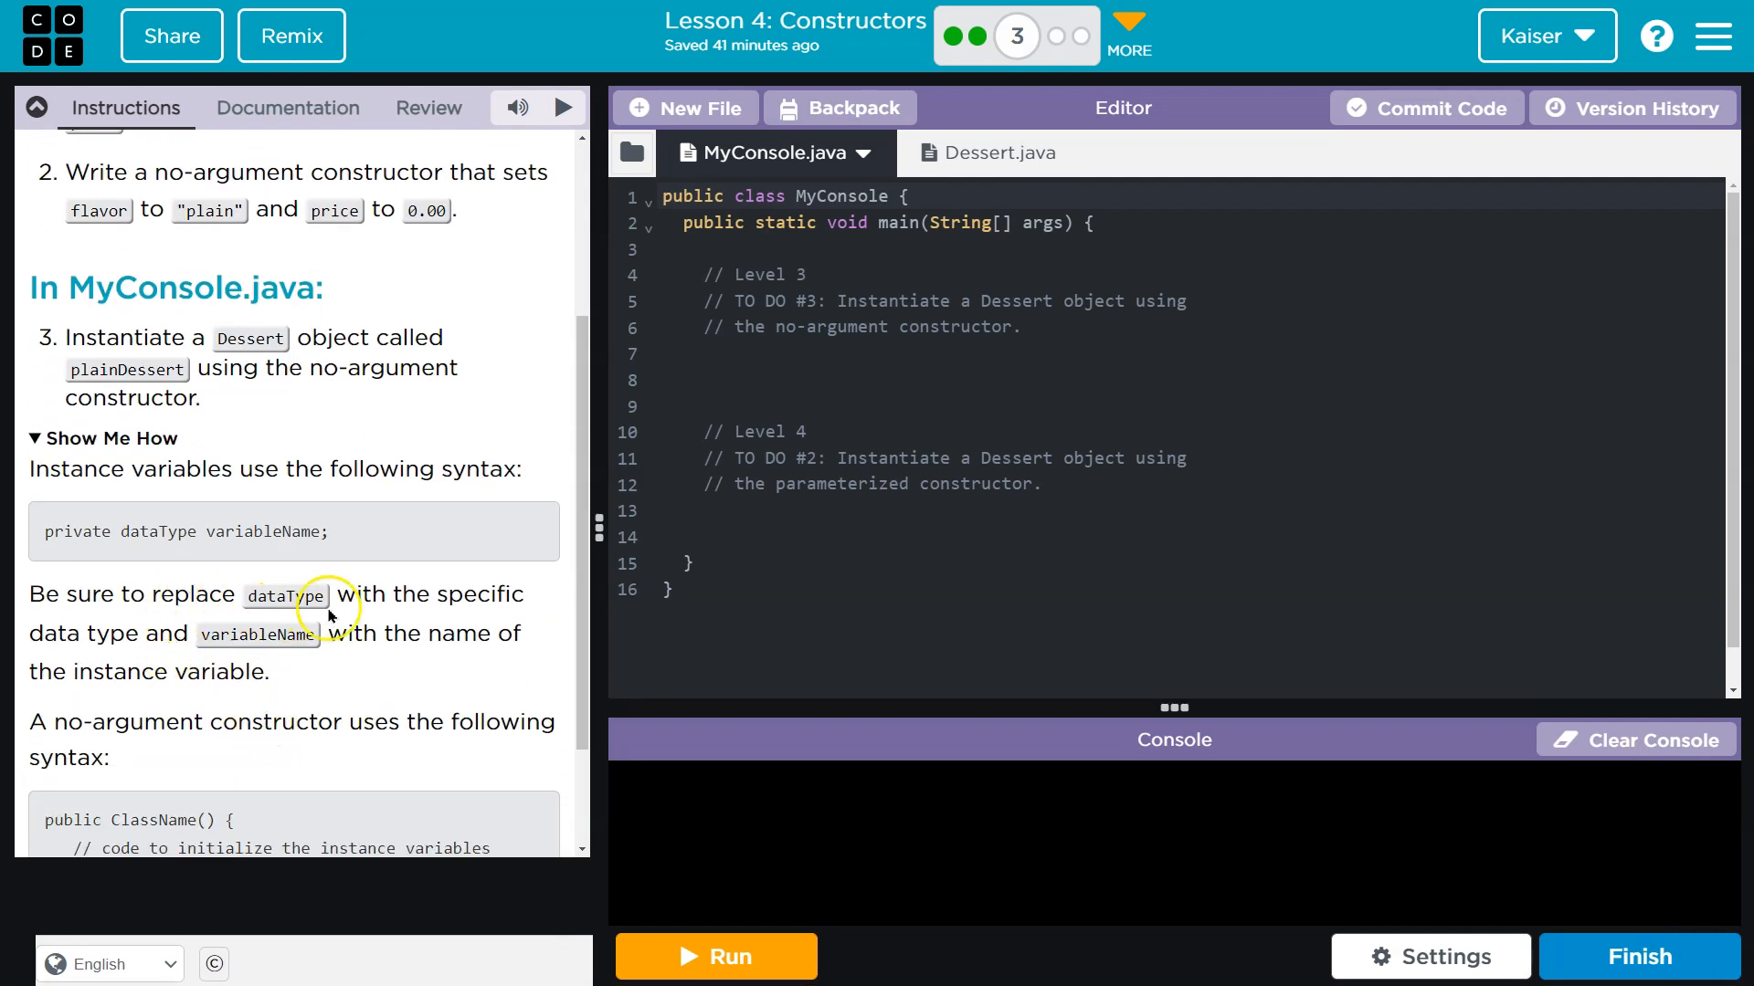
scroll(down, 3)
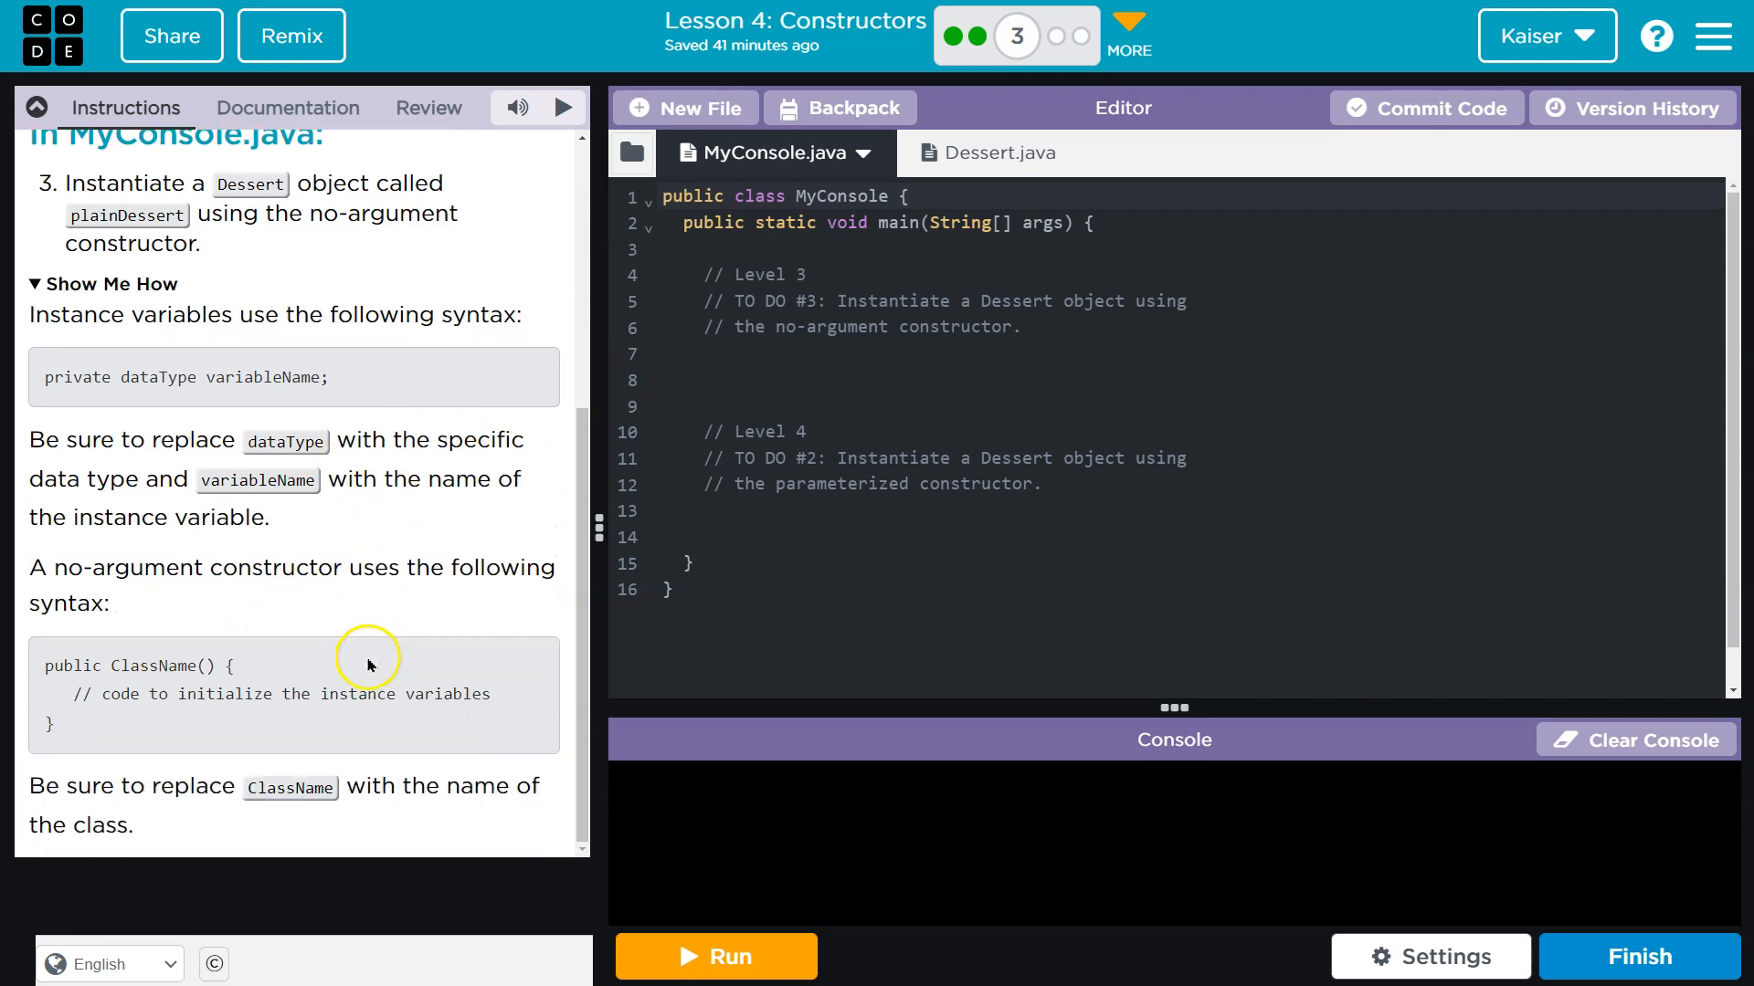
mouse_move(491, 710)
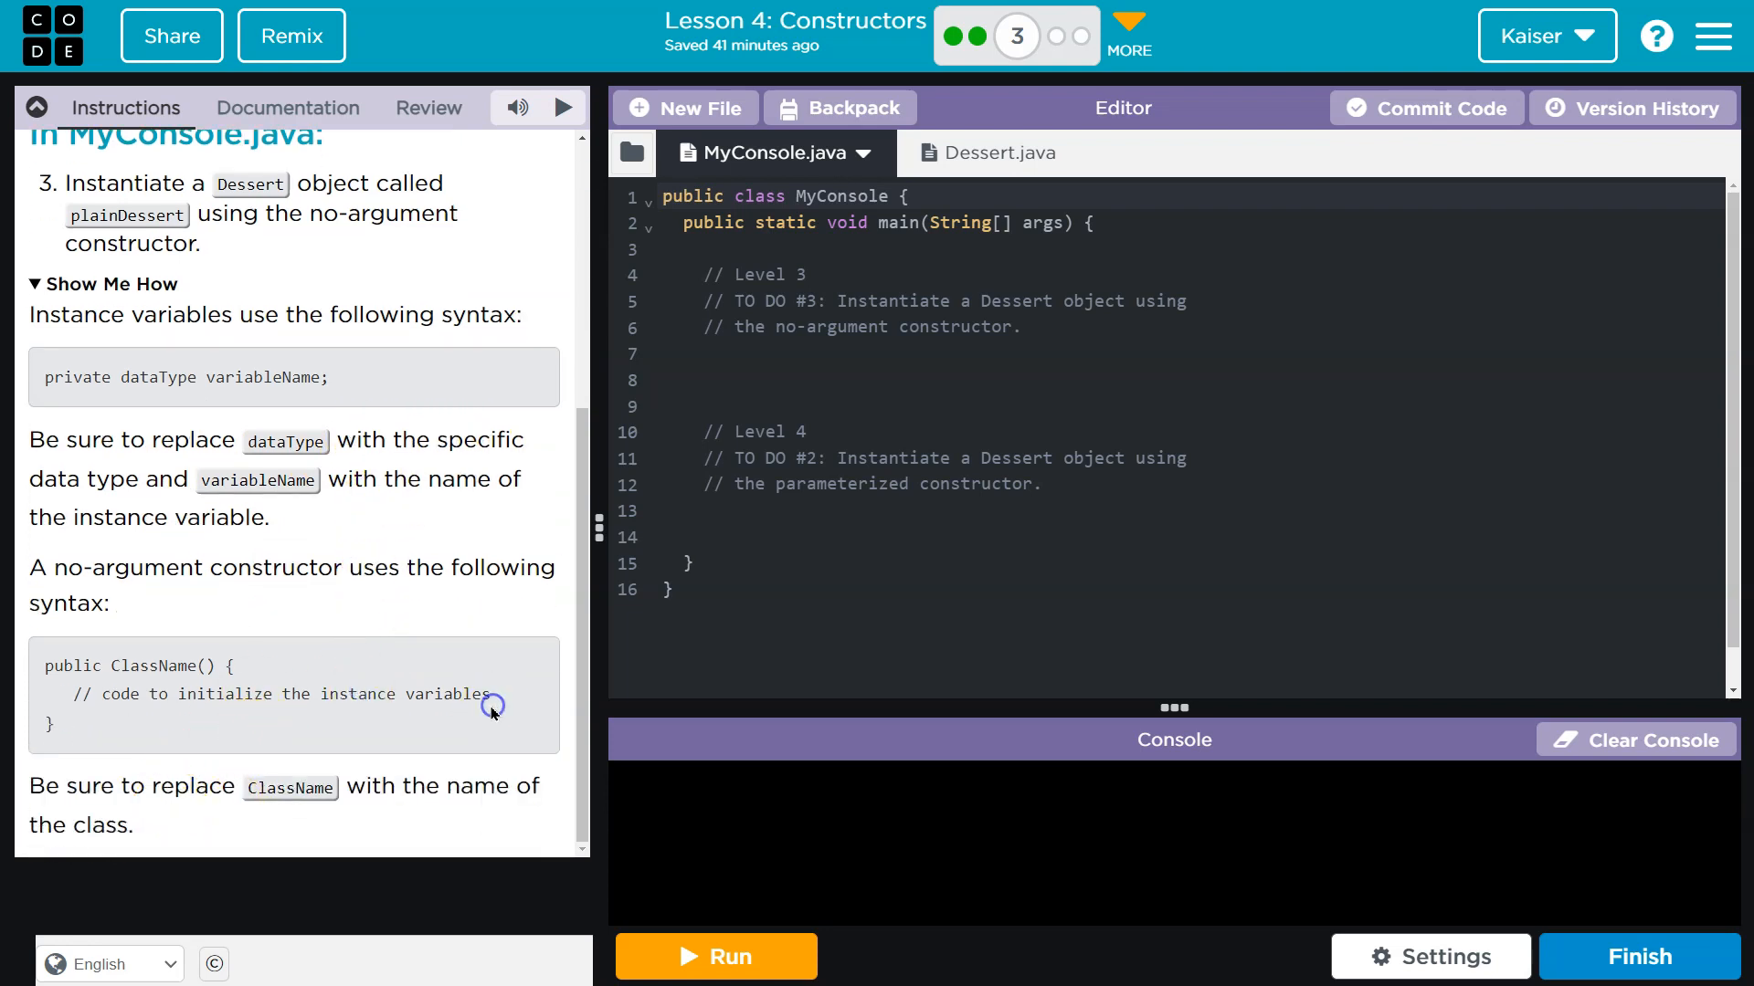
mouse_move(196, 699)
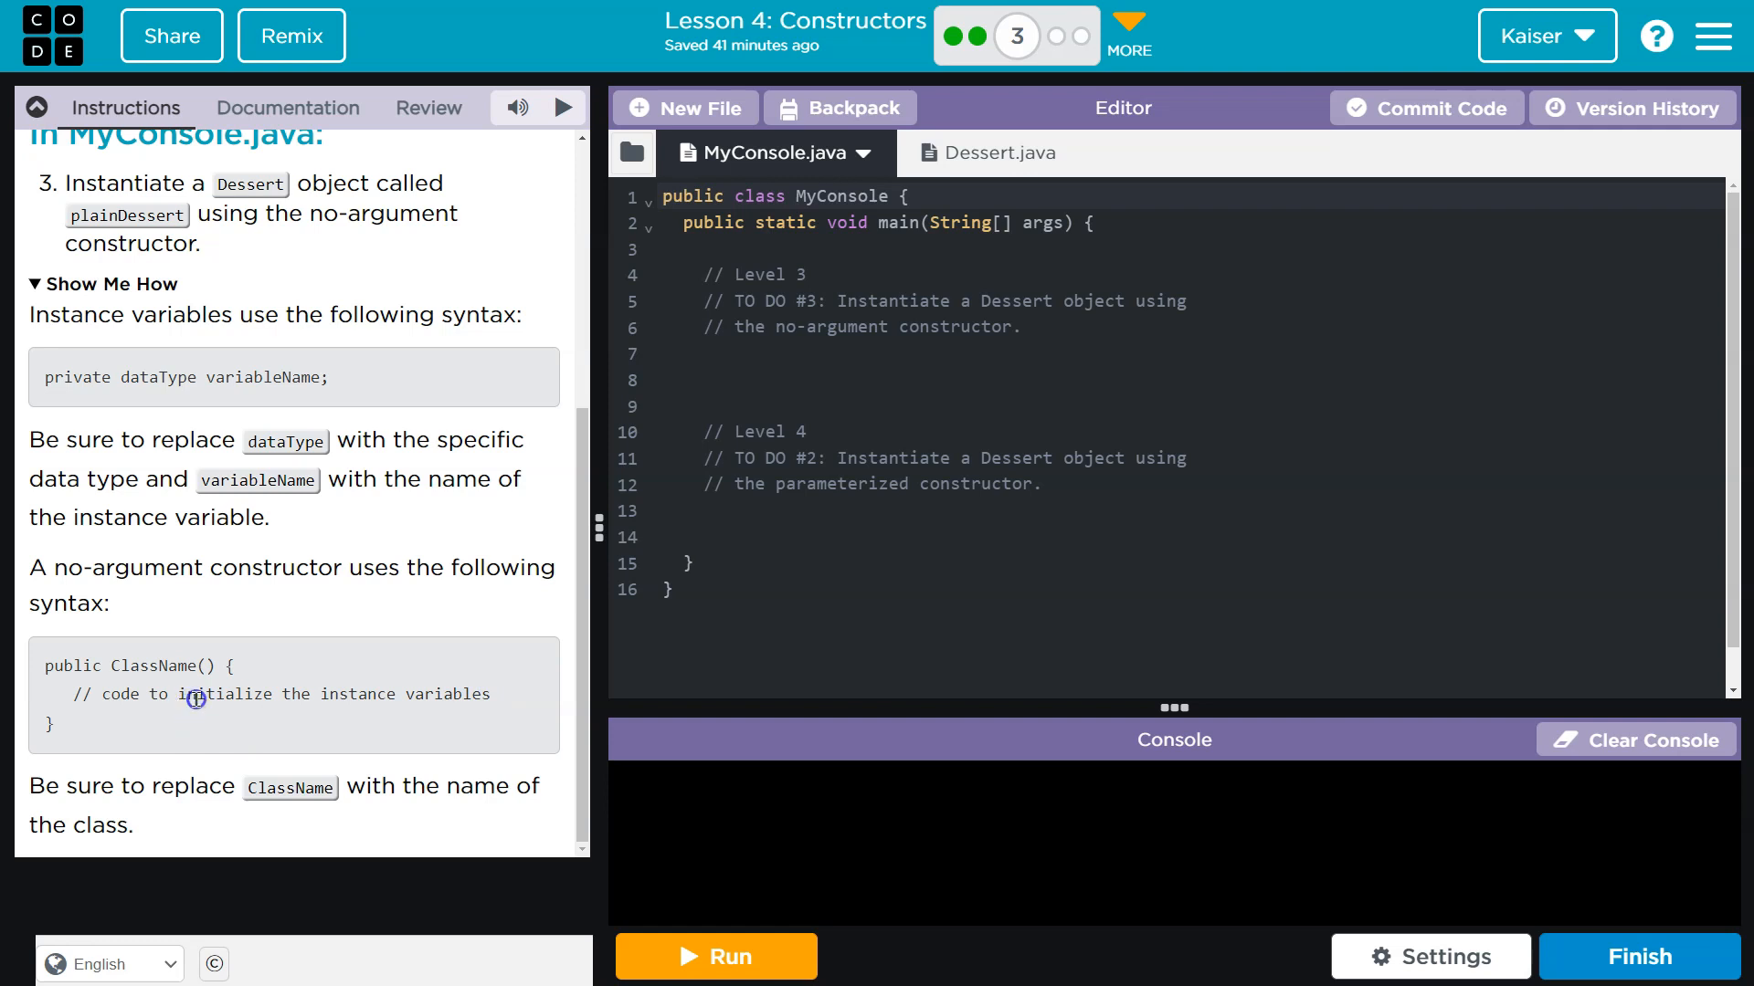
double_click(226, 694)
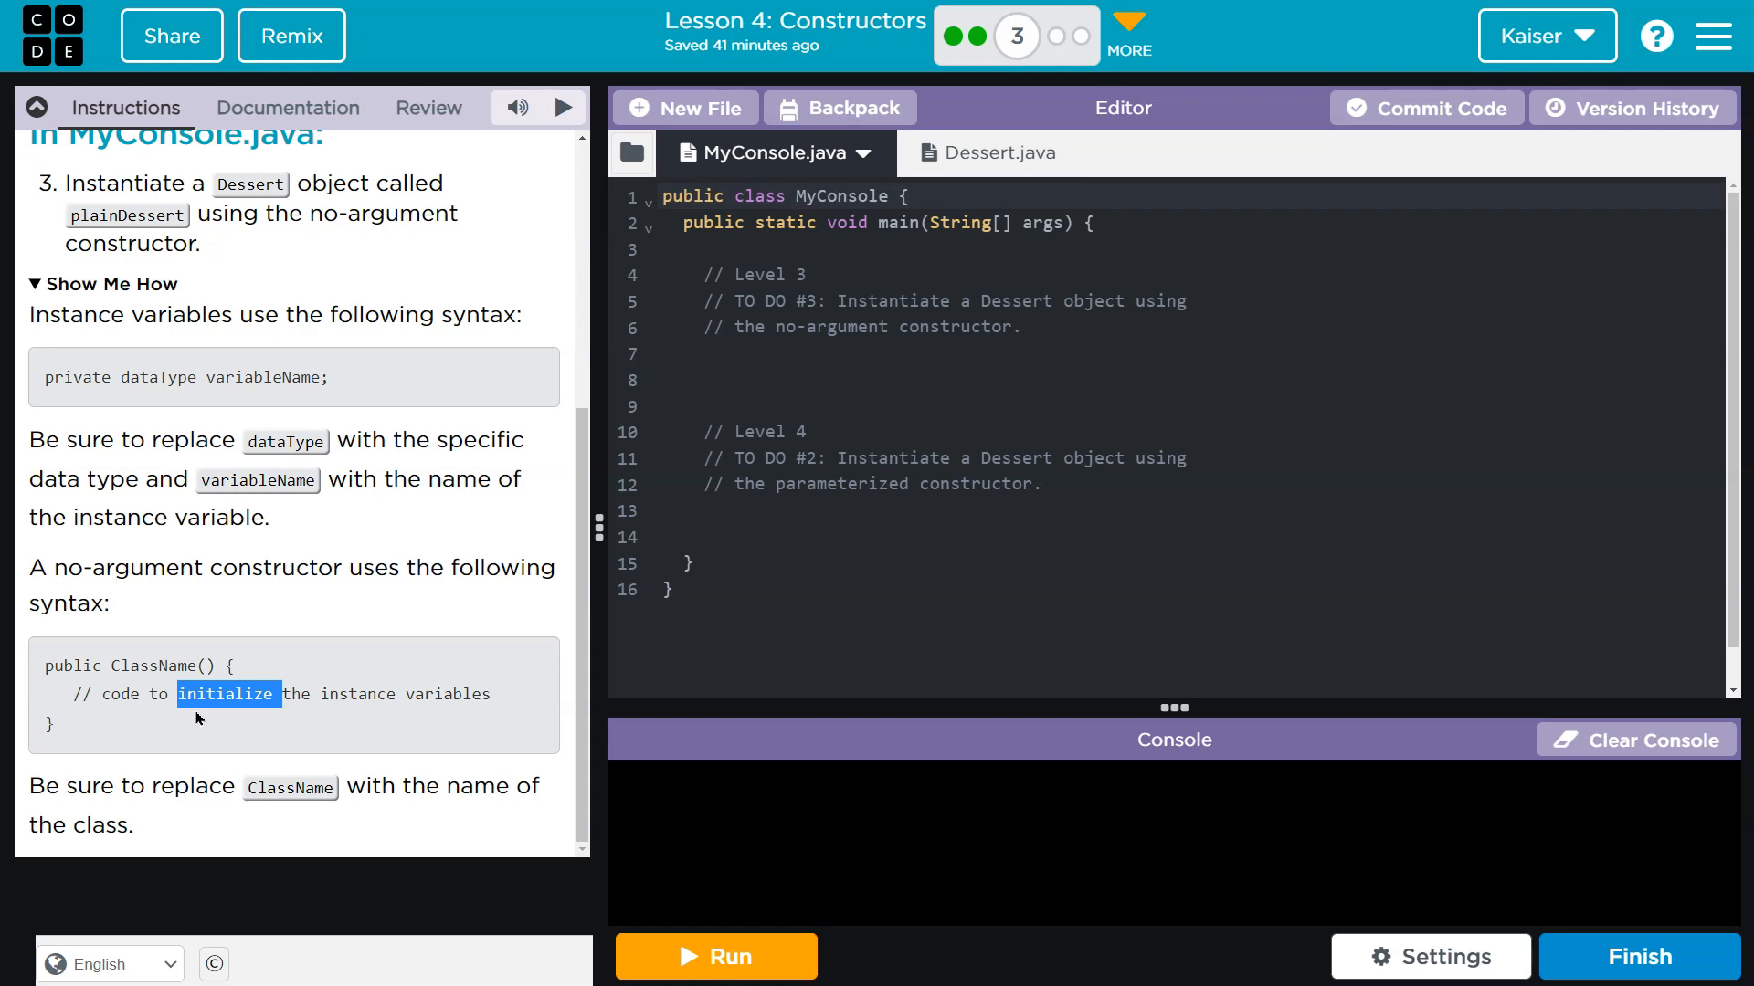
mouse_move(195, 746)
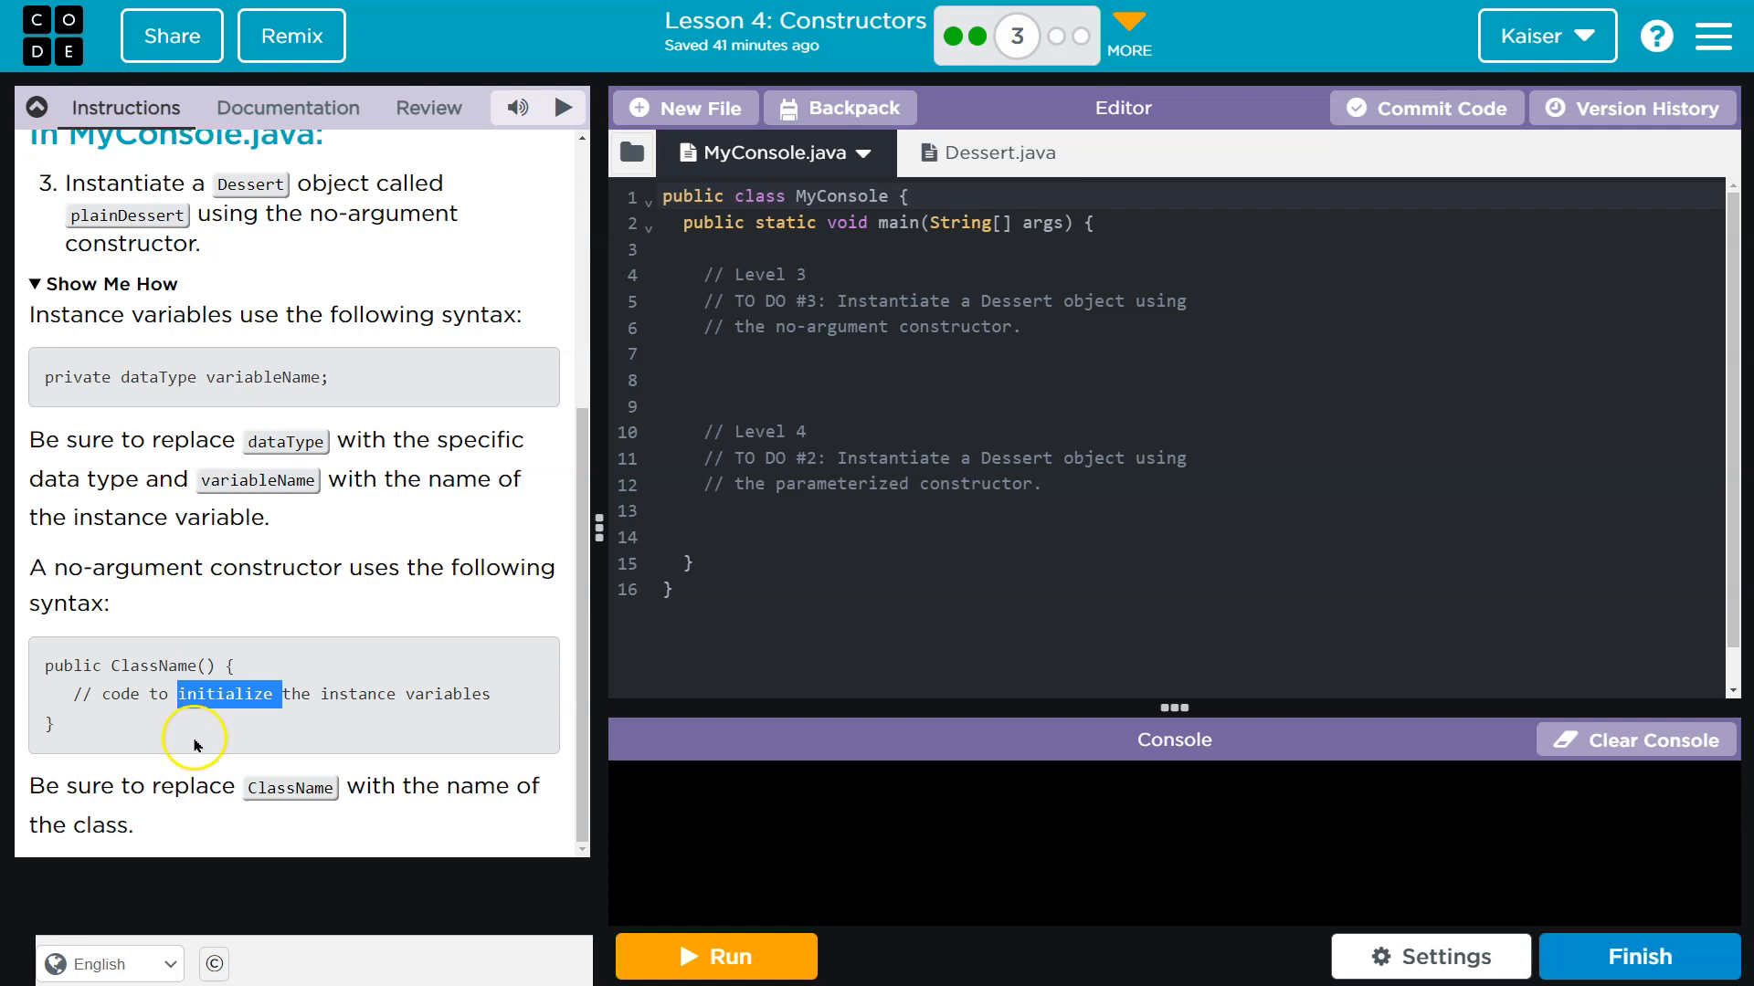
mouse_move(217, 716)
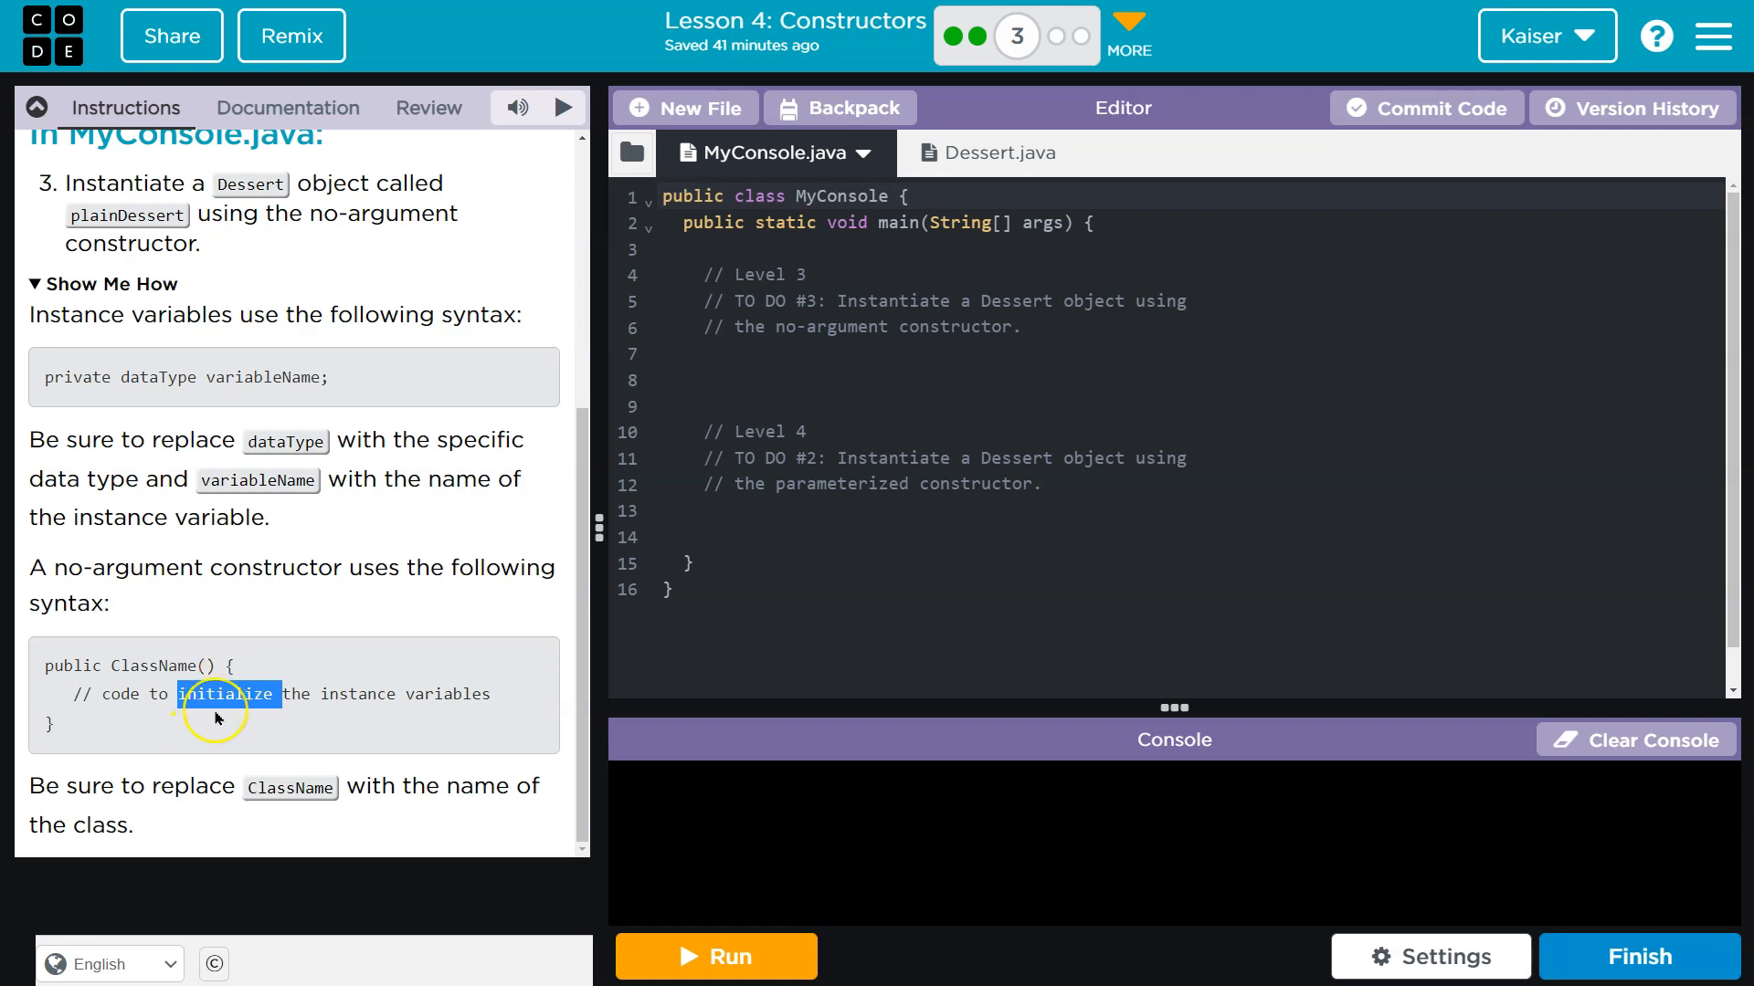
mouse_move(232, 768)
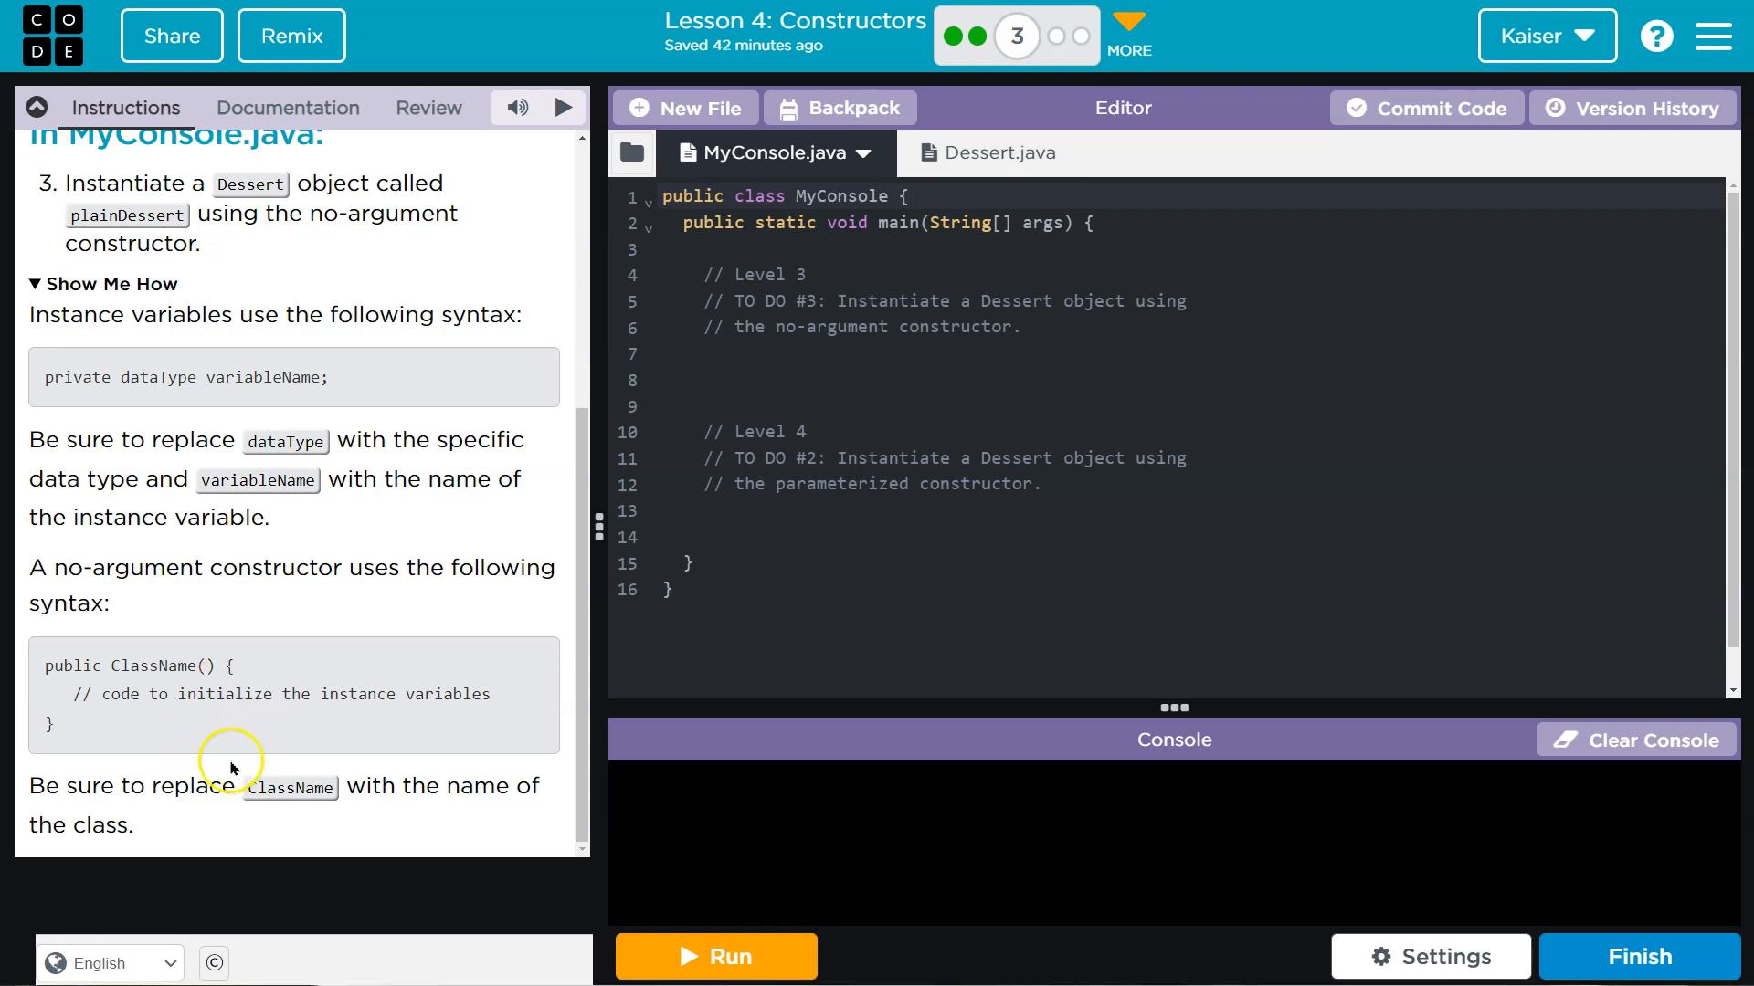
- Try an 'int price =;' field in Dessert.java
click(988, 154)
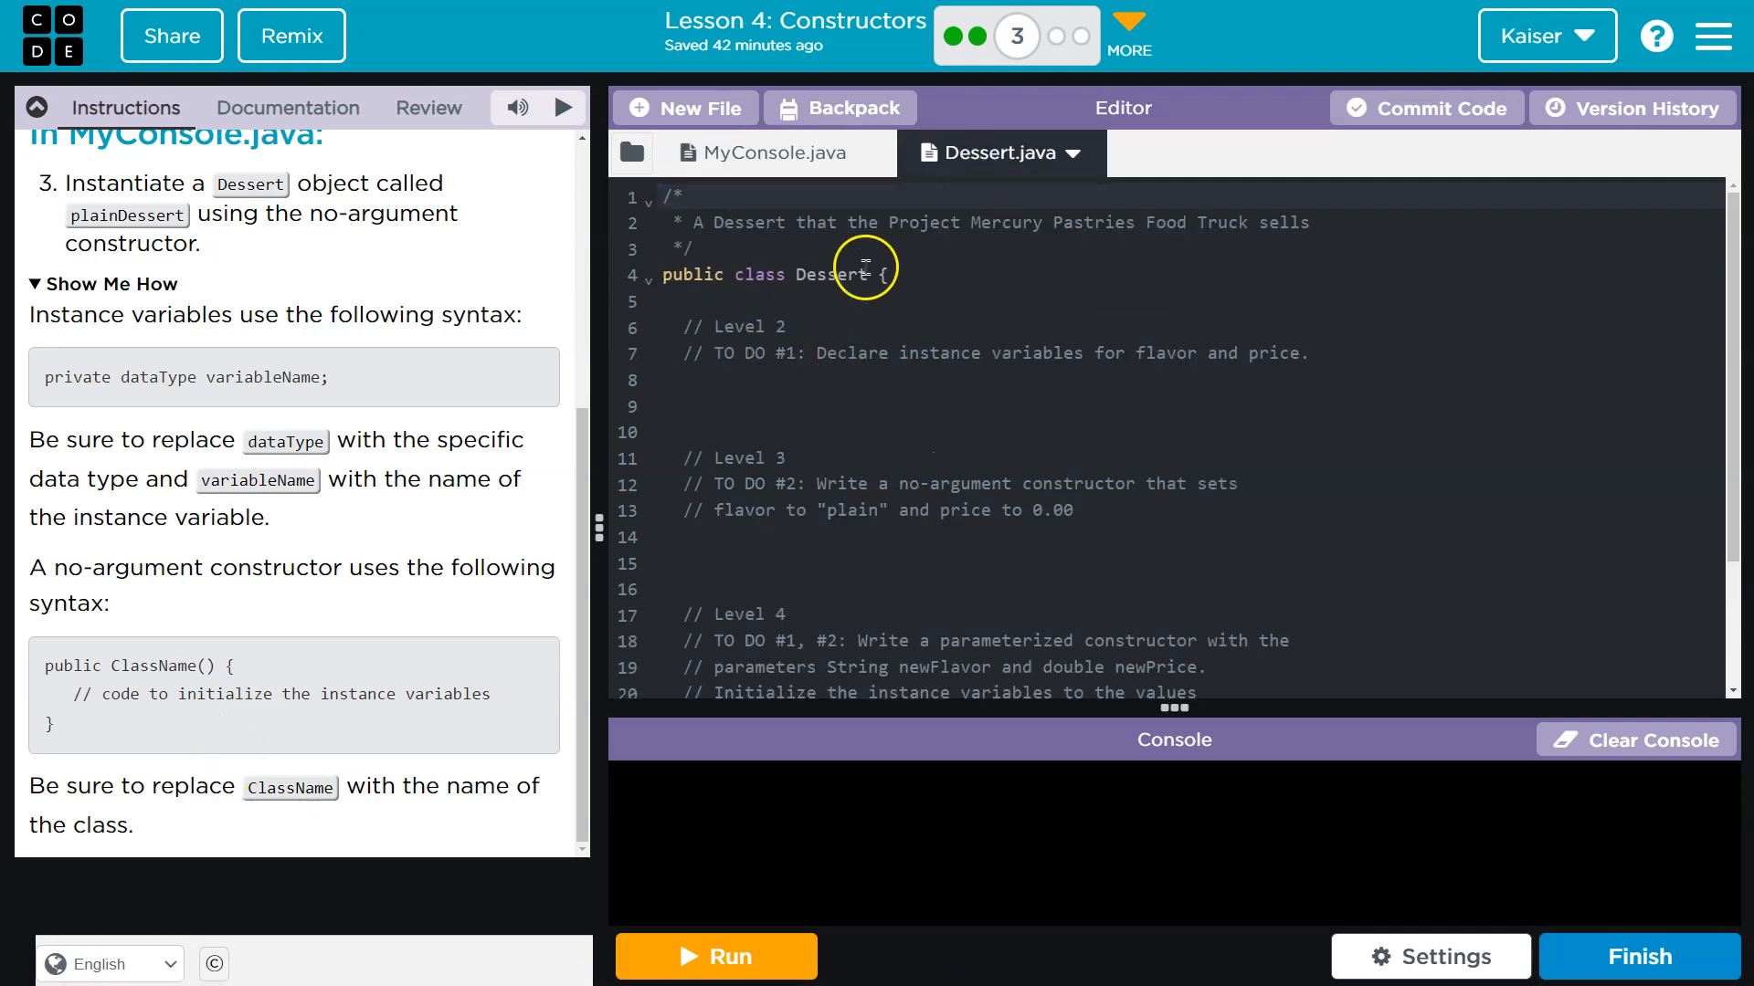
text(i)
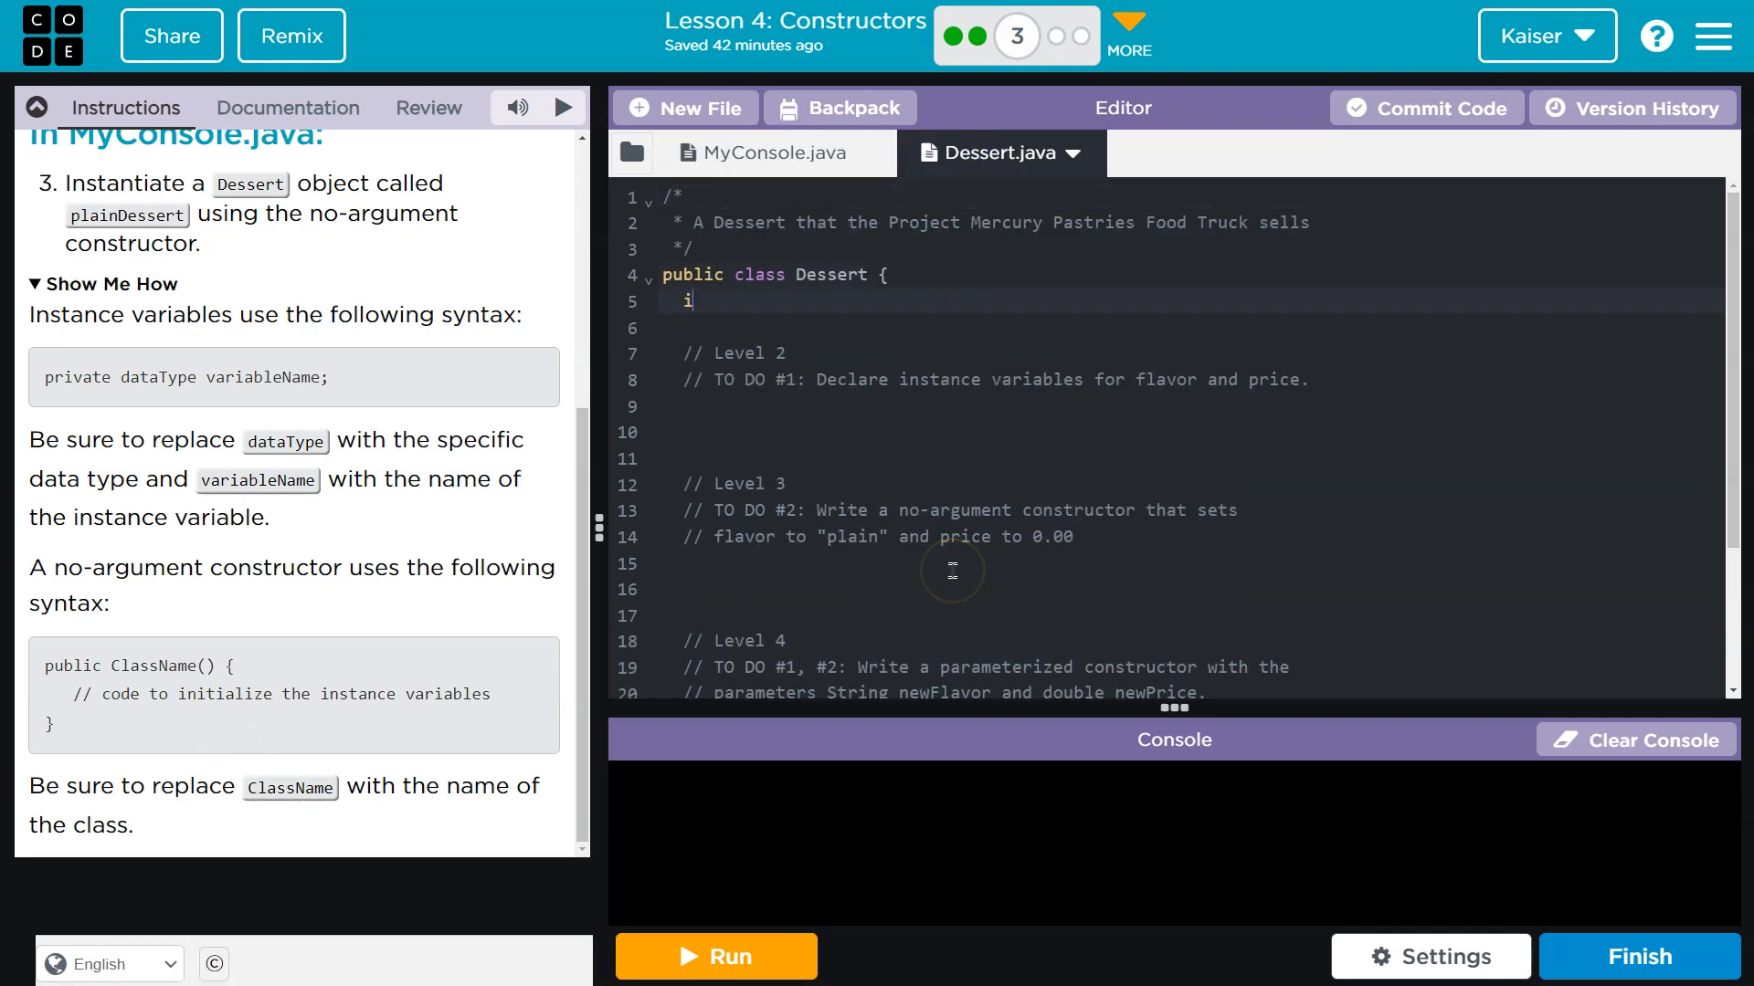
text(nt price =)
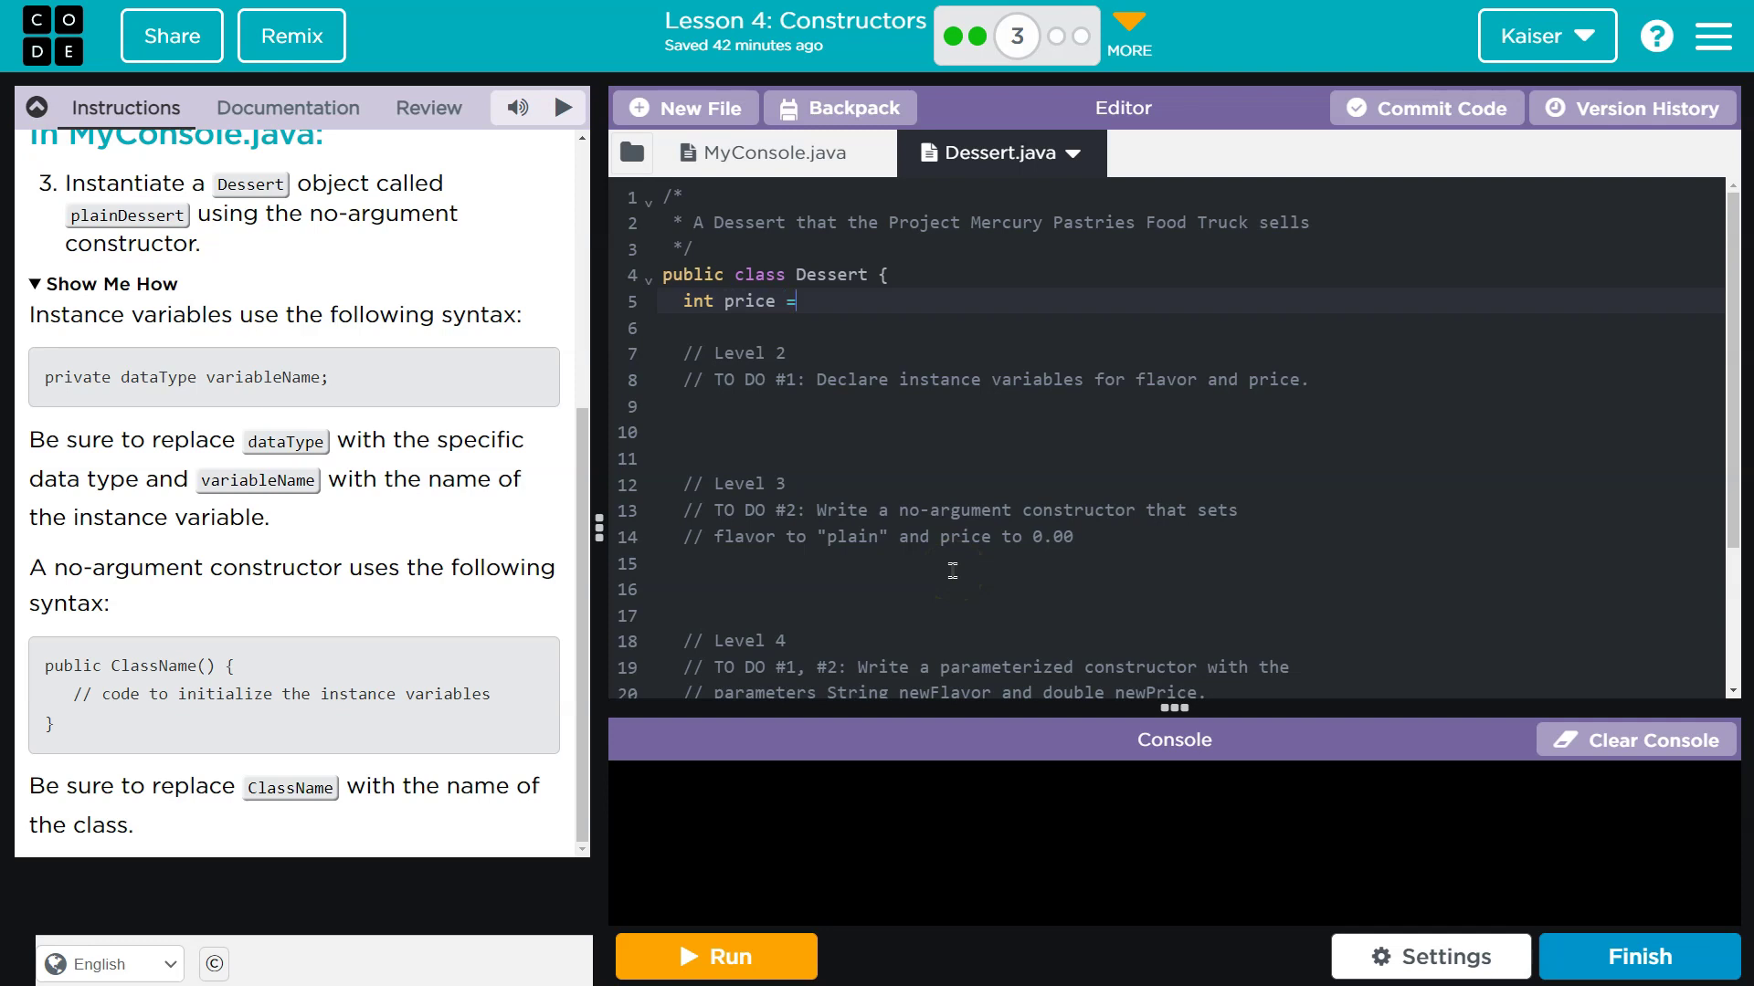
text(;)
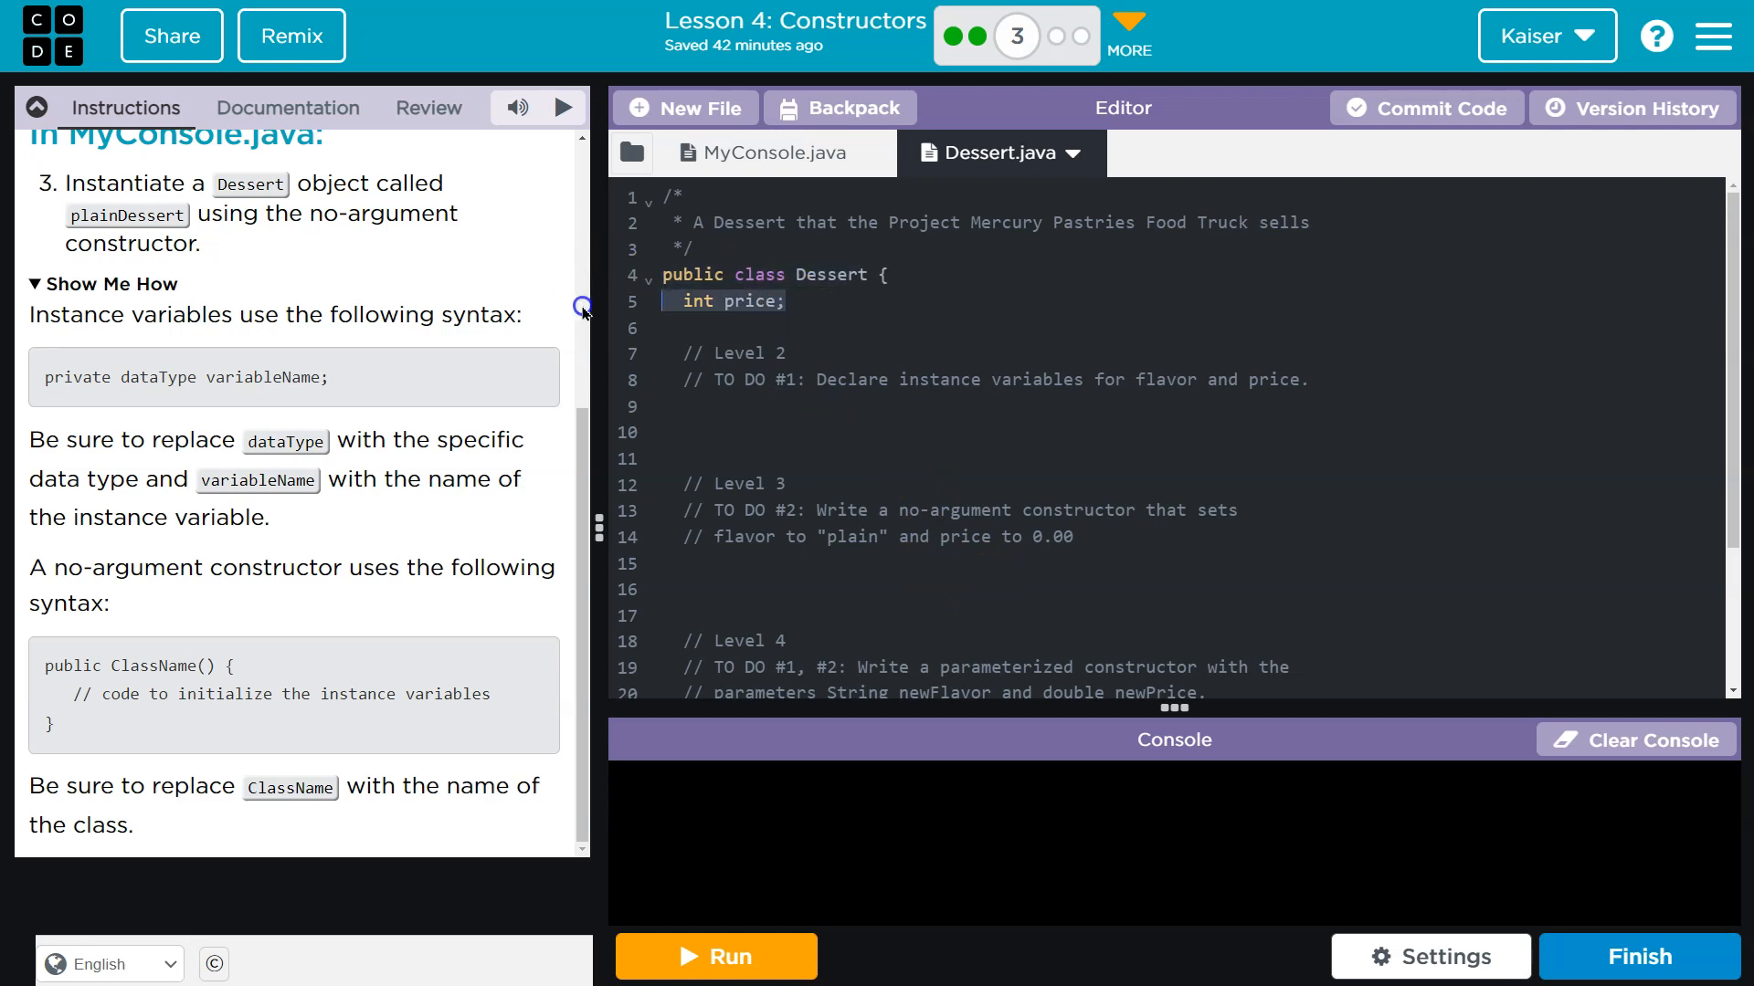
- Try a 'dessert.pric' line in MyConsole.java's main, then return to Dessert.java unchanged
click(760, 152)
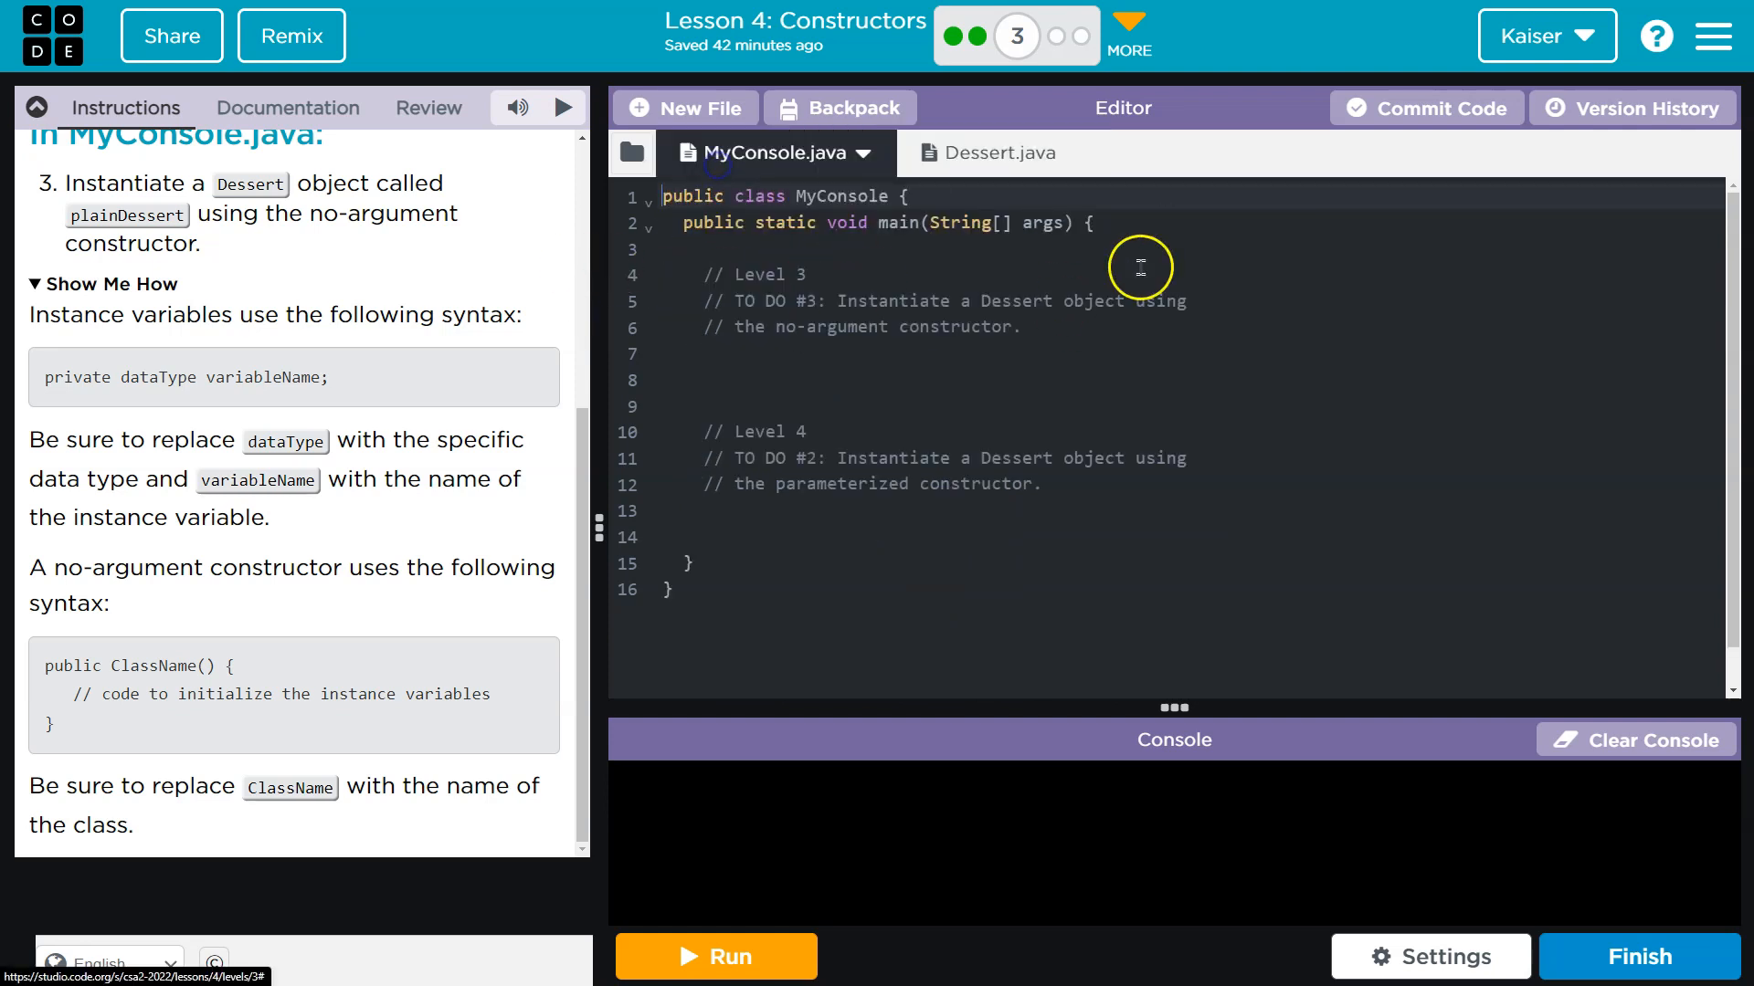
click(811, 274)
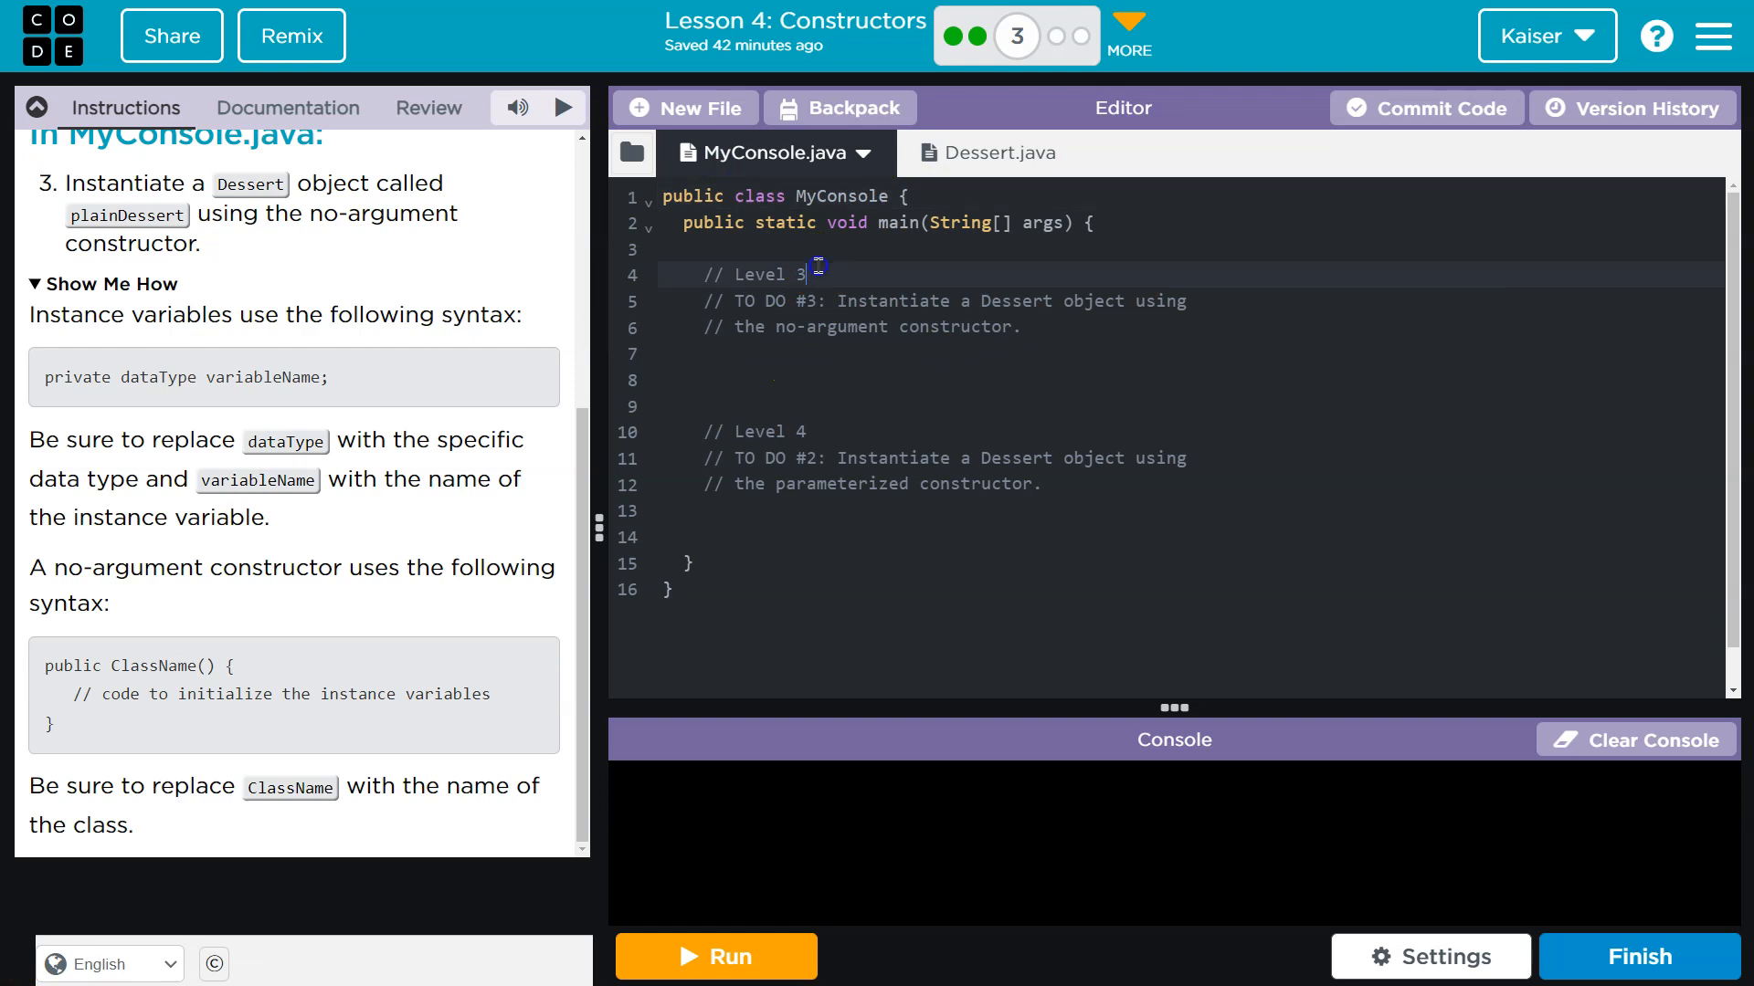
text(d)
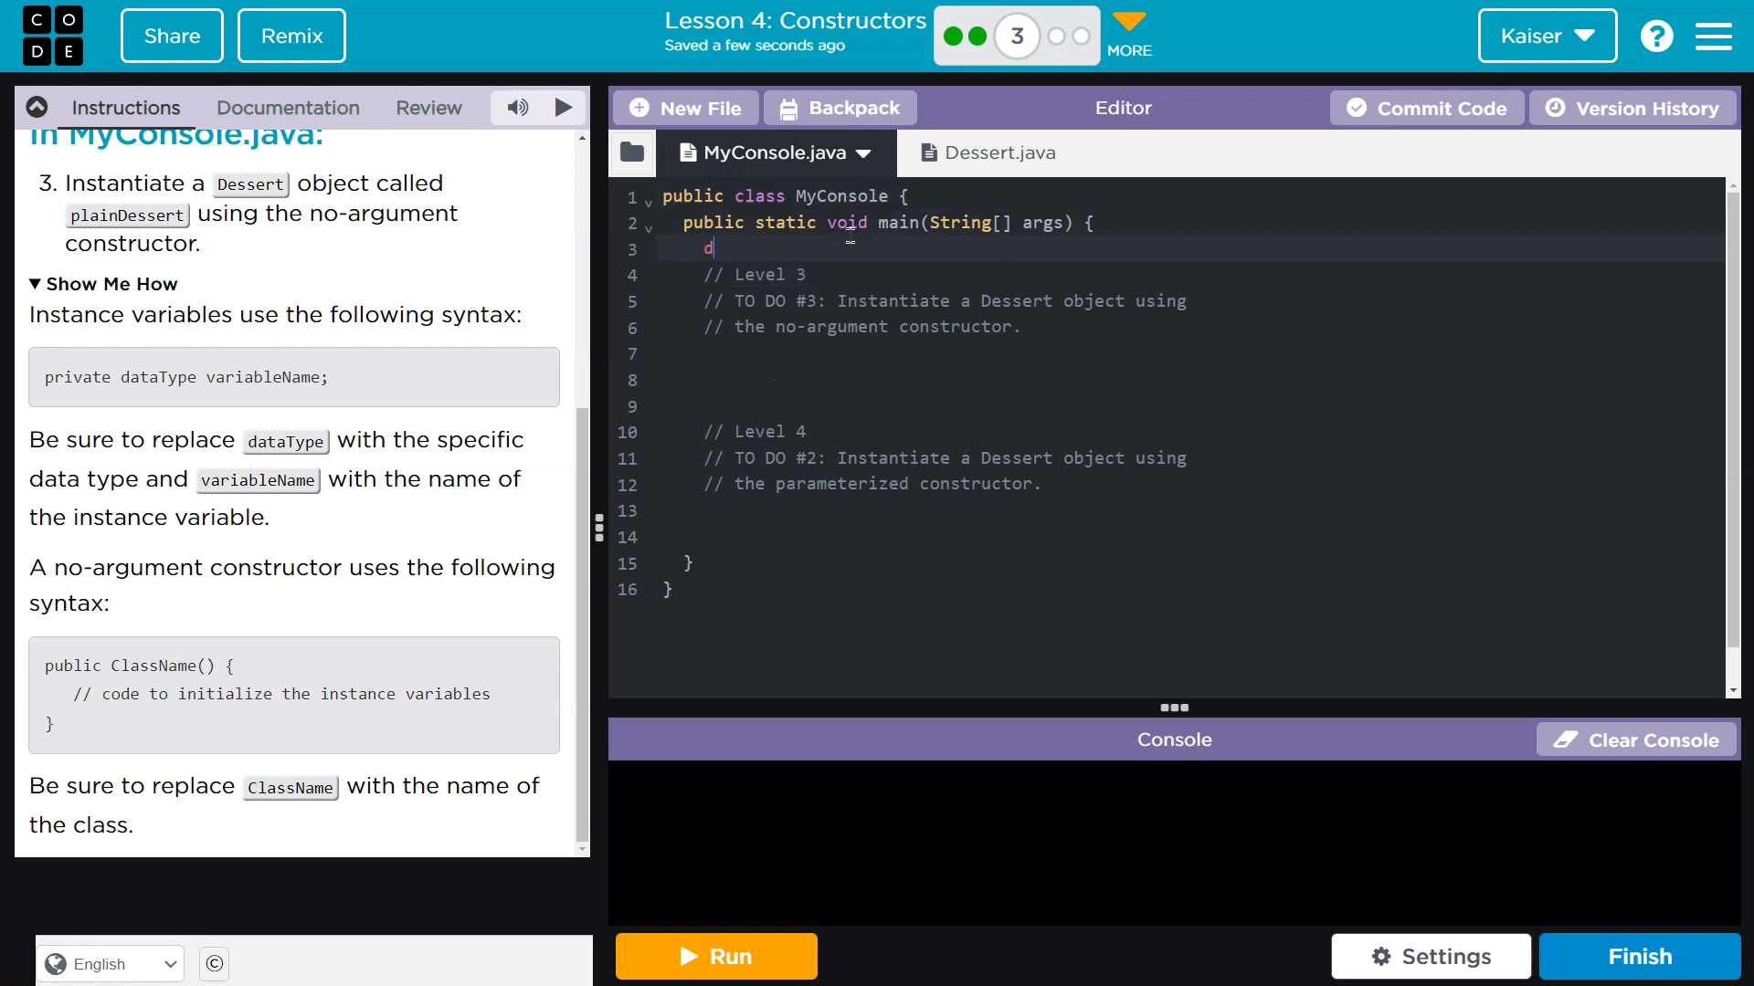
text(essert.pric)
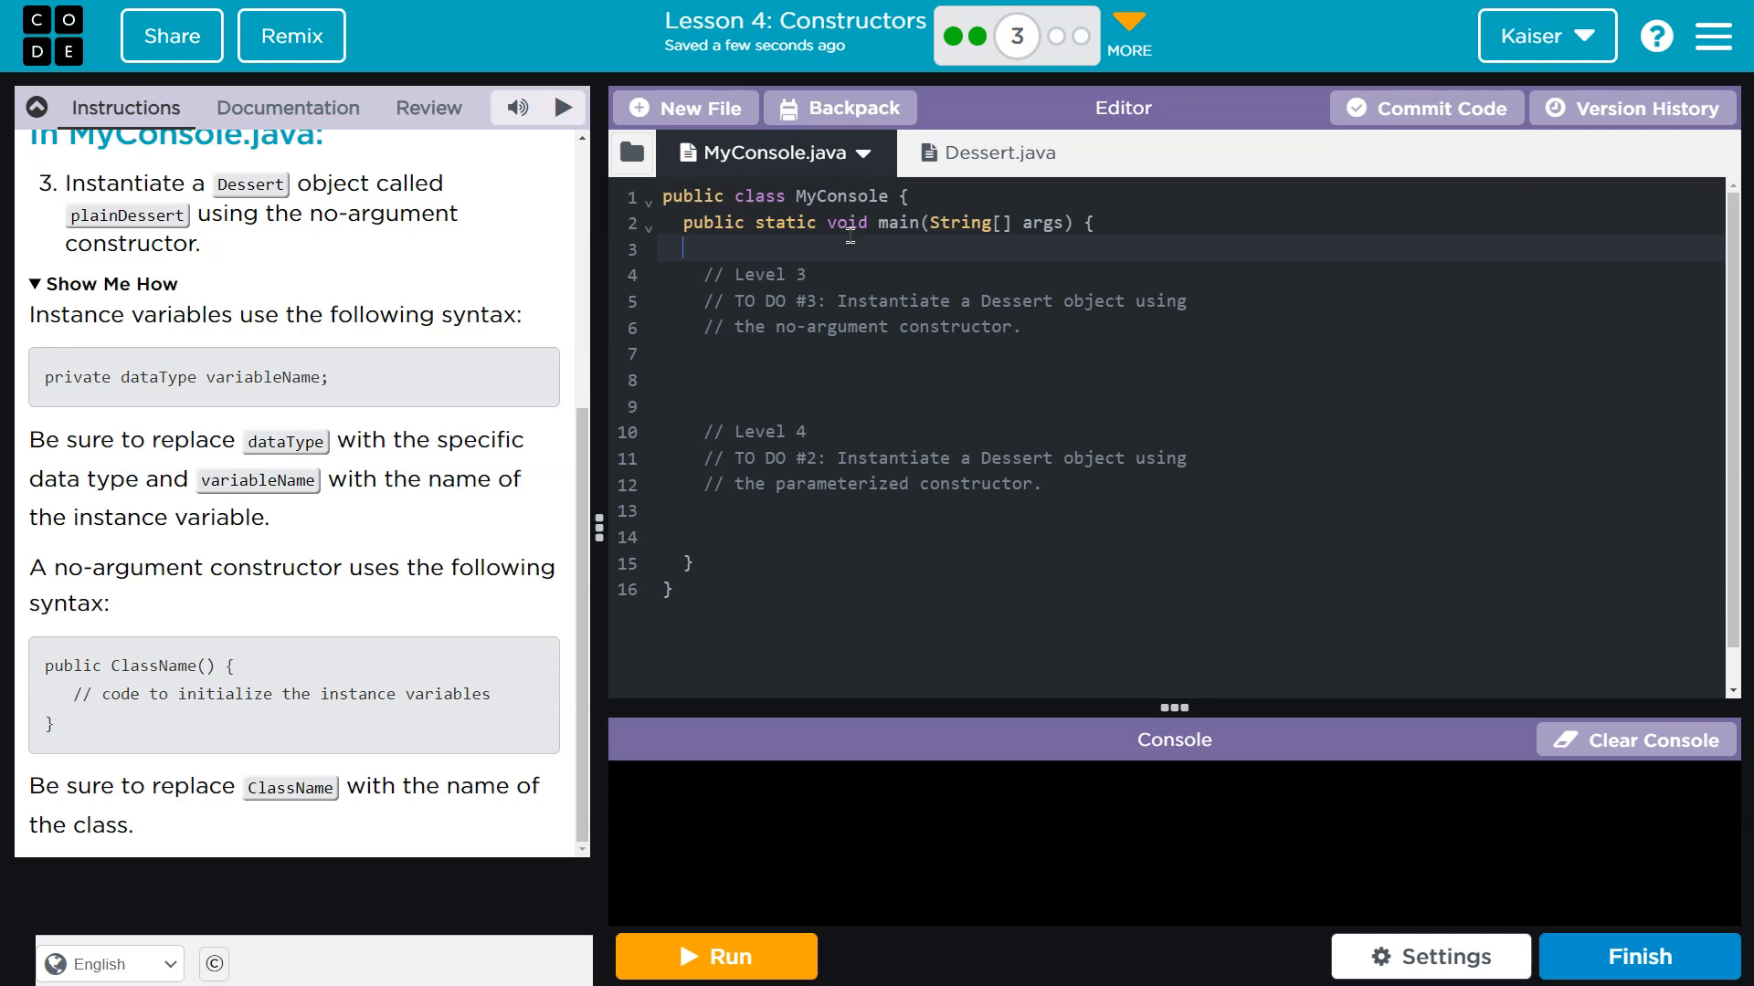
click(988, 151)
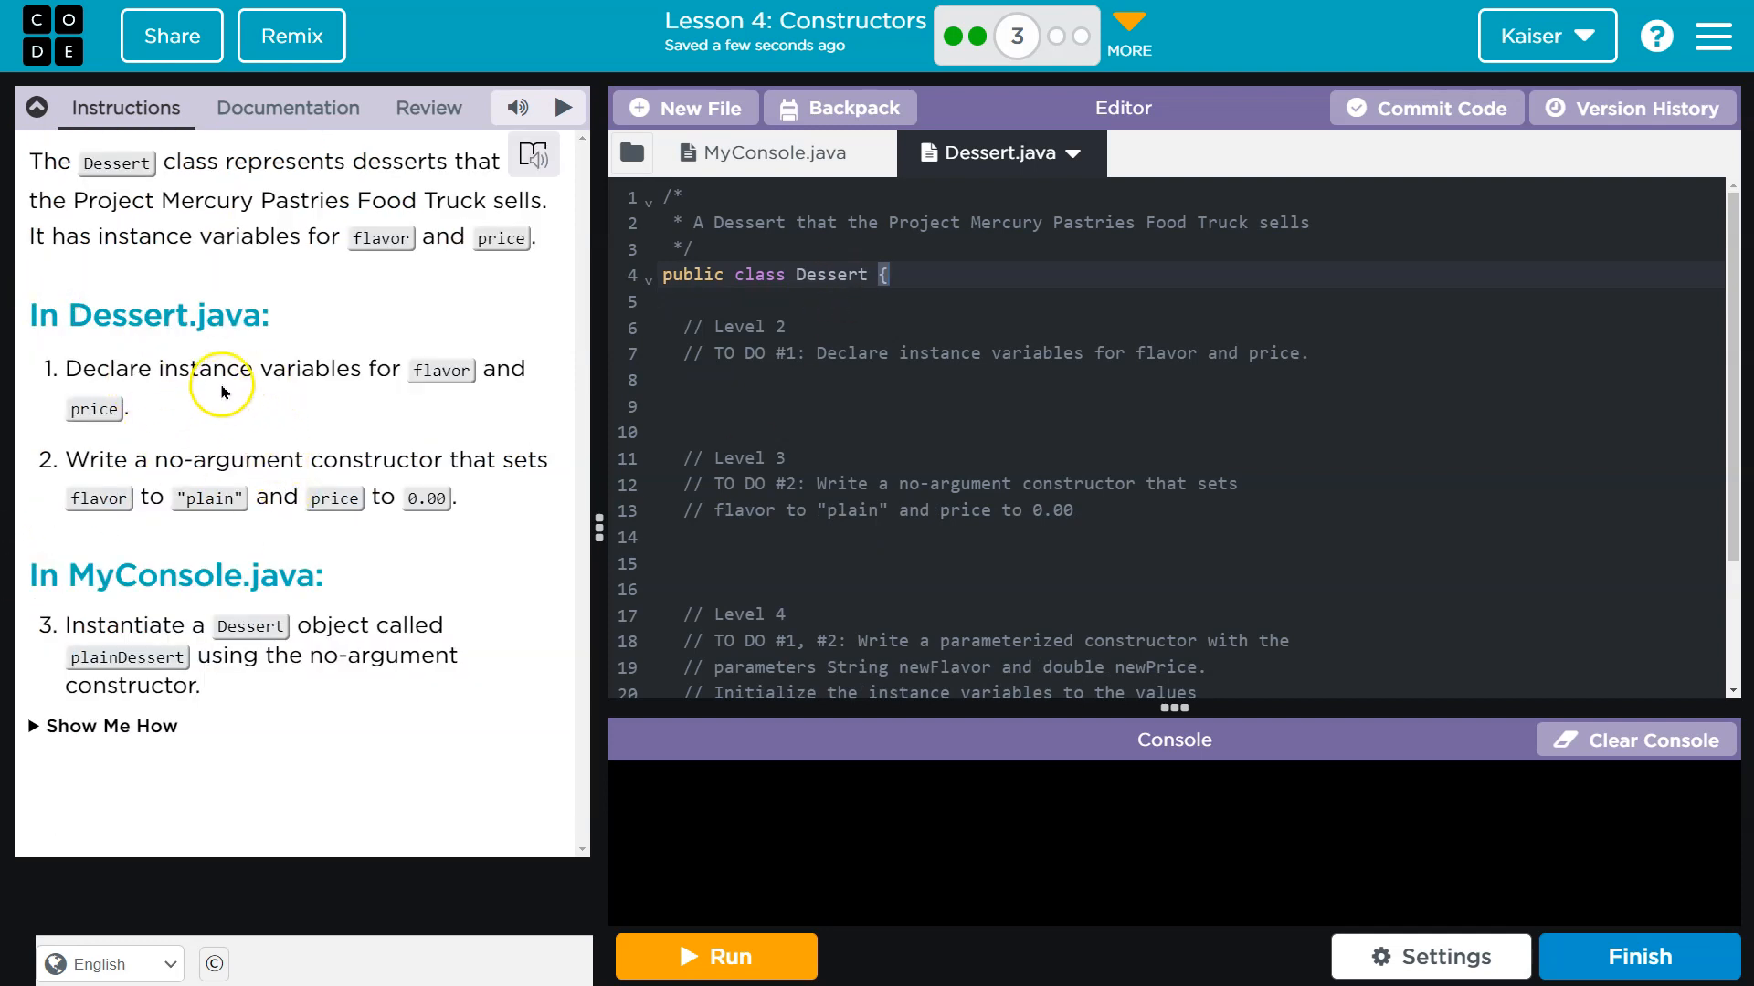
mouse_move(442, 371)
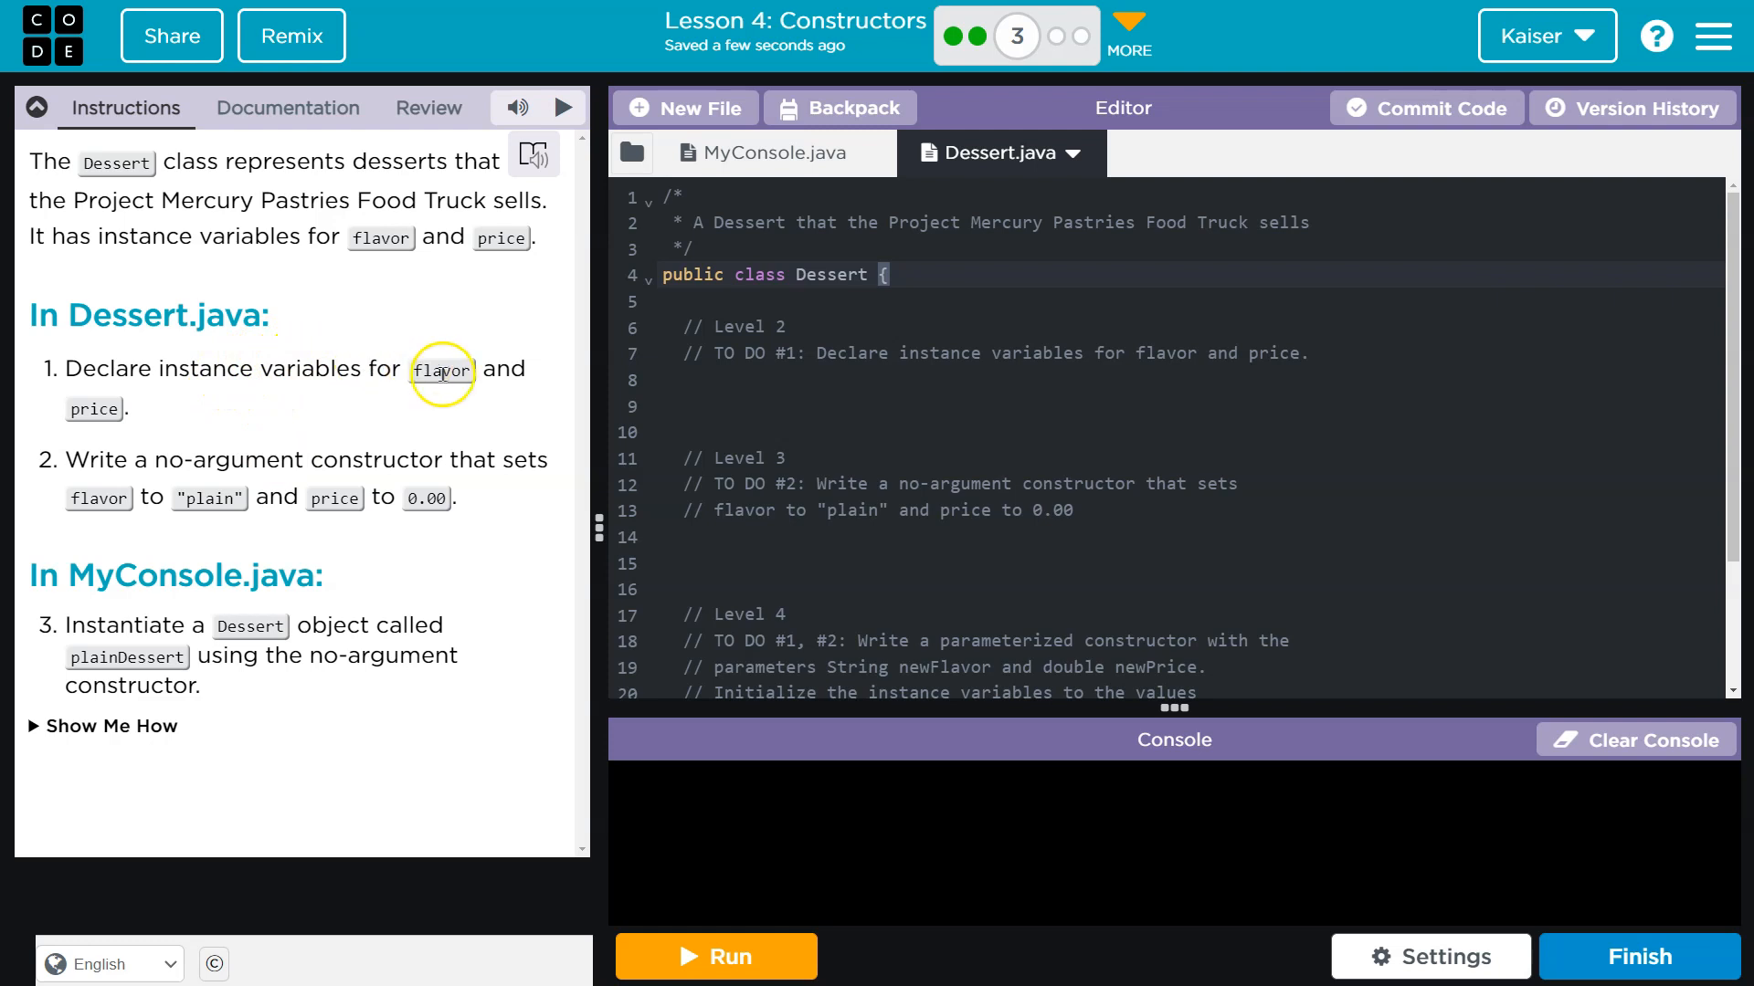
mouse_move(811, 164)
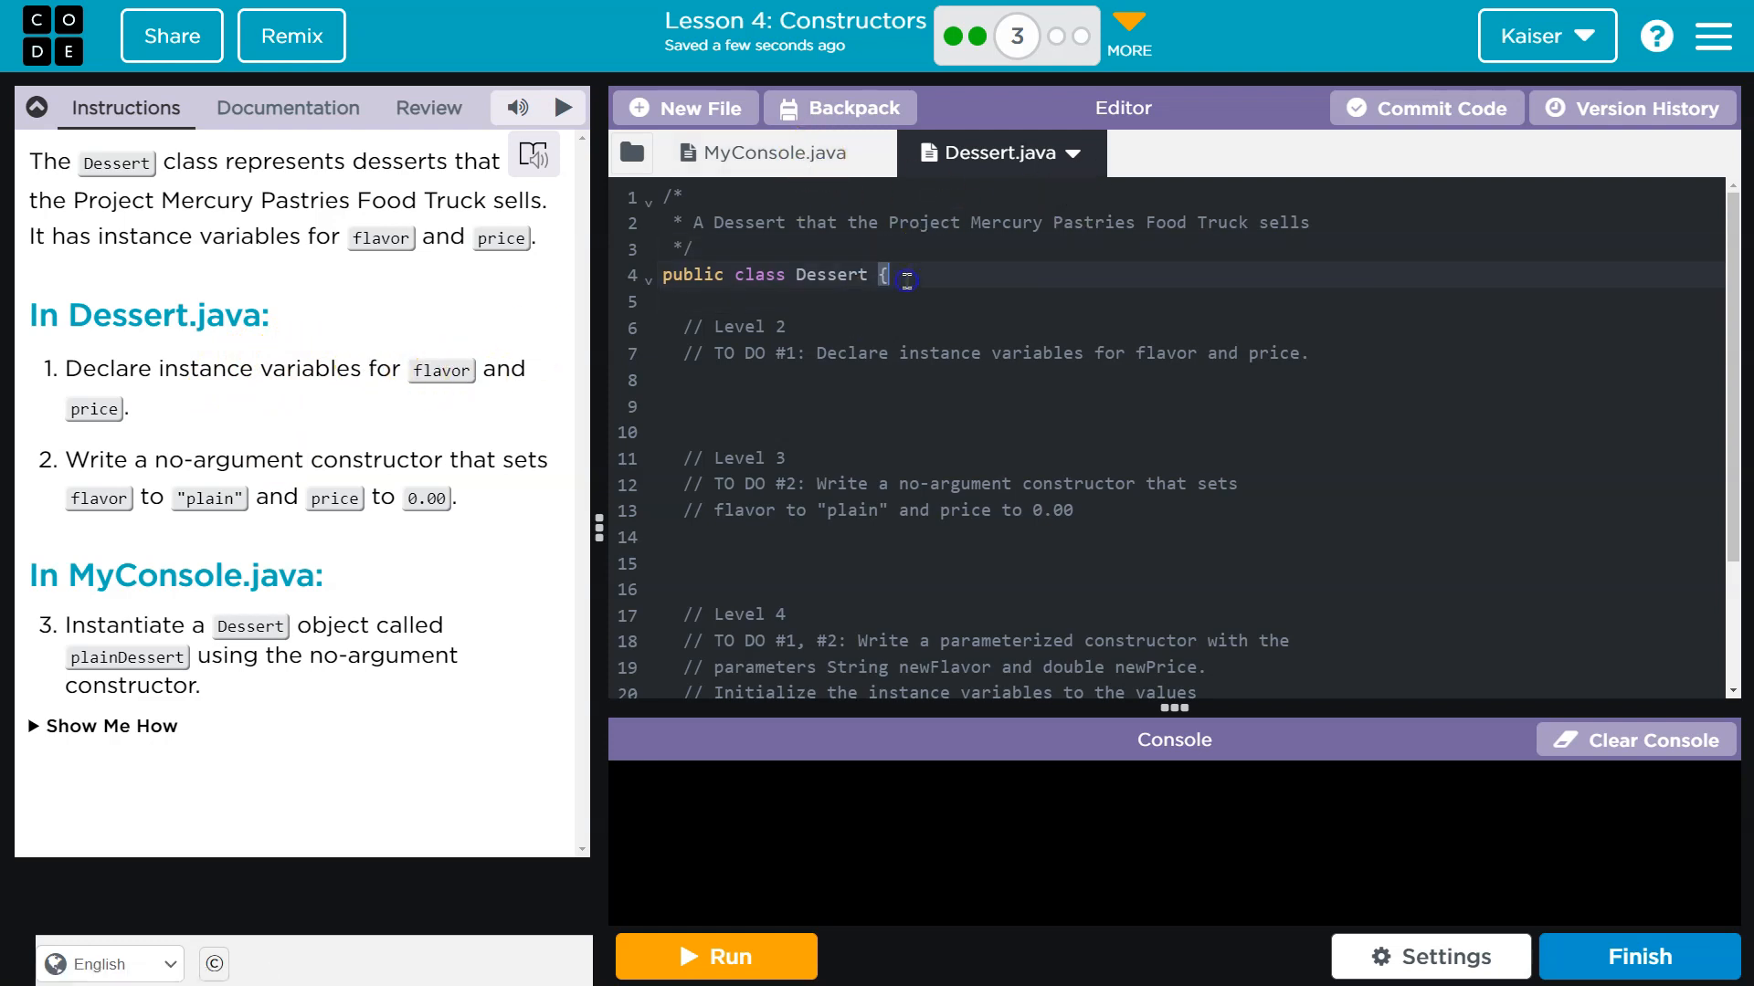
mouse_move(289, 490)
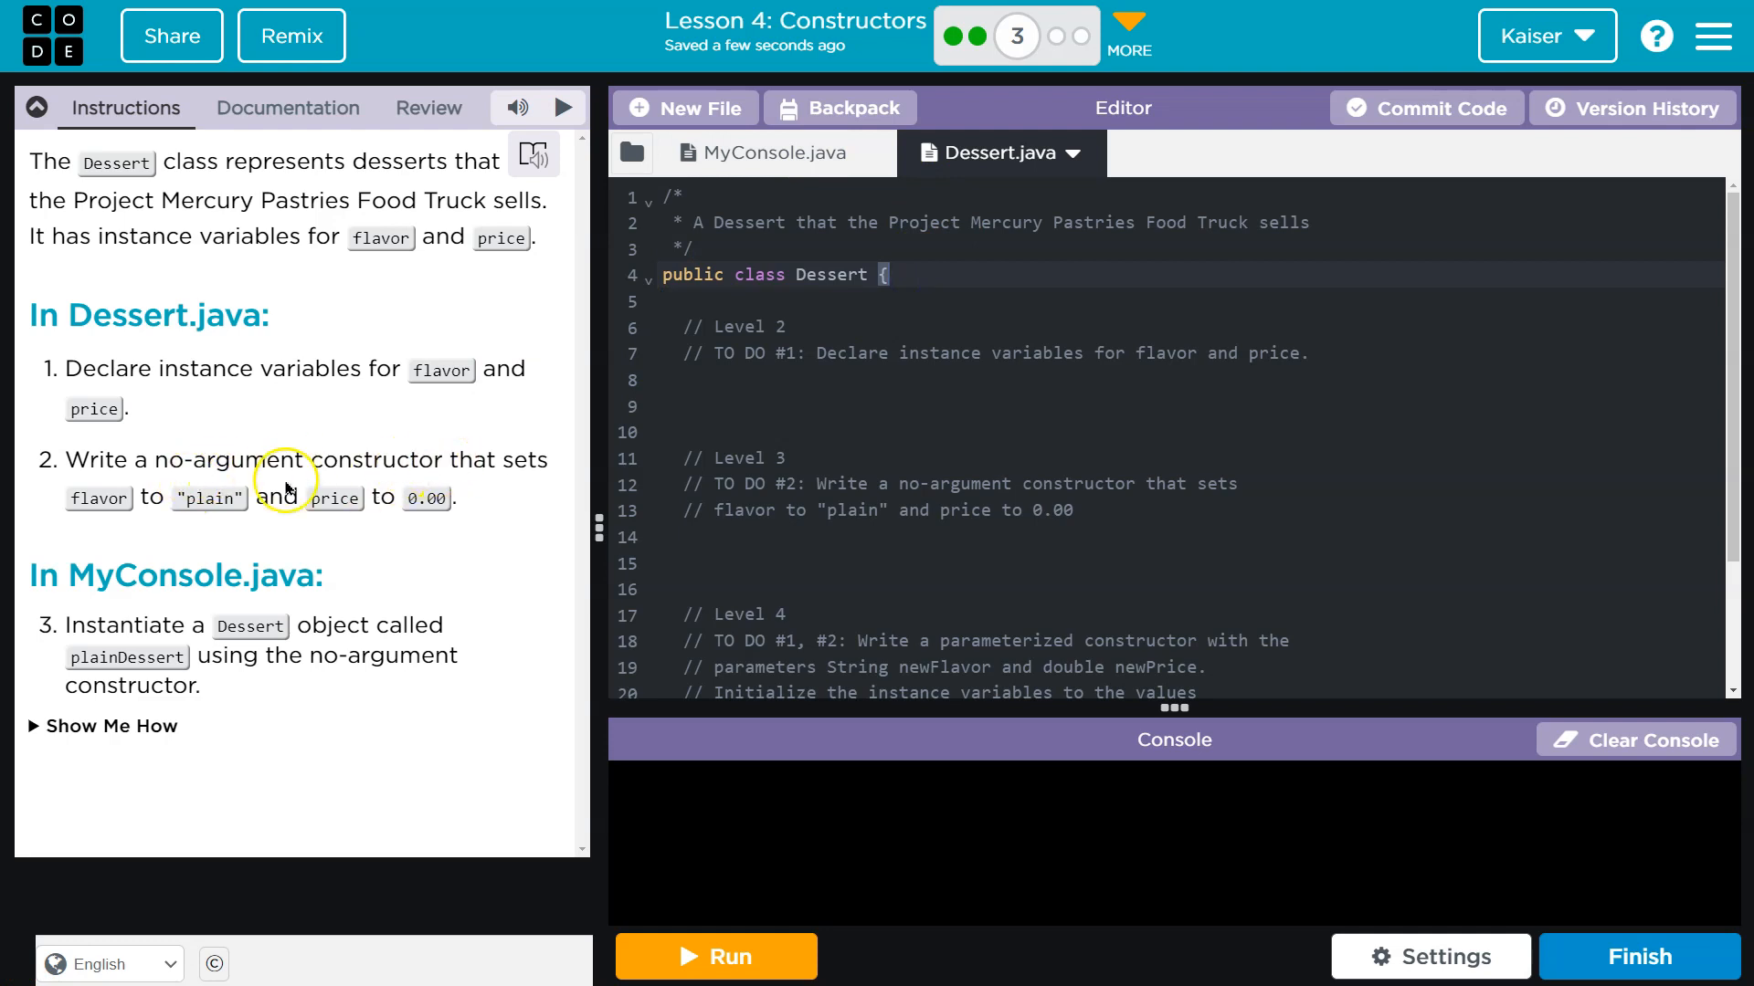
mouse_move(232, 521)
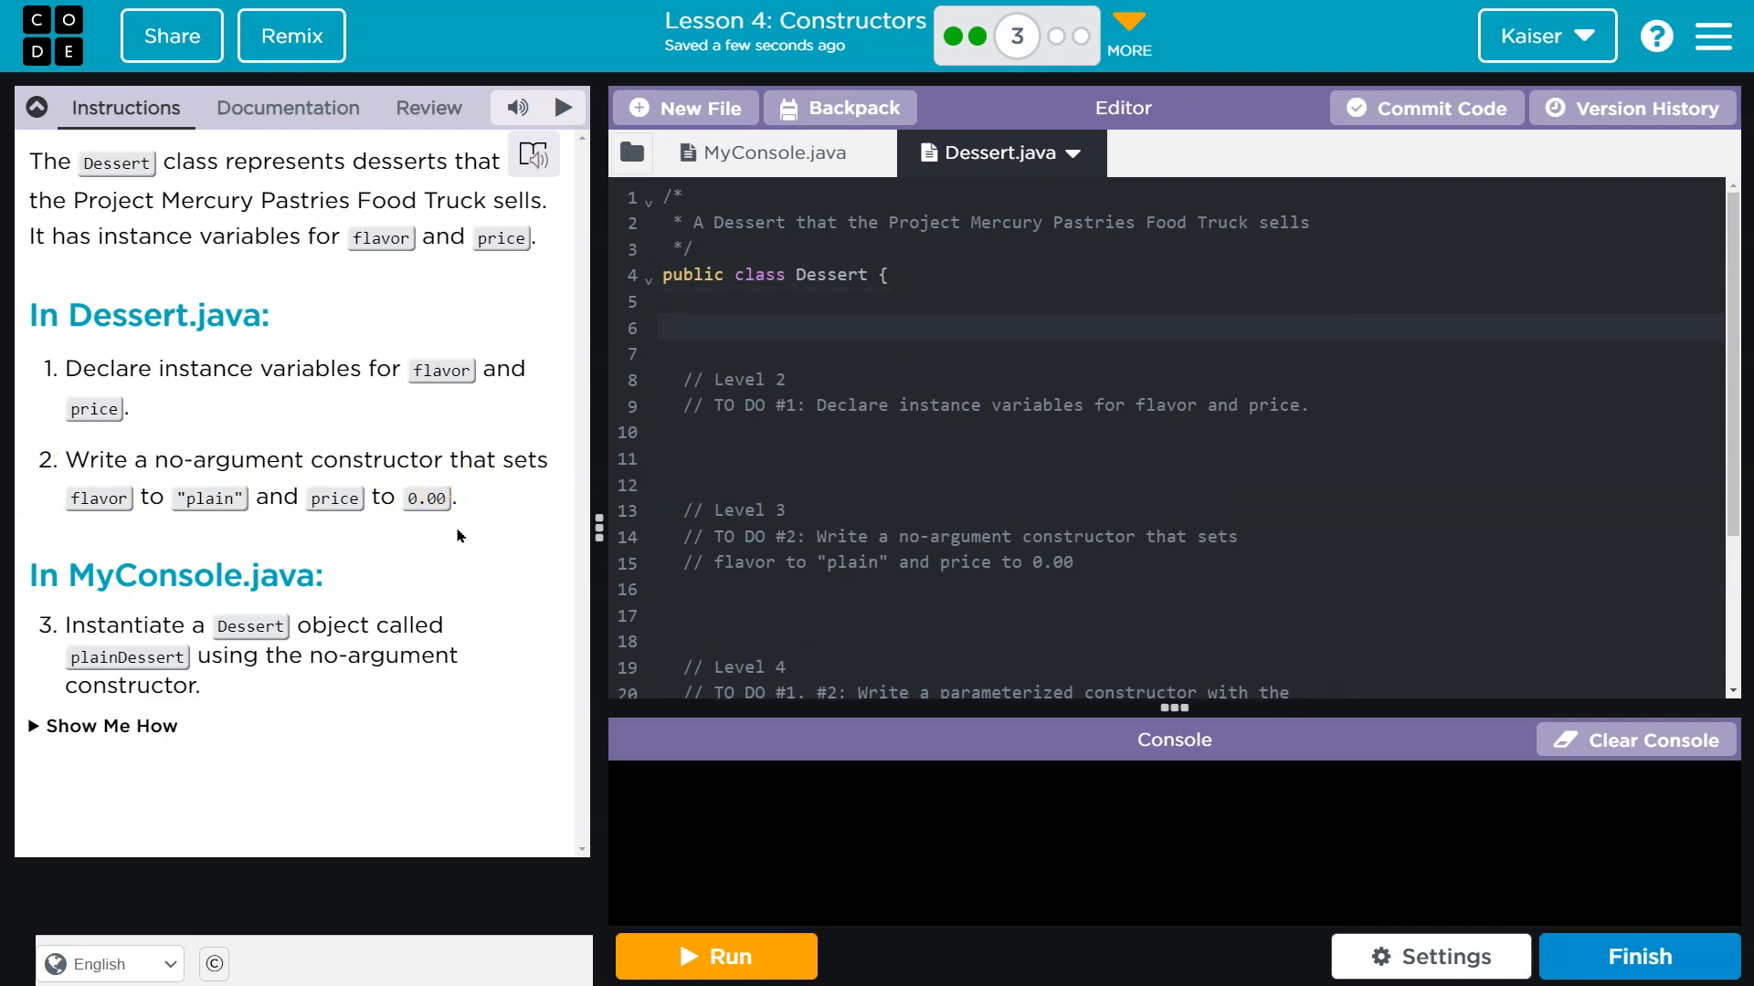
- Declare the instance variable 'String flavor;' inside the Dessert class body
click(682, 327)
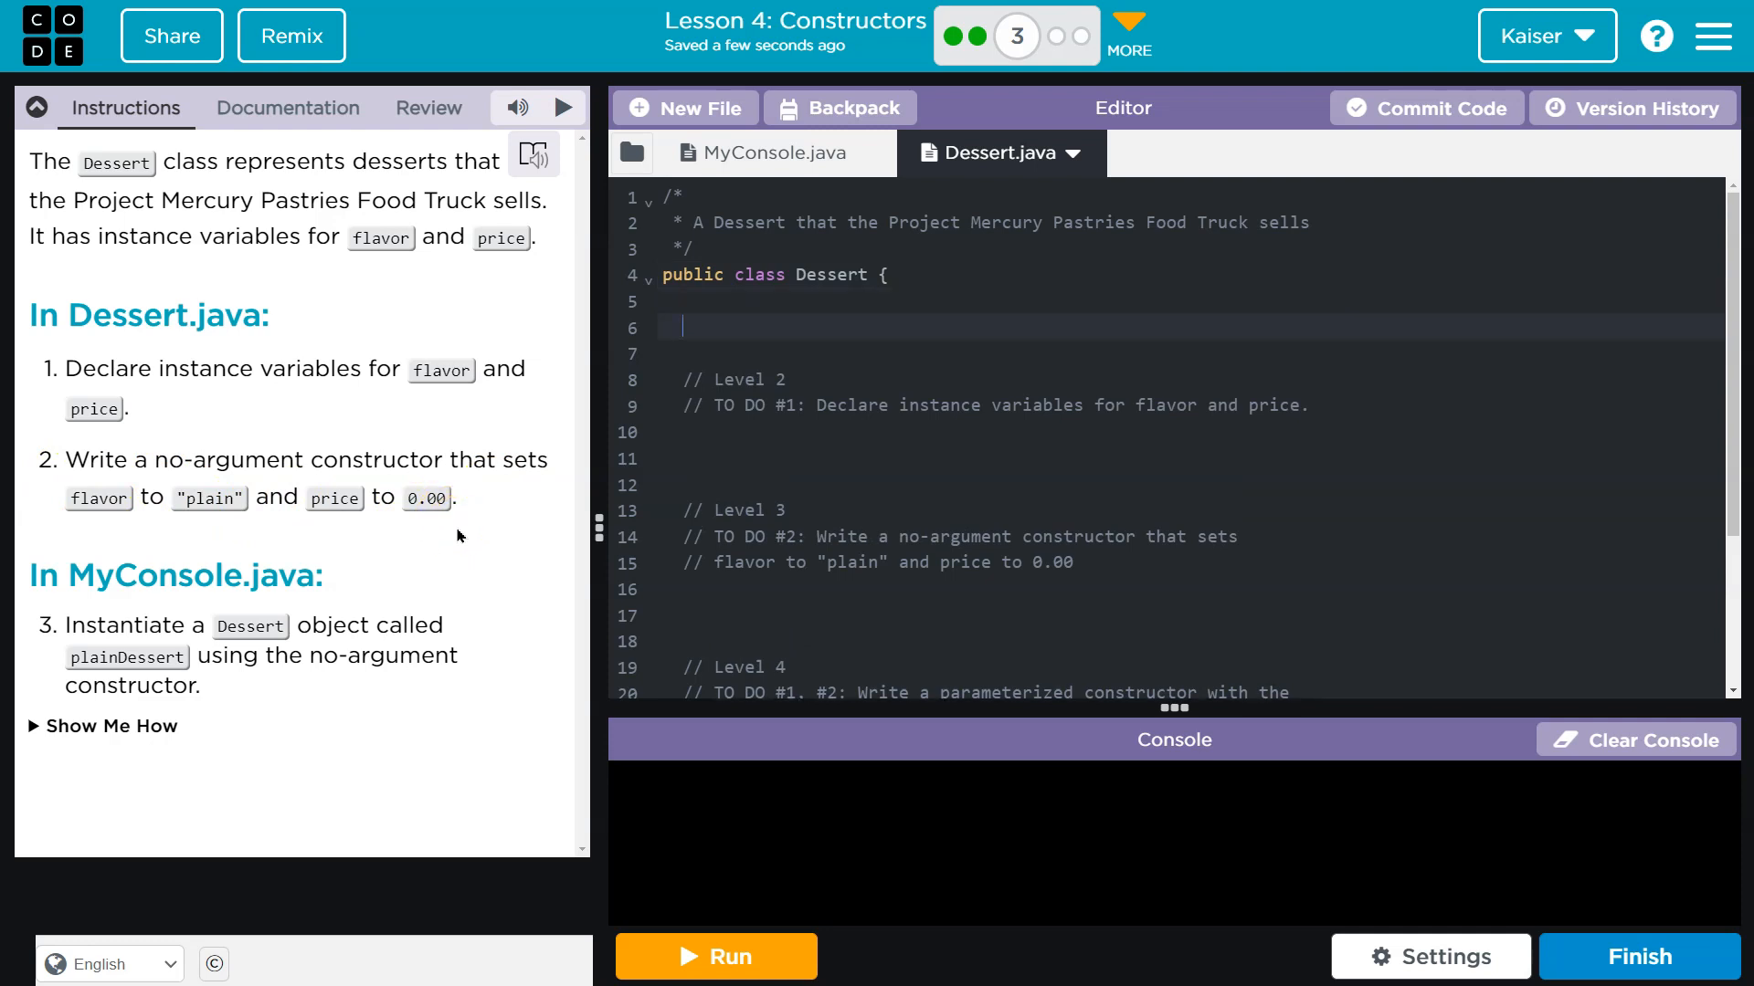
mouse_move(455, 537)
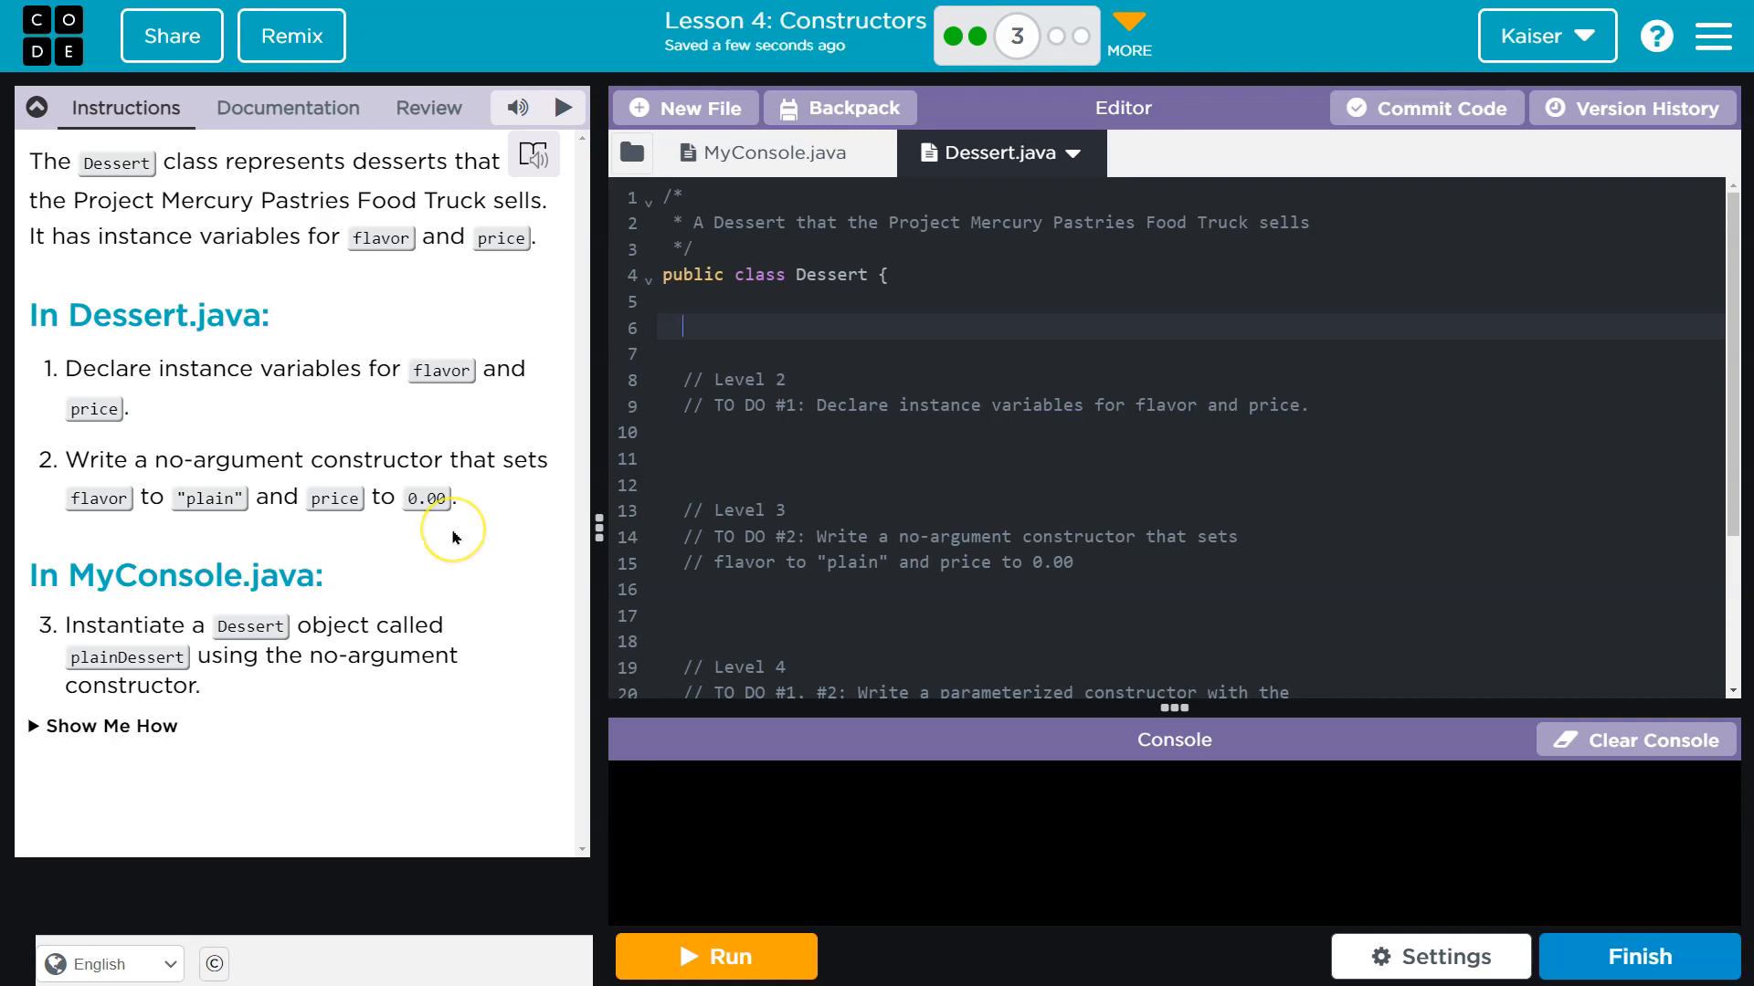
text(i)
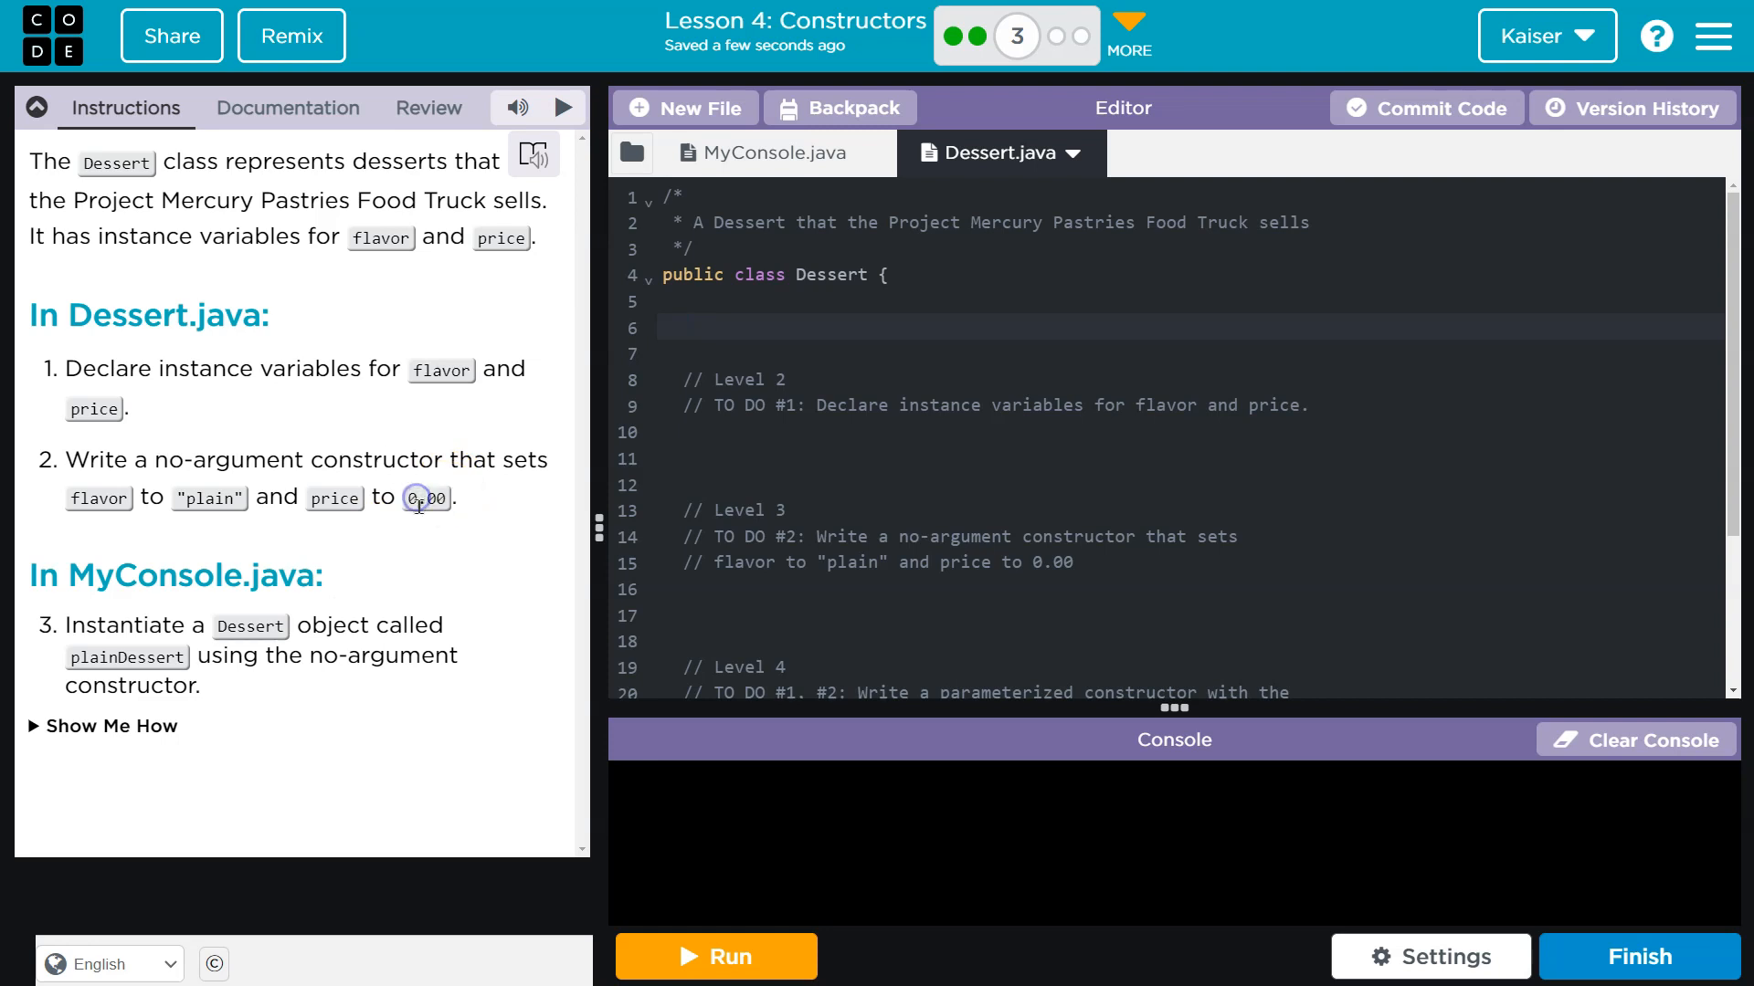
click(759, 326)
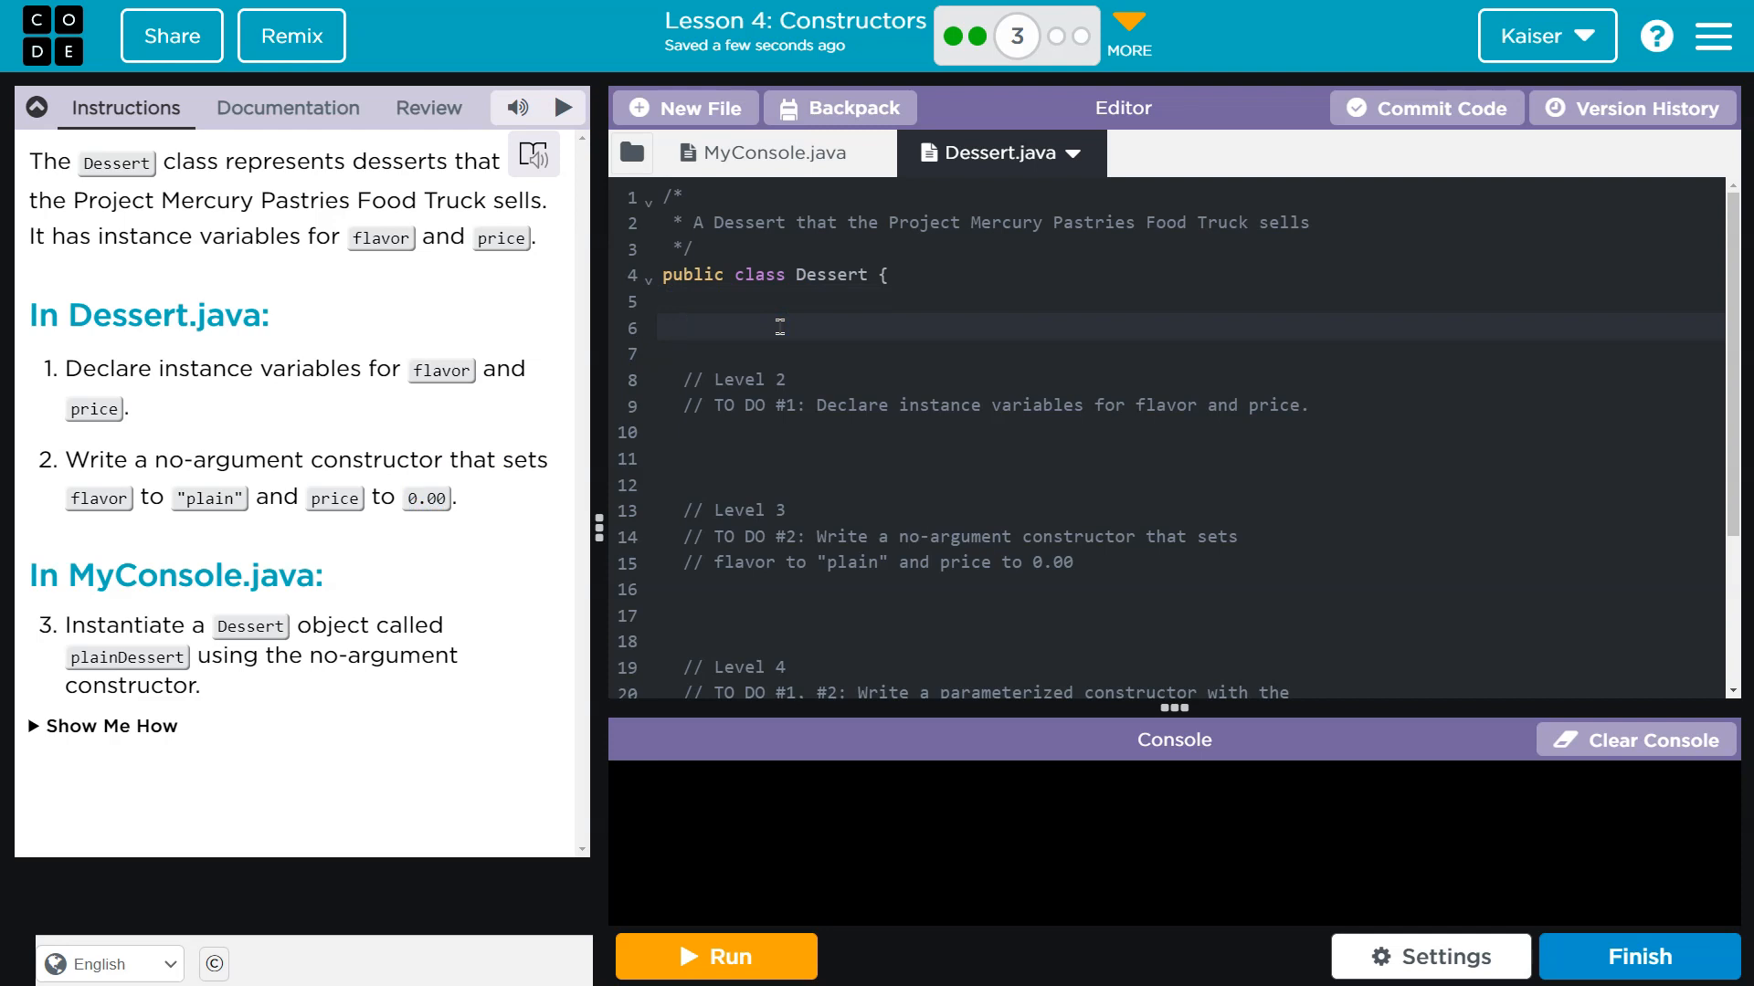
text(double)
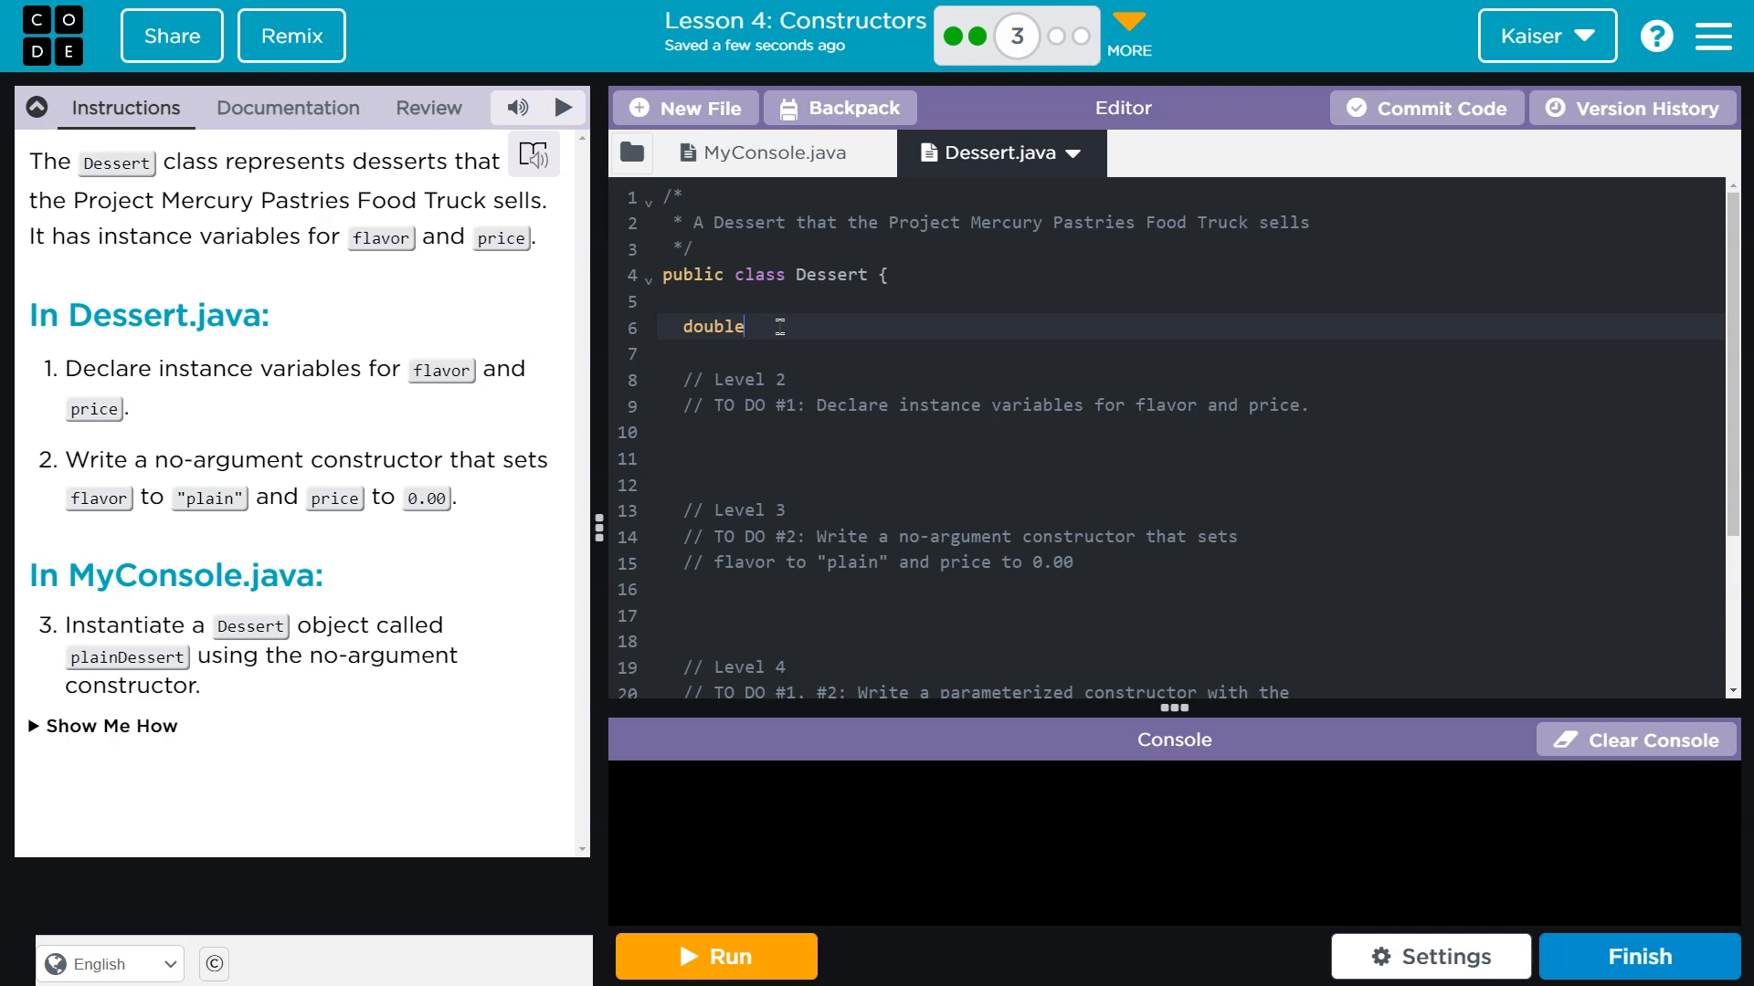
text(St)
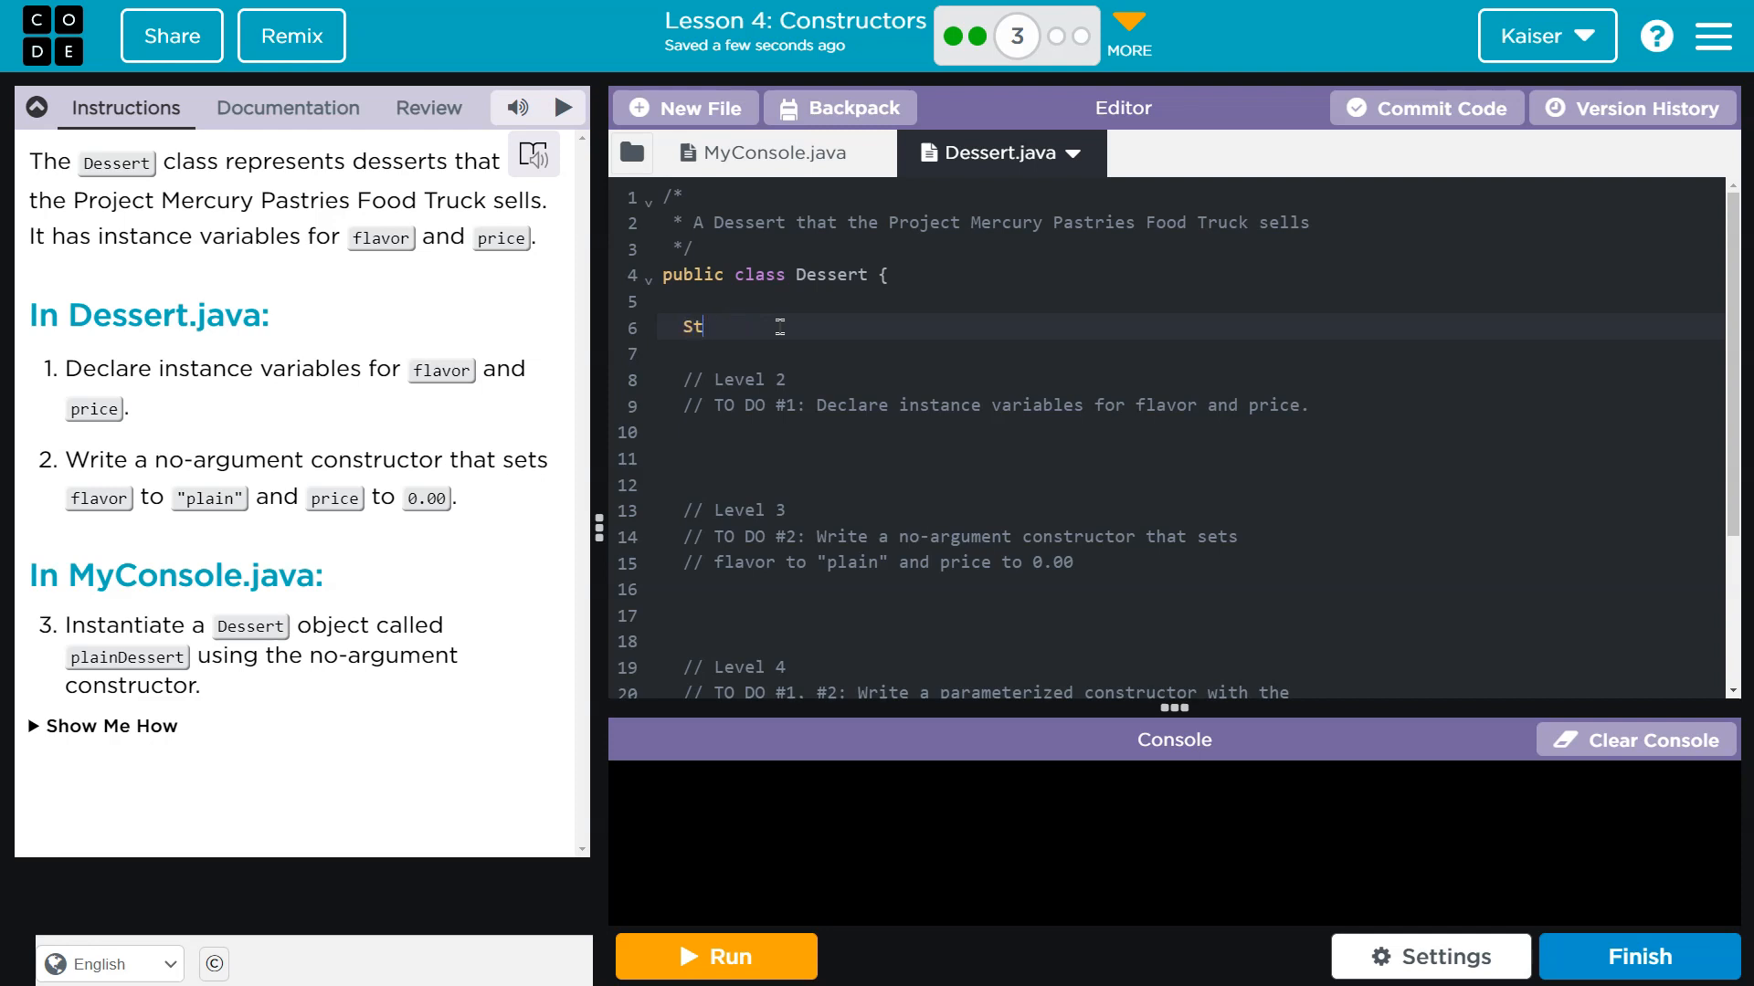
text(ring)
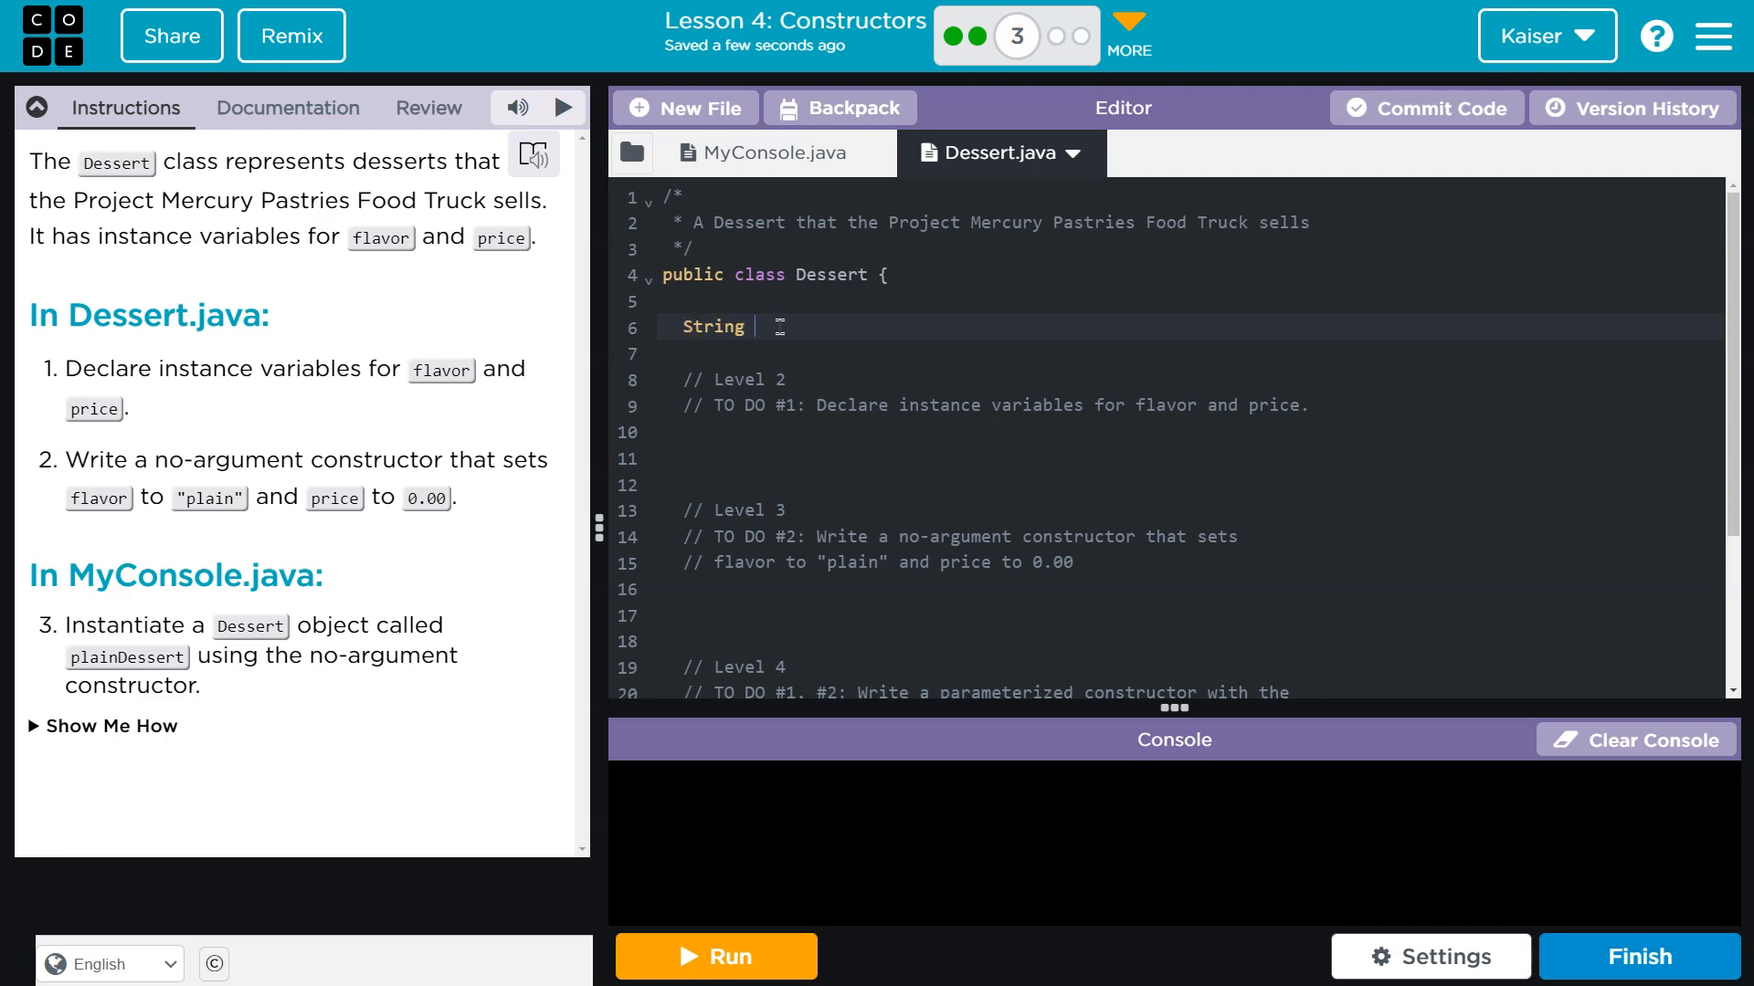
text(flavor = ")
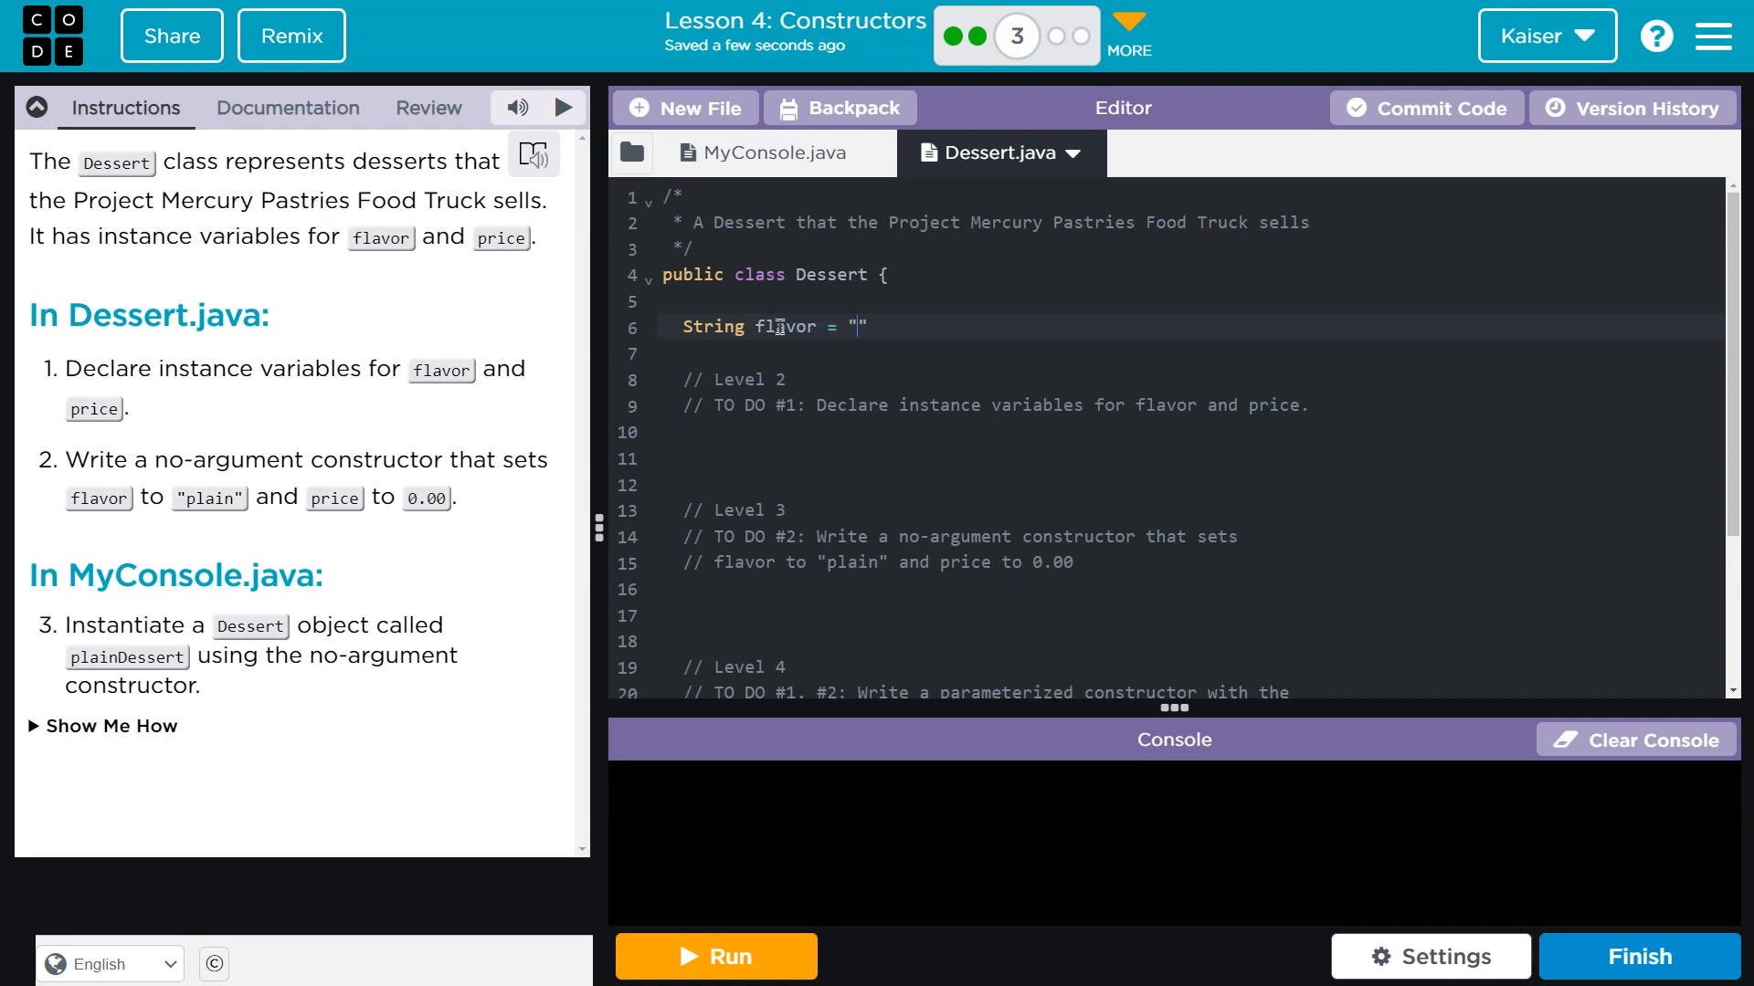
key(Backspace)
text(;)
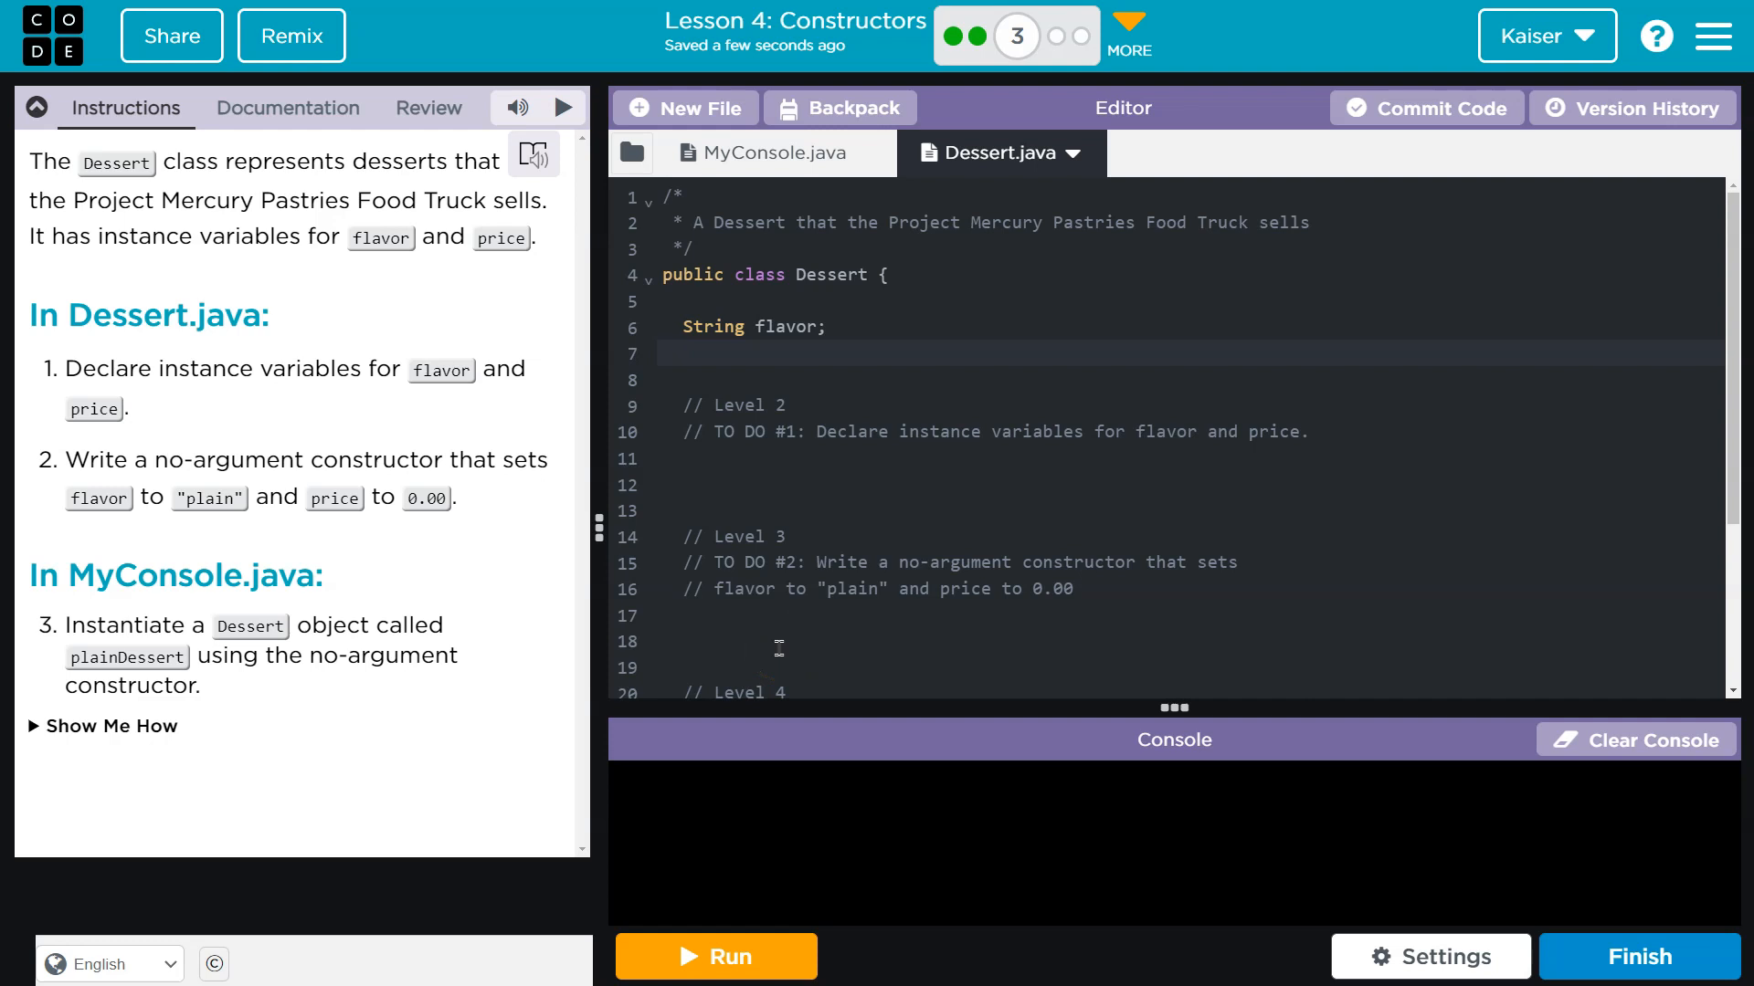
- Declare the second instance variable 'double price;' below flavor
text(doubn)
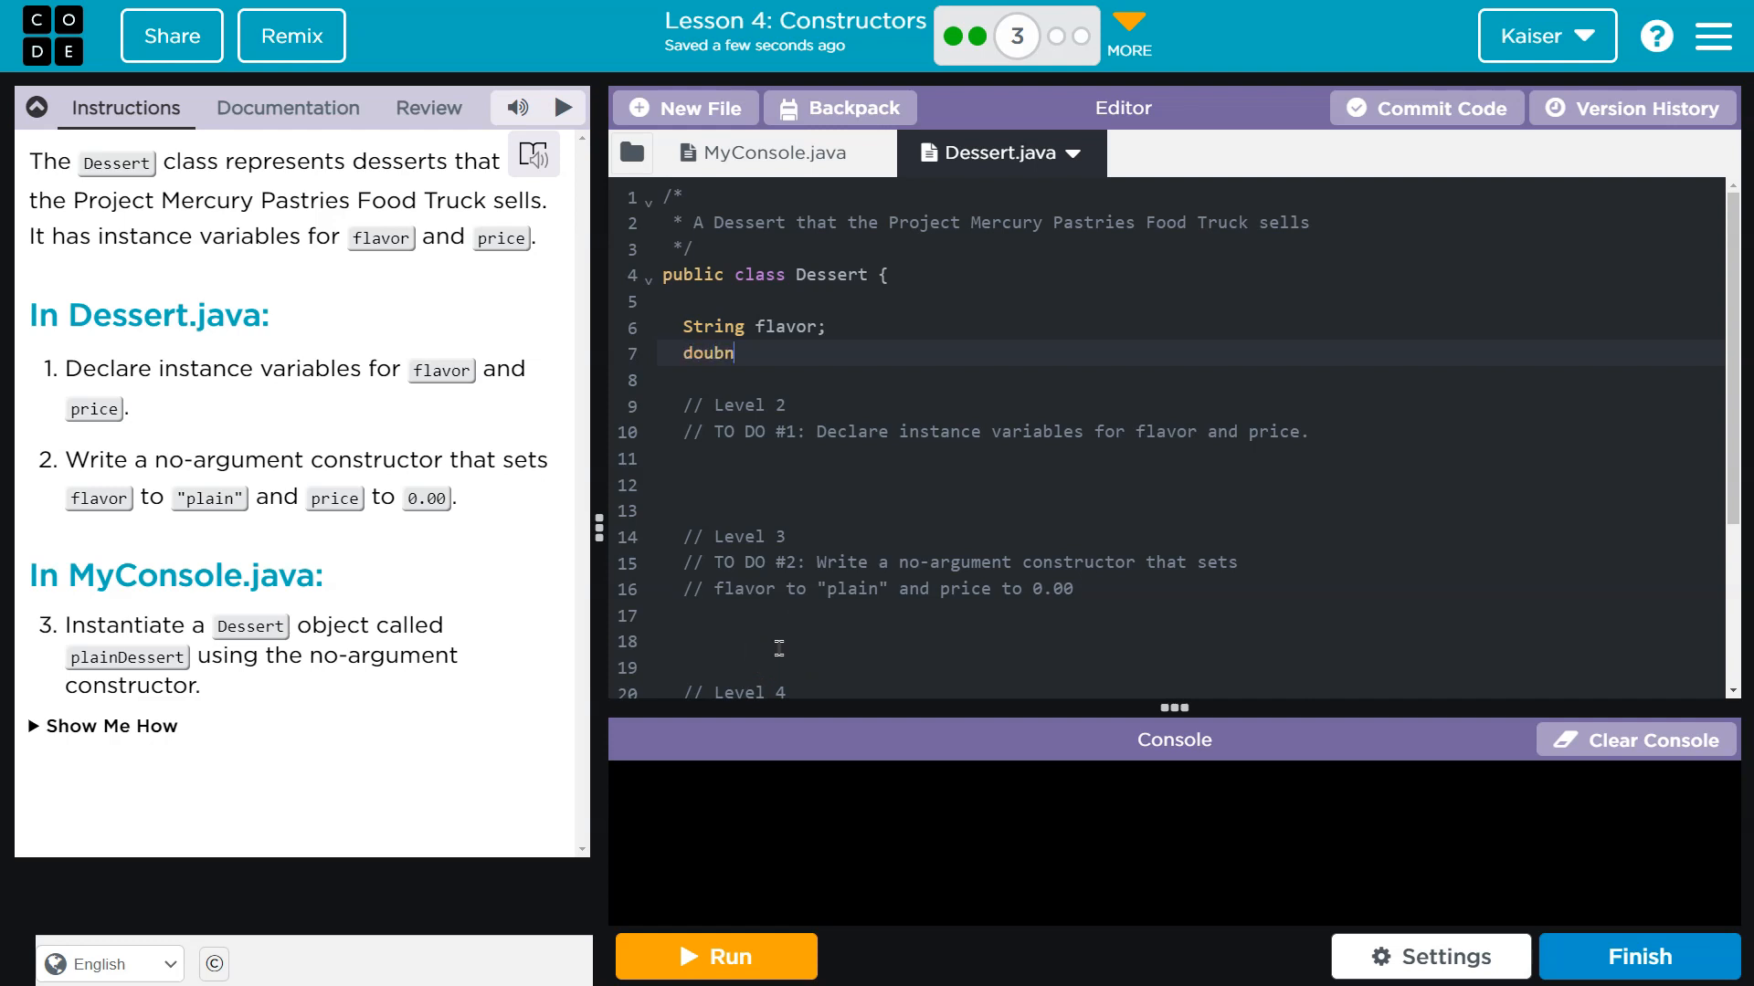
text(le P)
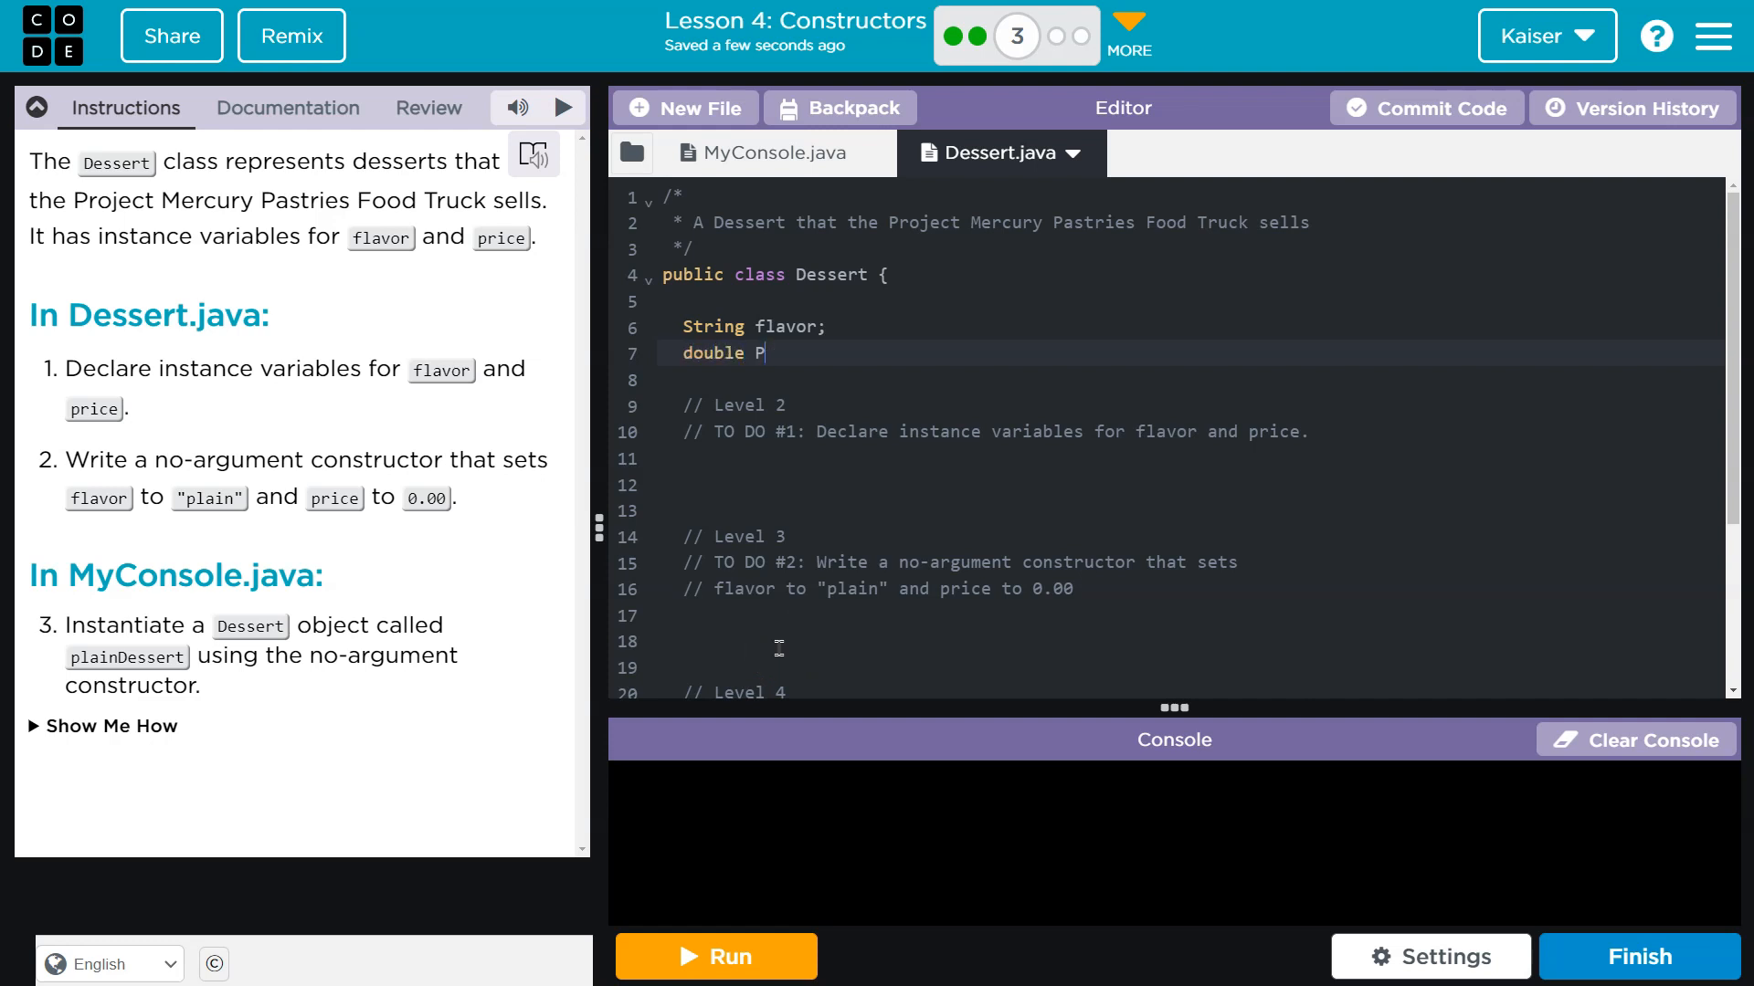
text(rice;)
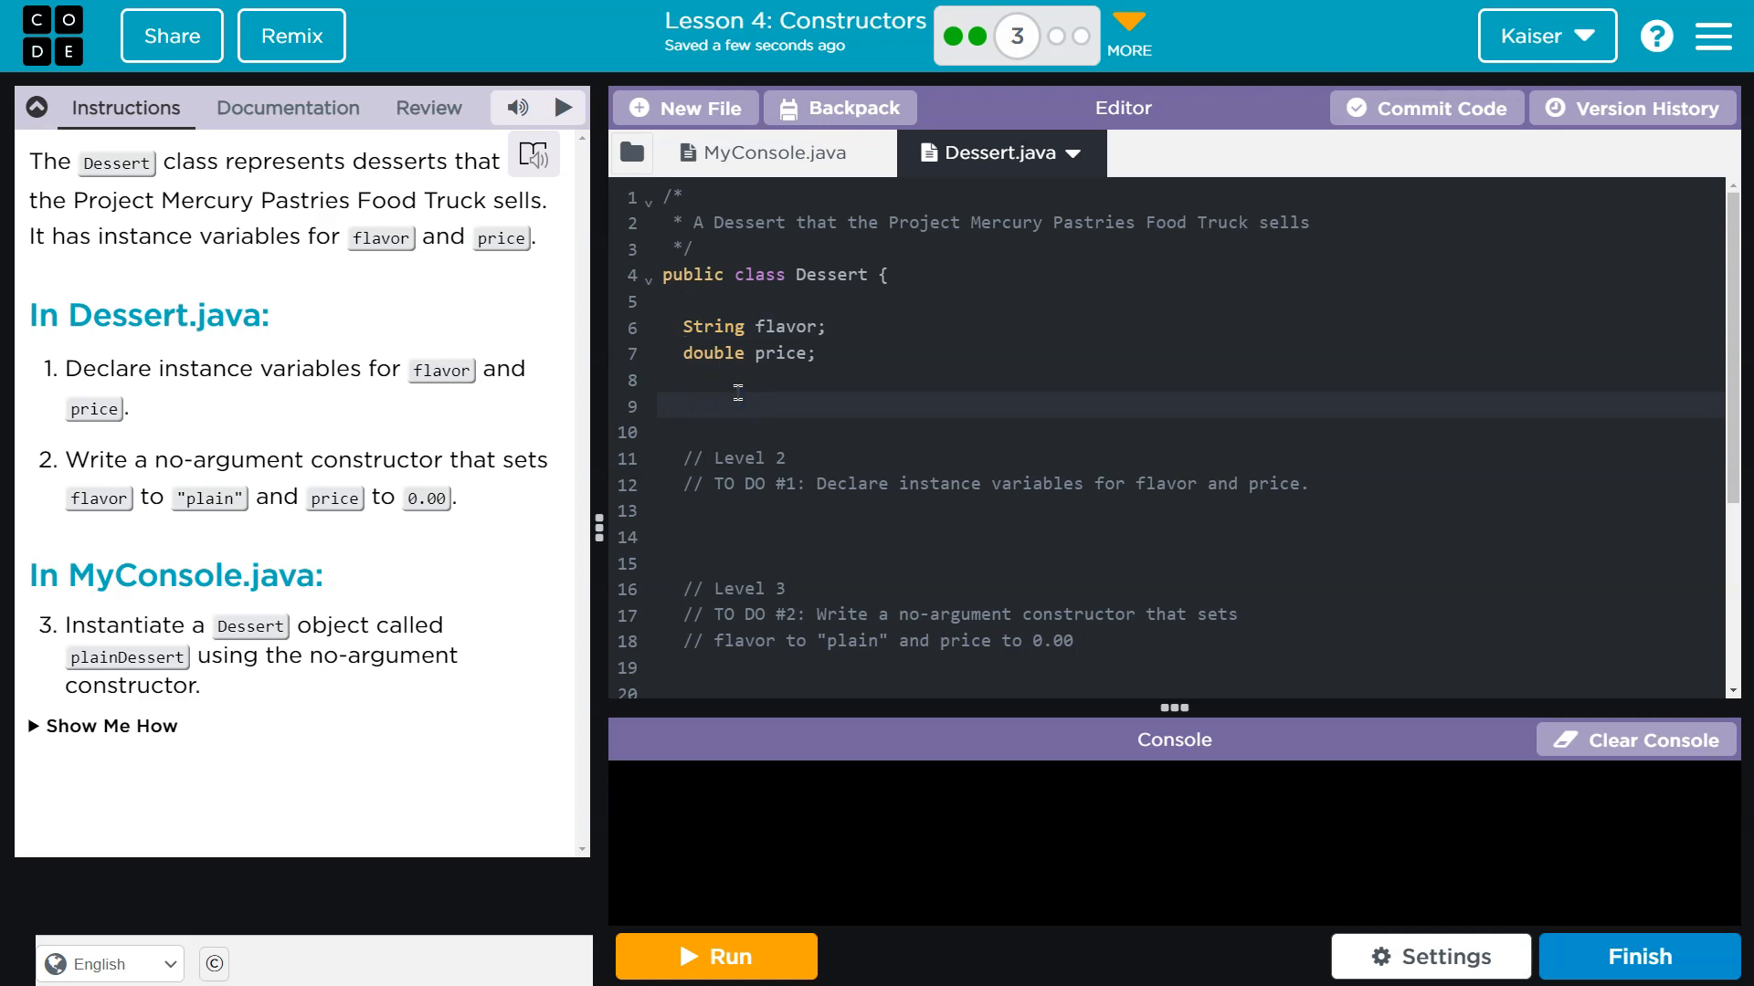
click(683, 406)
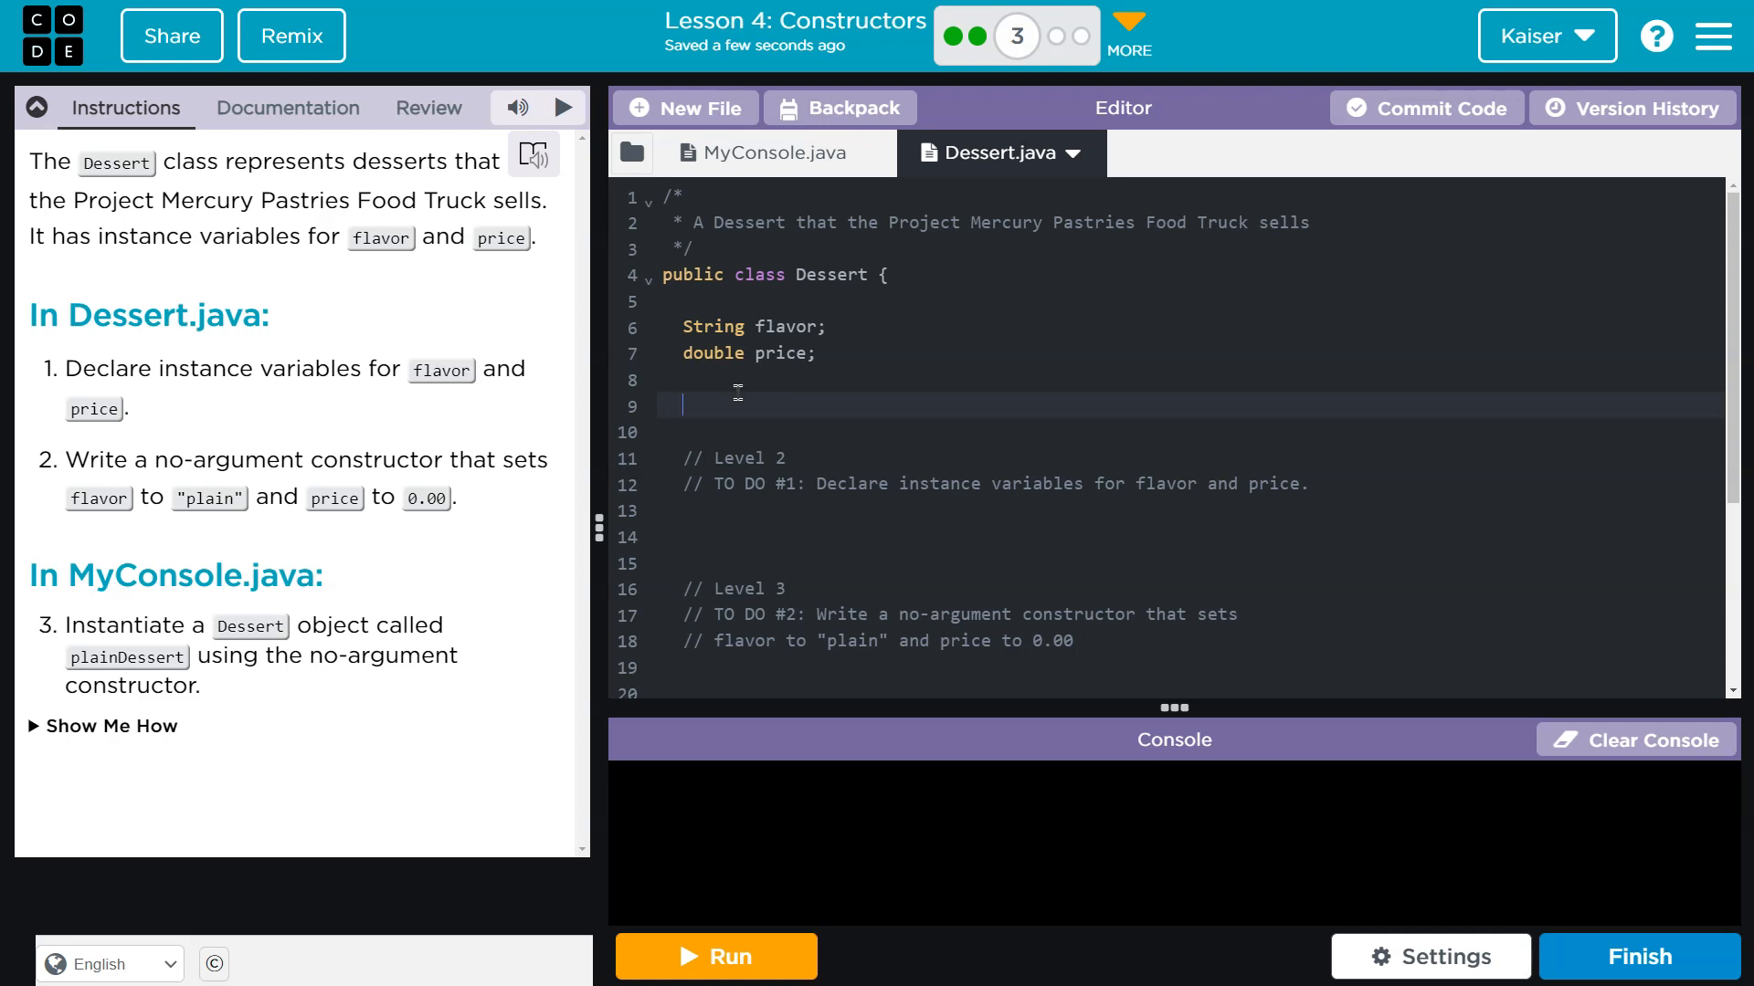
- Write the header 'public Dessert() {' for the no-argument constructor
text(pu)
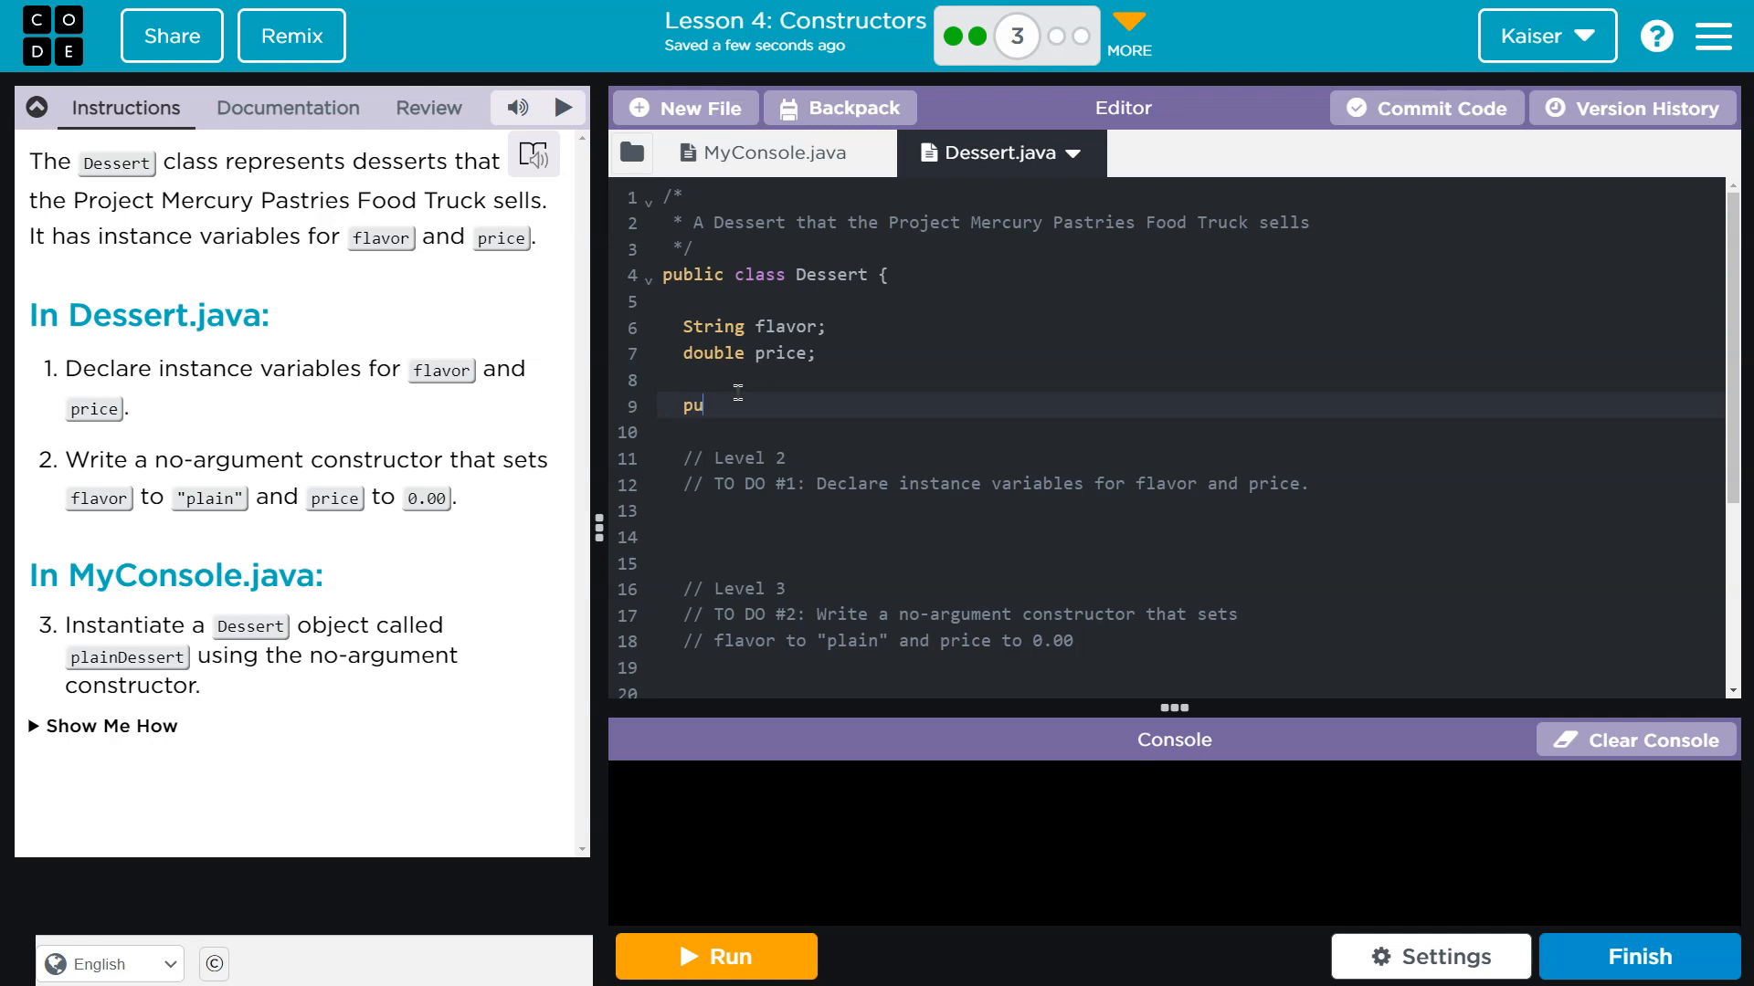
text(blic)
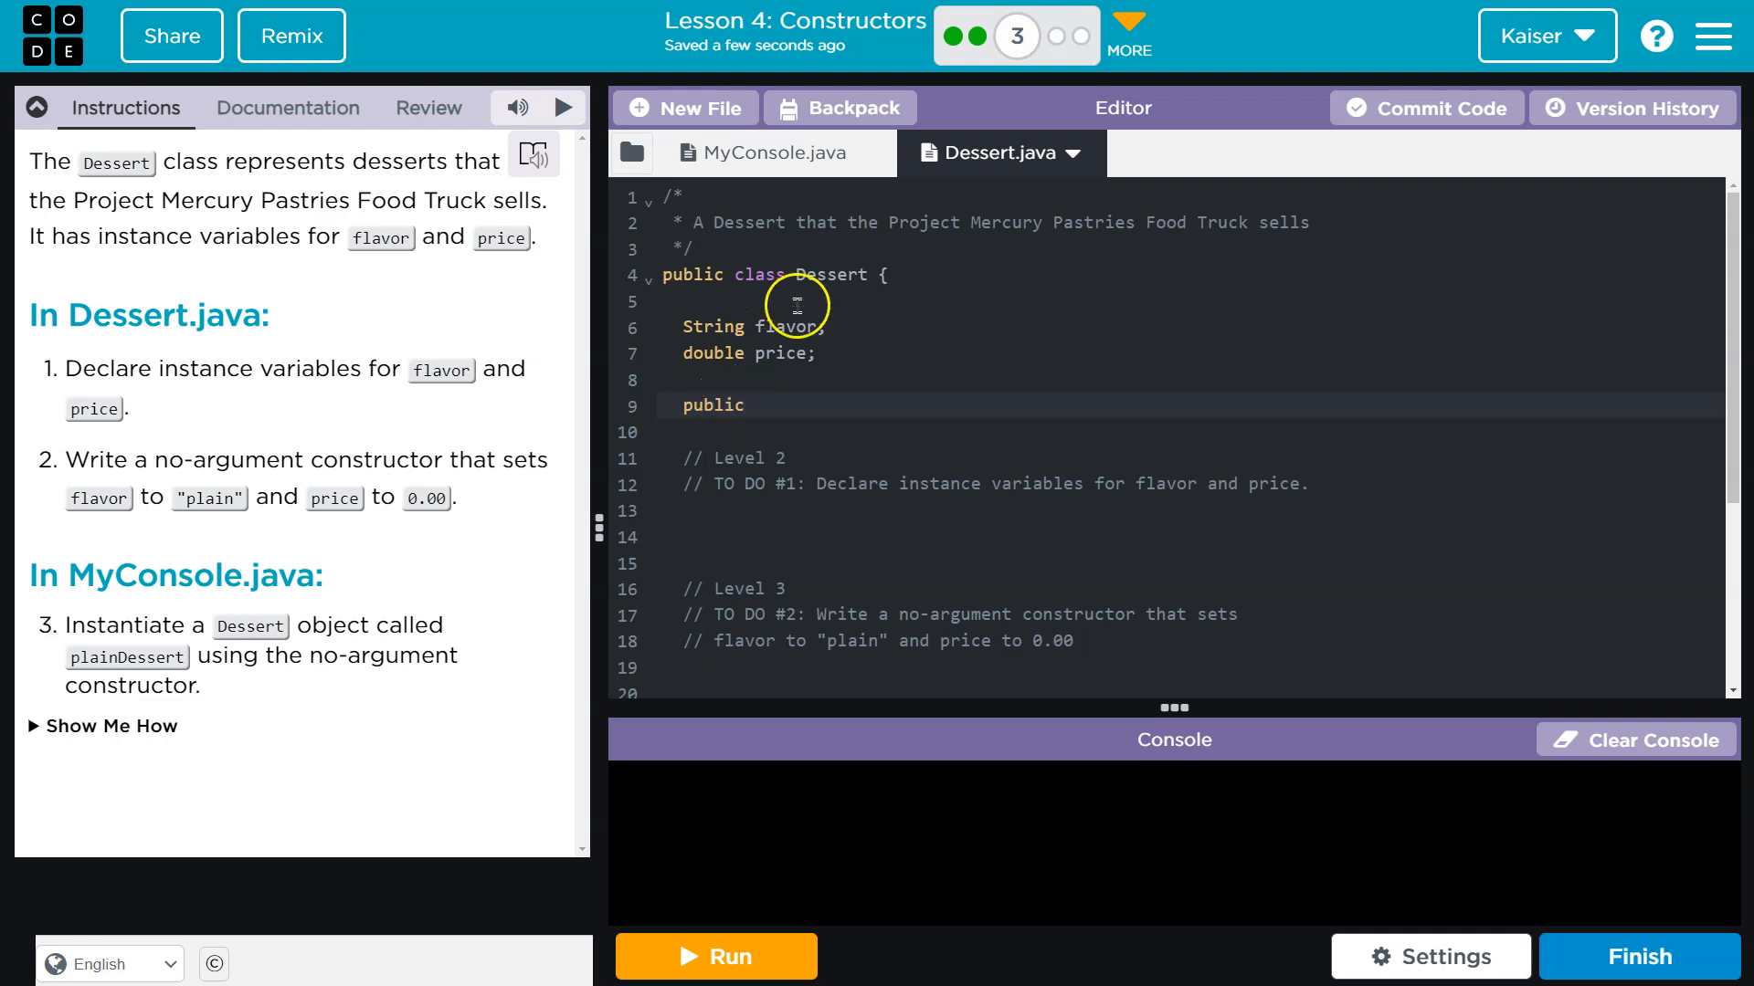
text(Dessert)
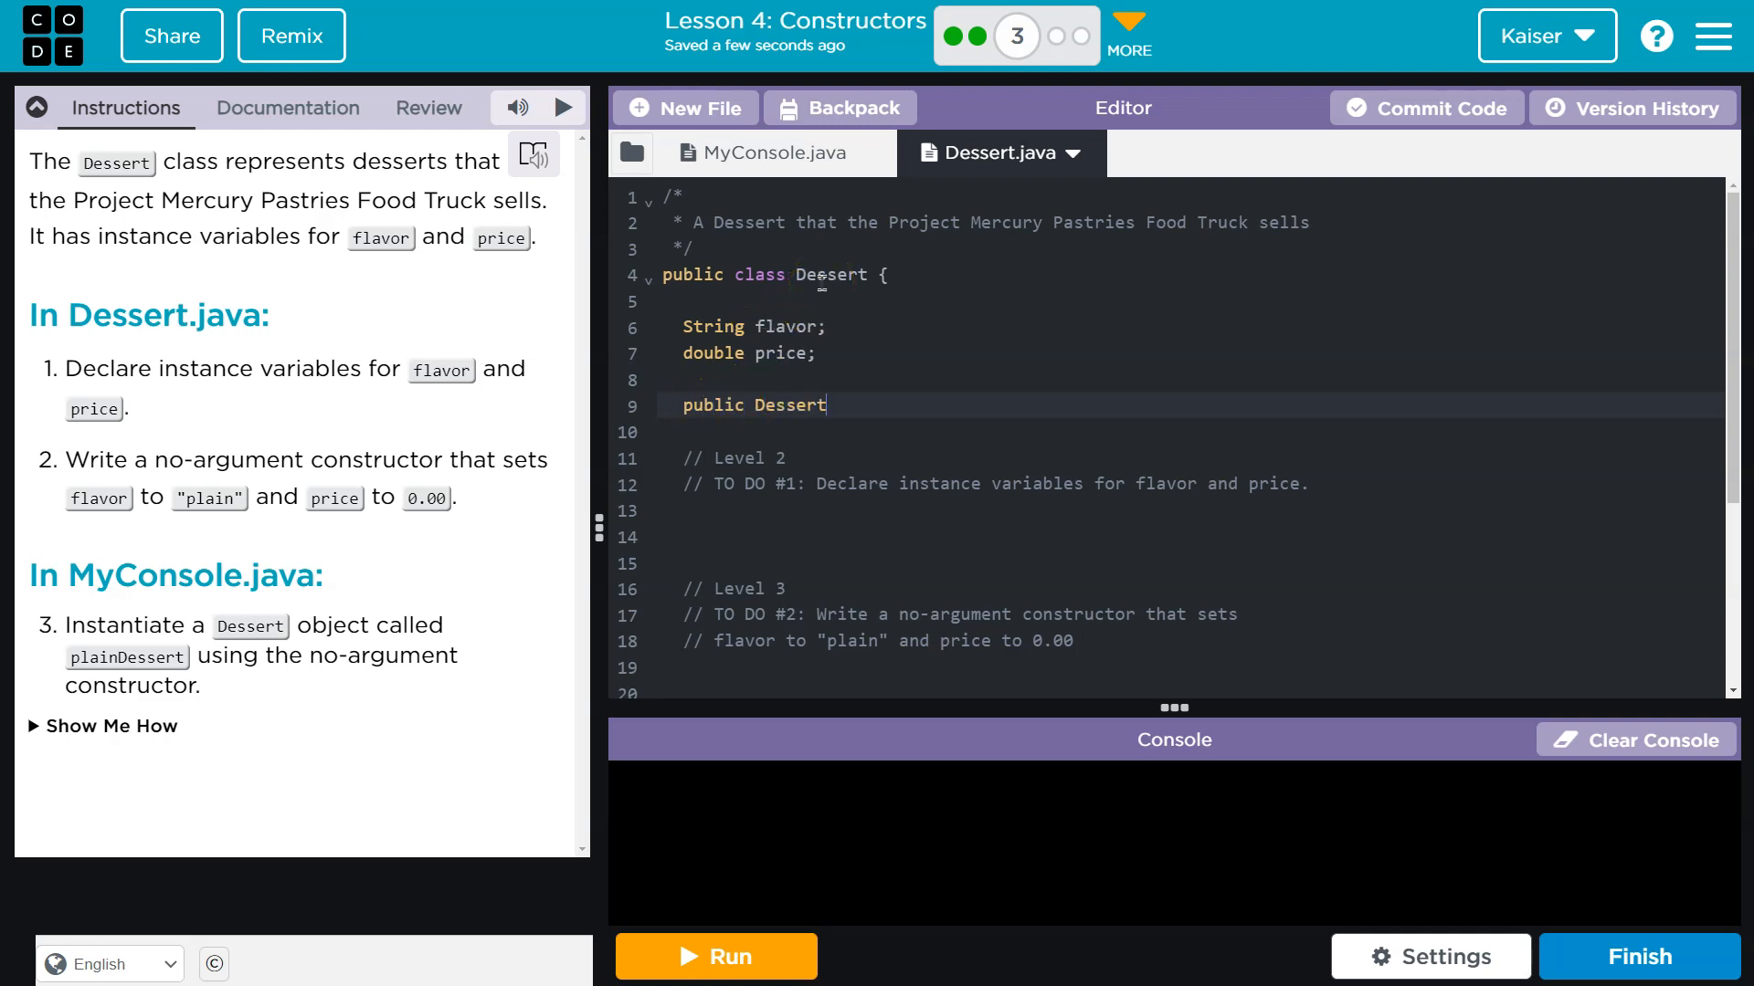
text(())
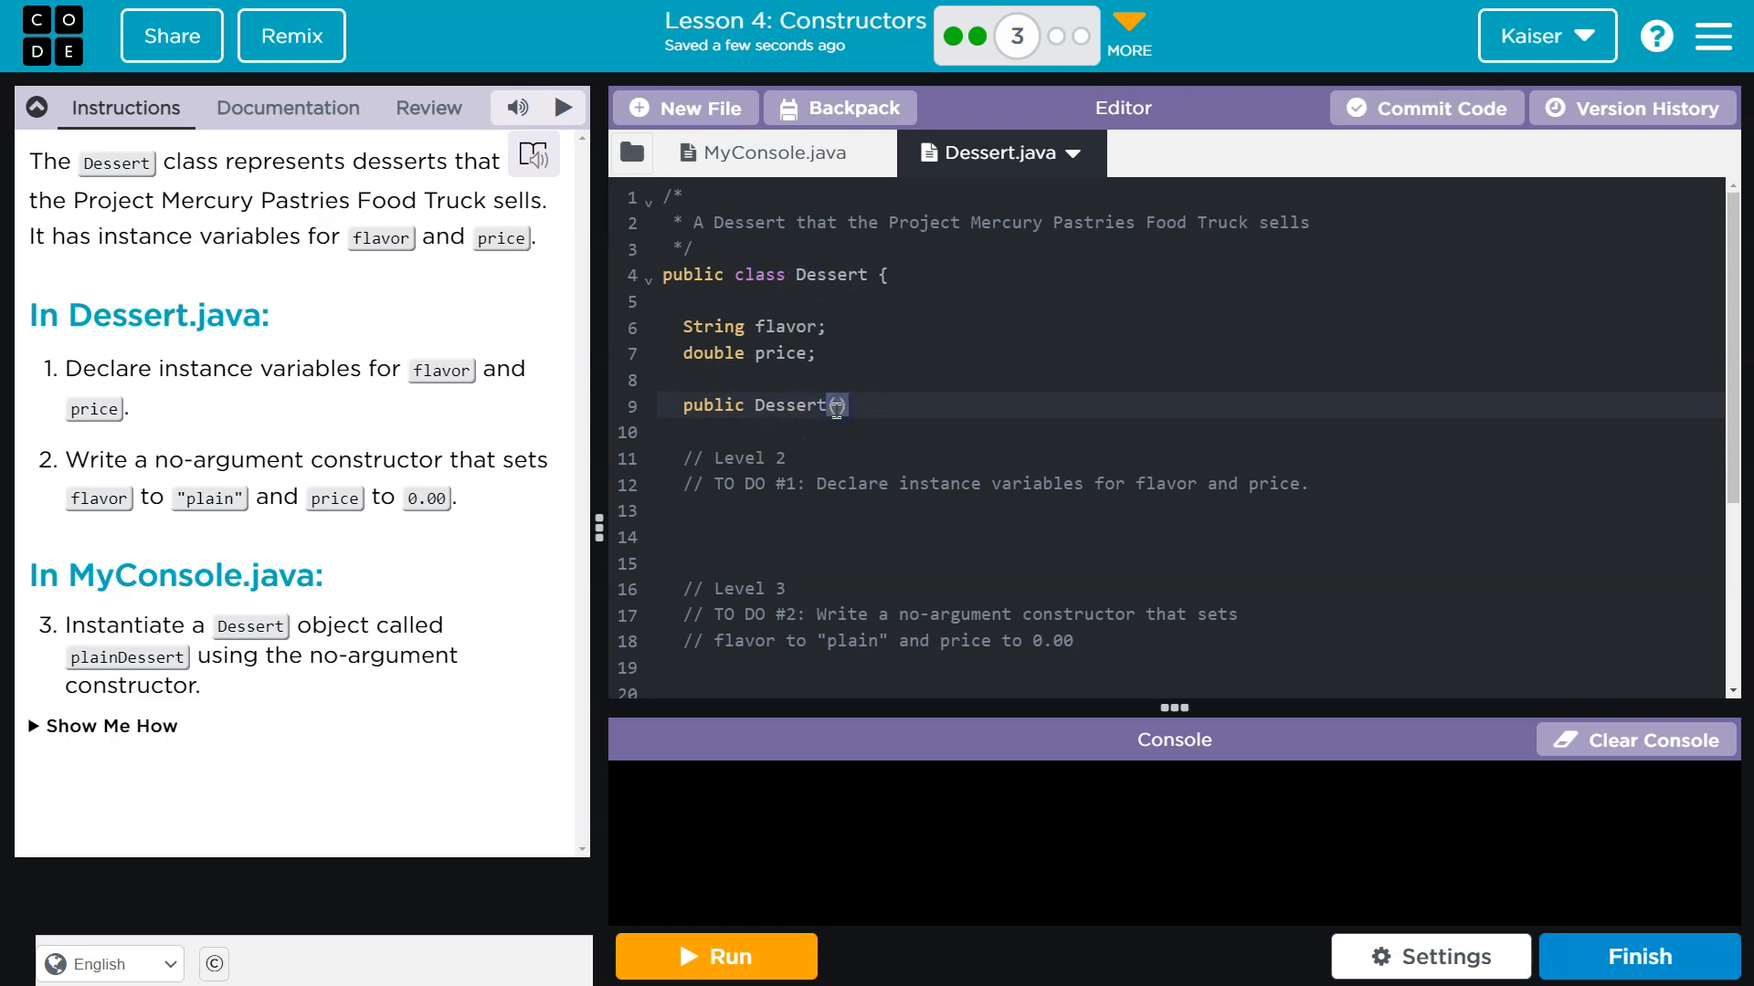
text(())
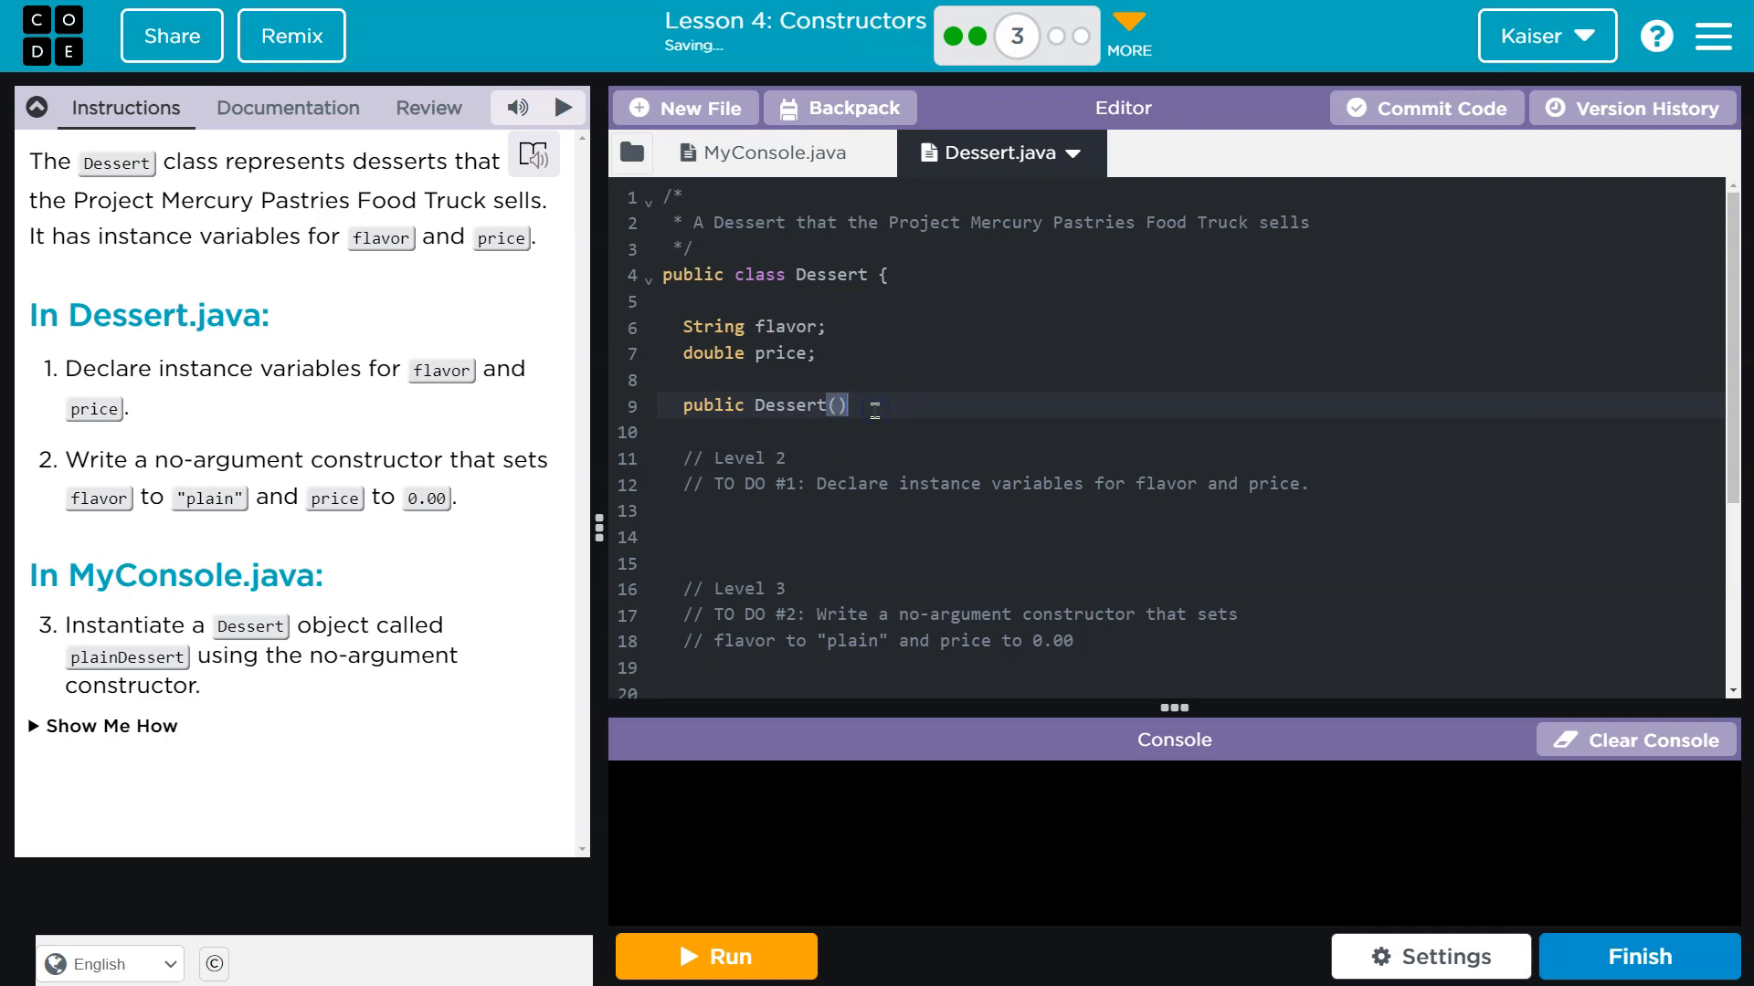
text({)
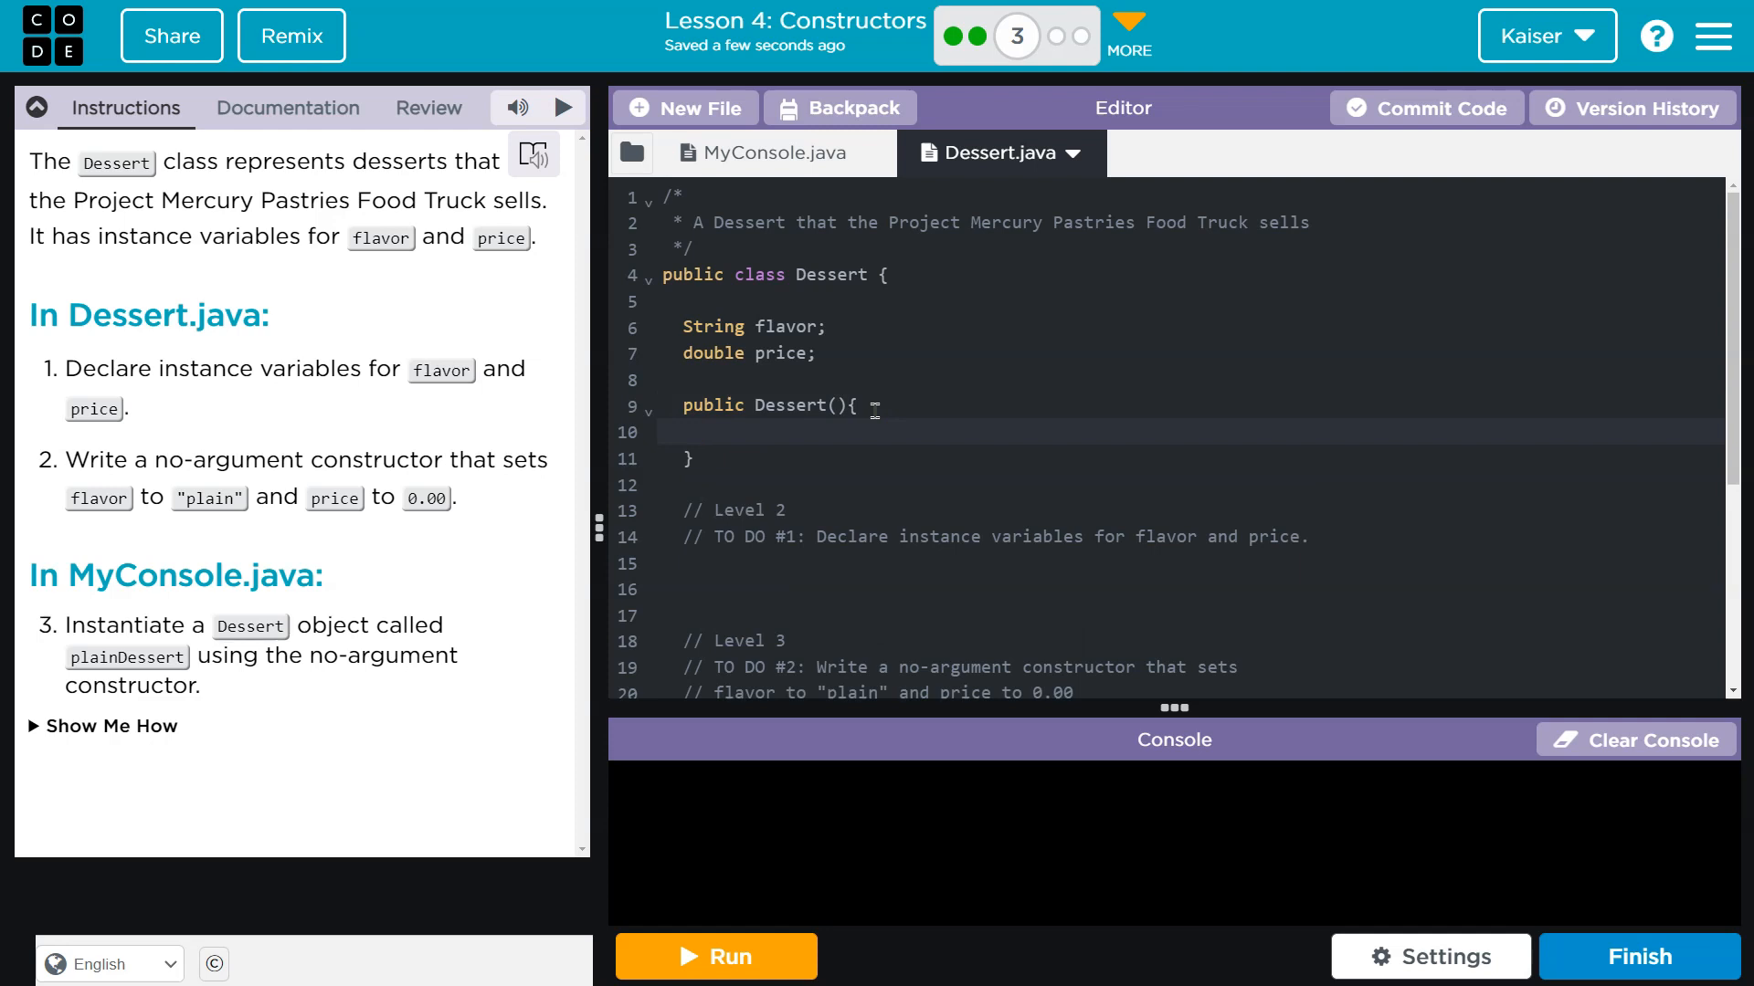
- Inside the constructor set flavor = "plain"; and price = 0.00;
click(705, 433)
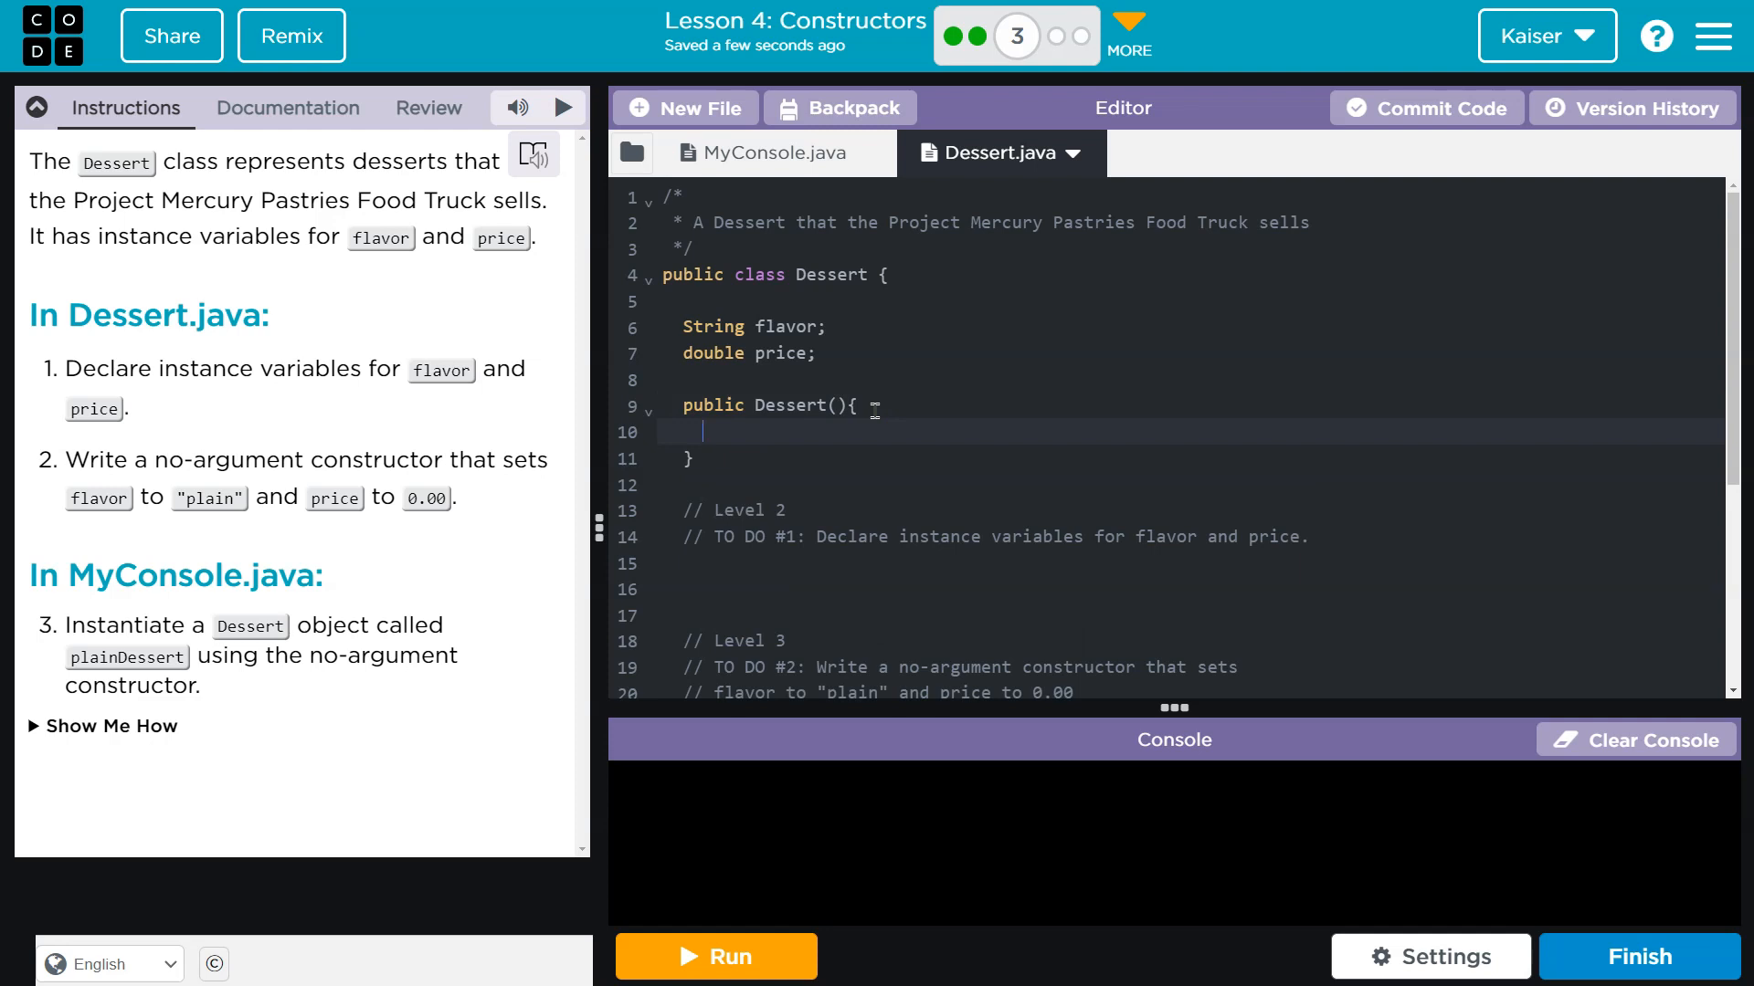
text(flavr)
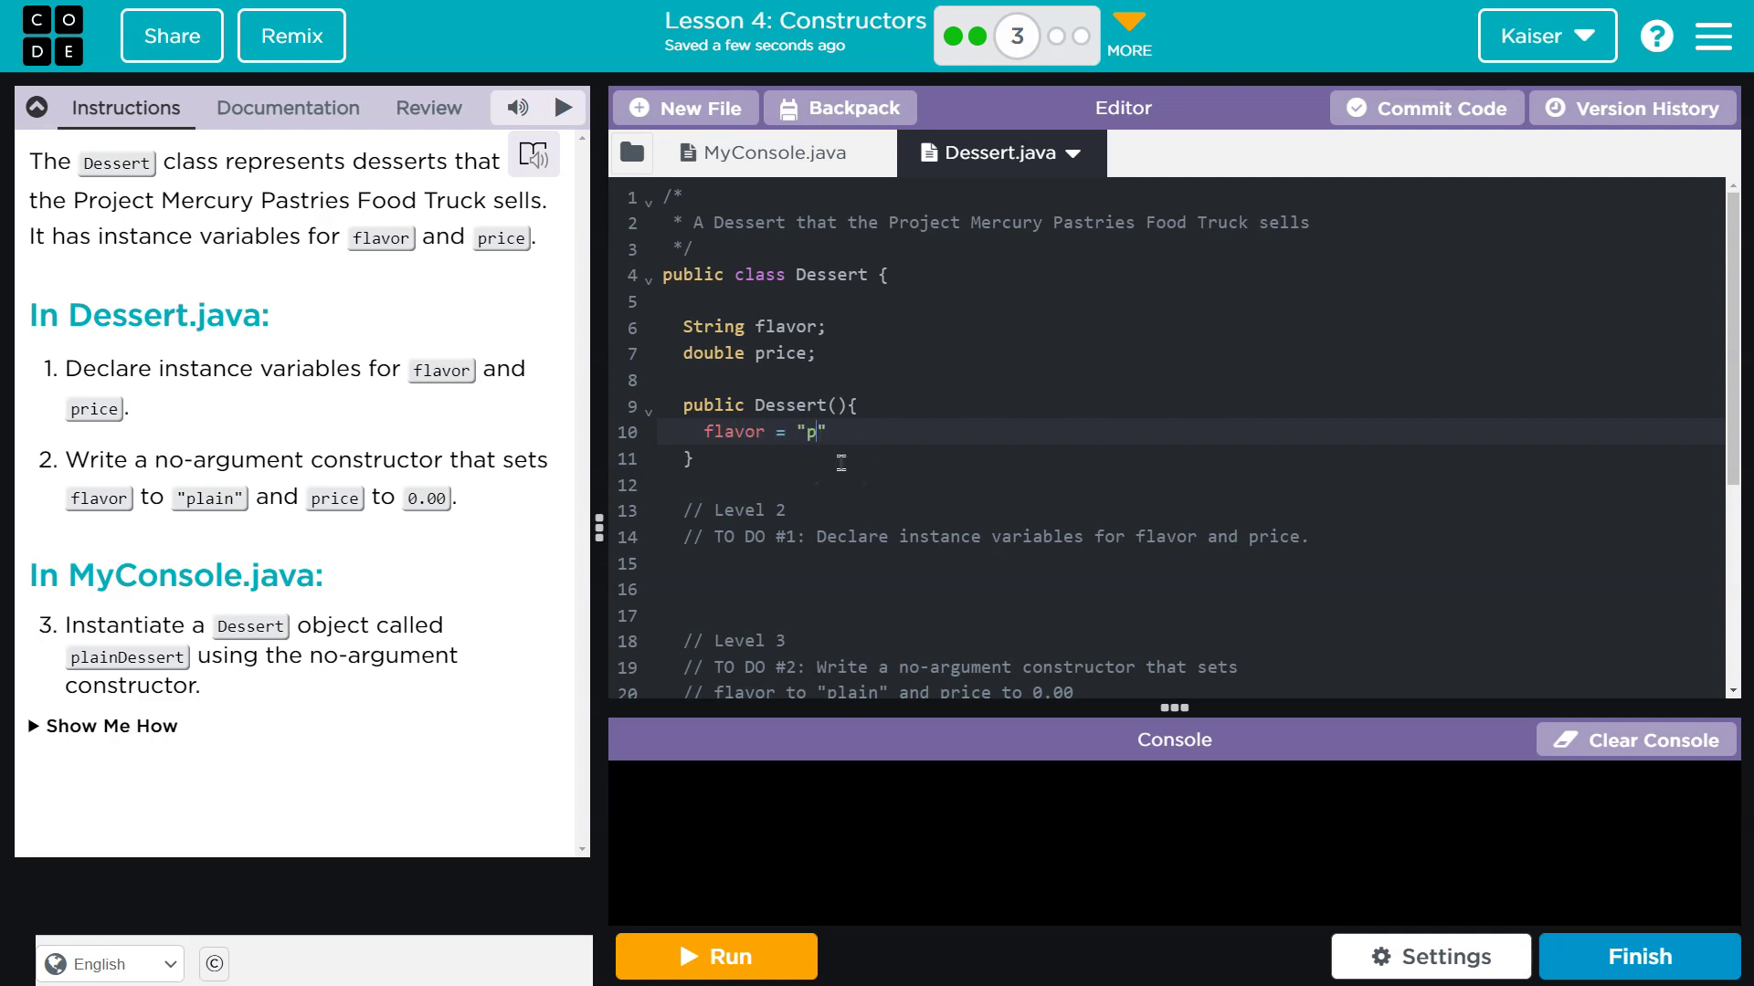
text(lain";)
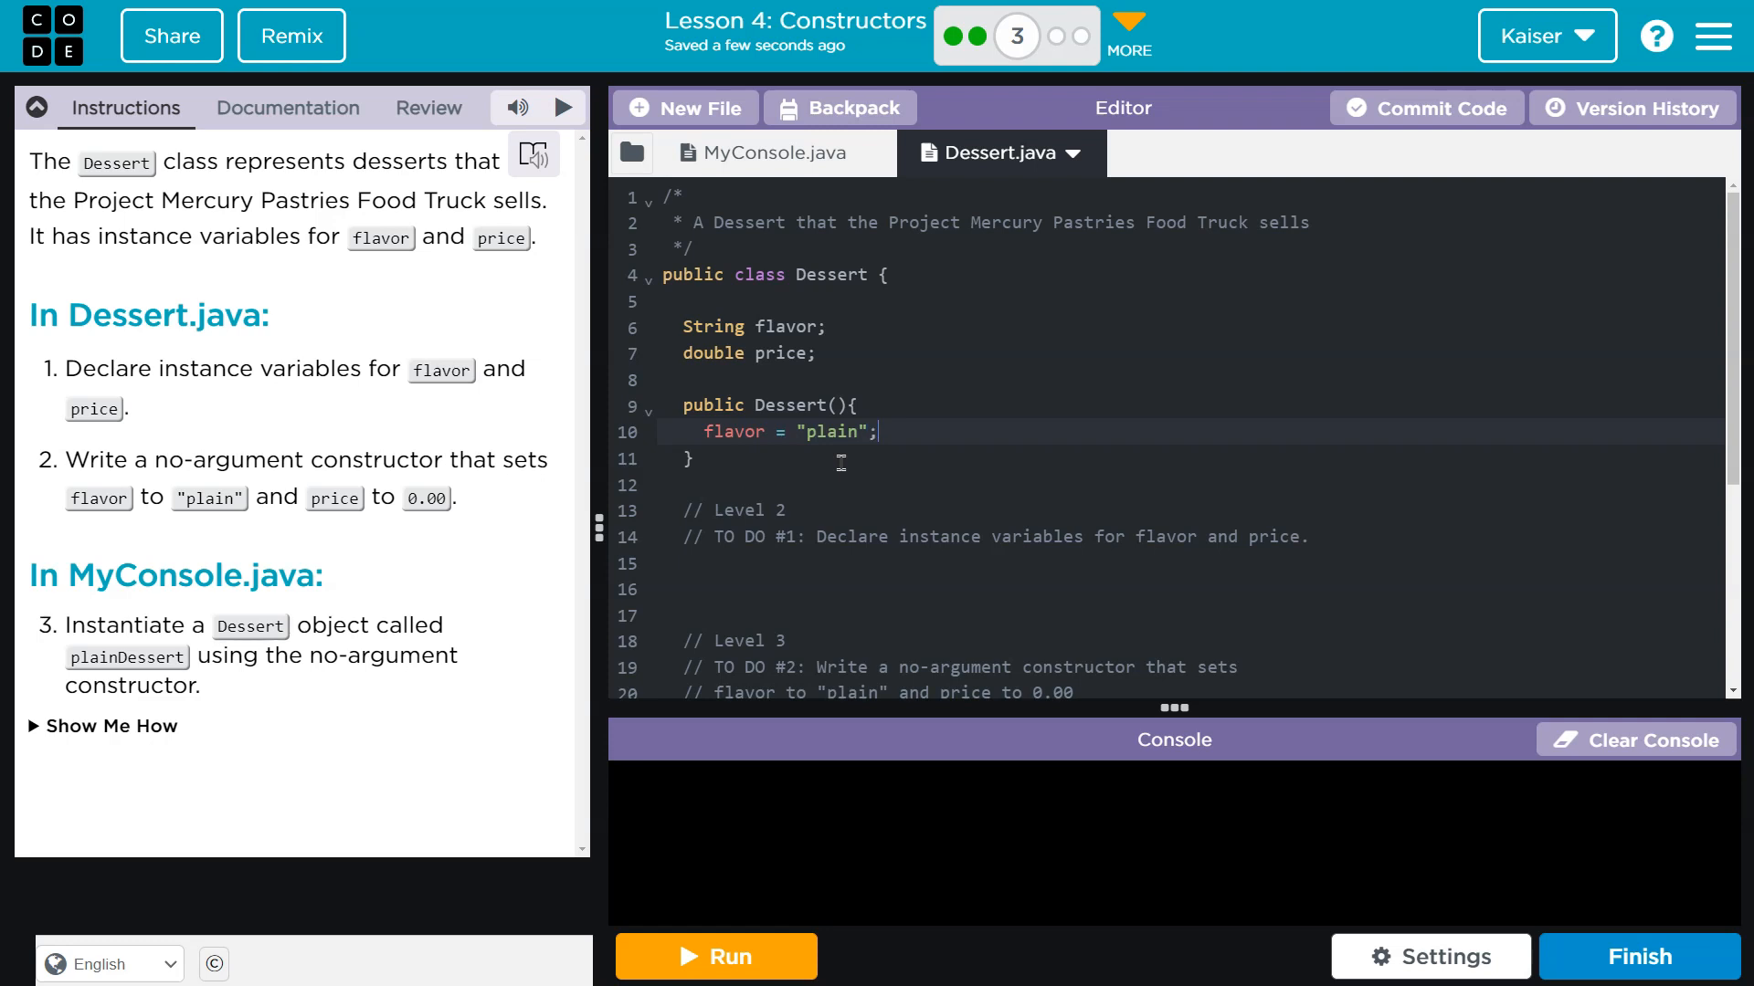
text(oruce)
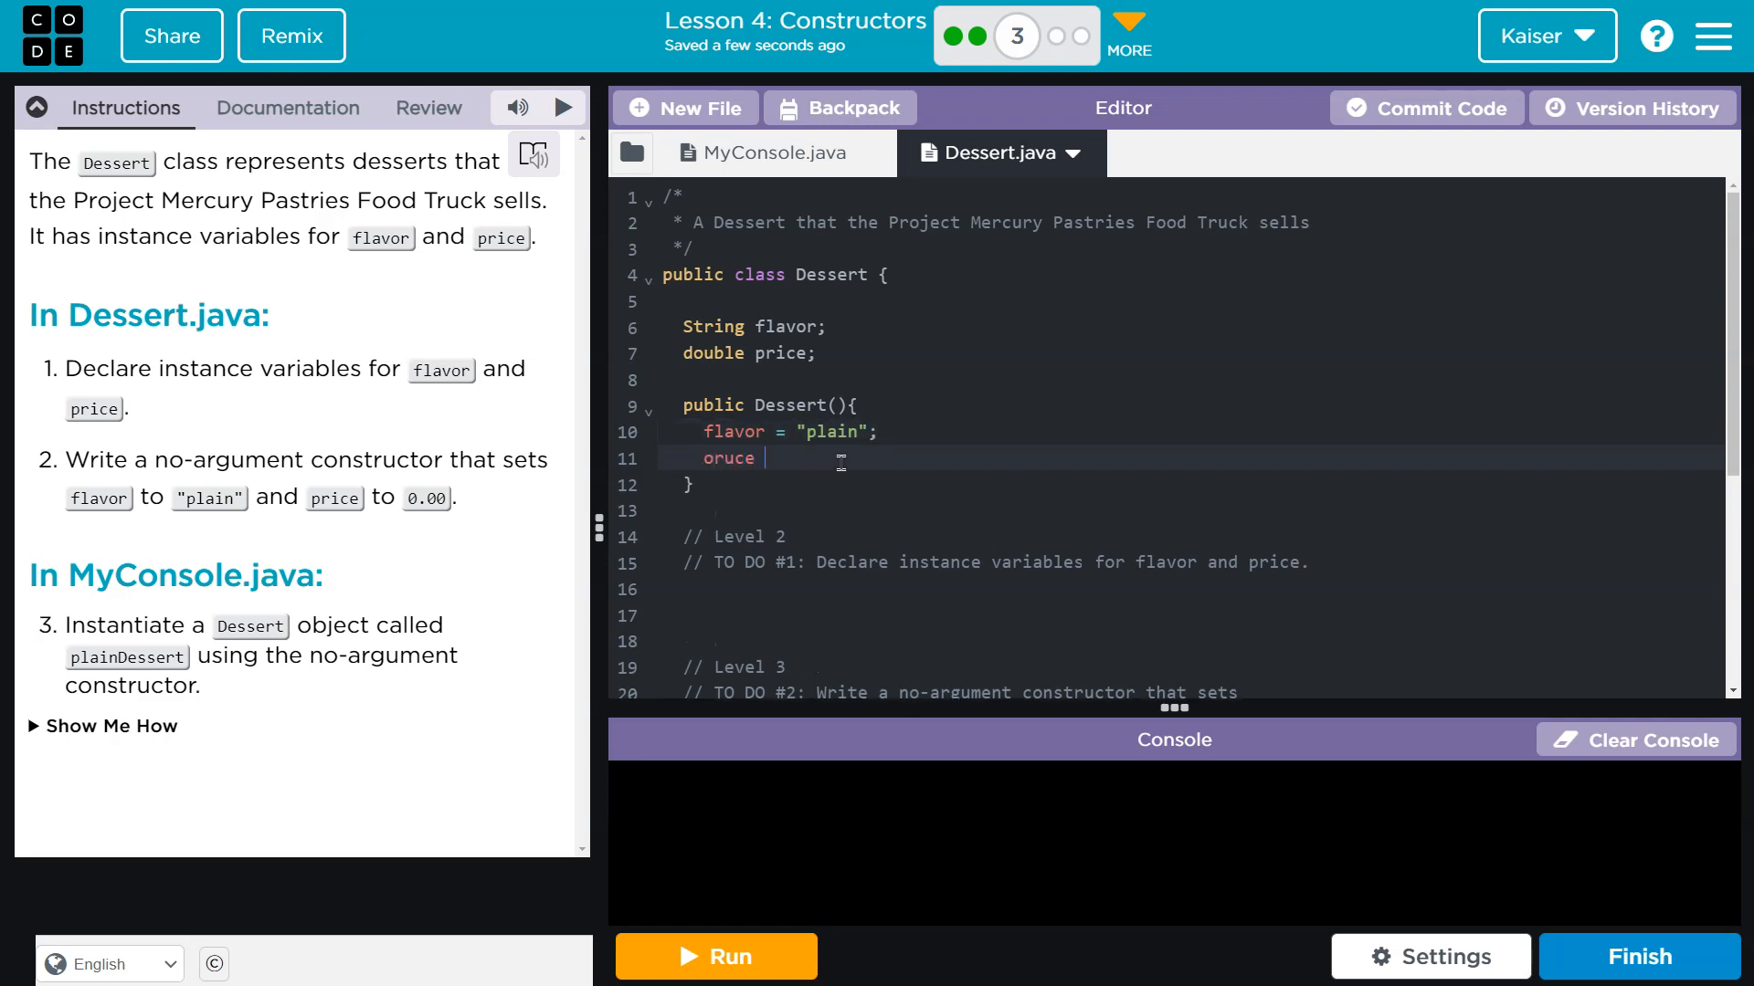
key(backspace)
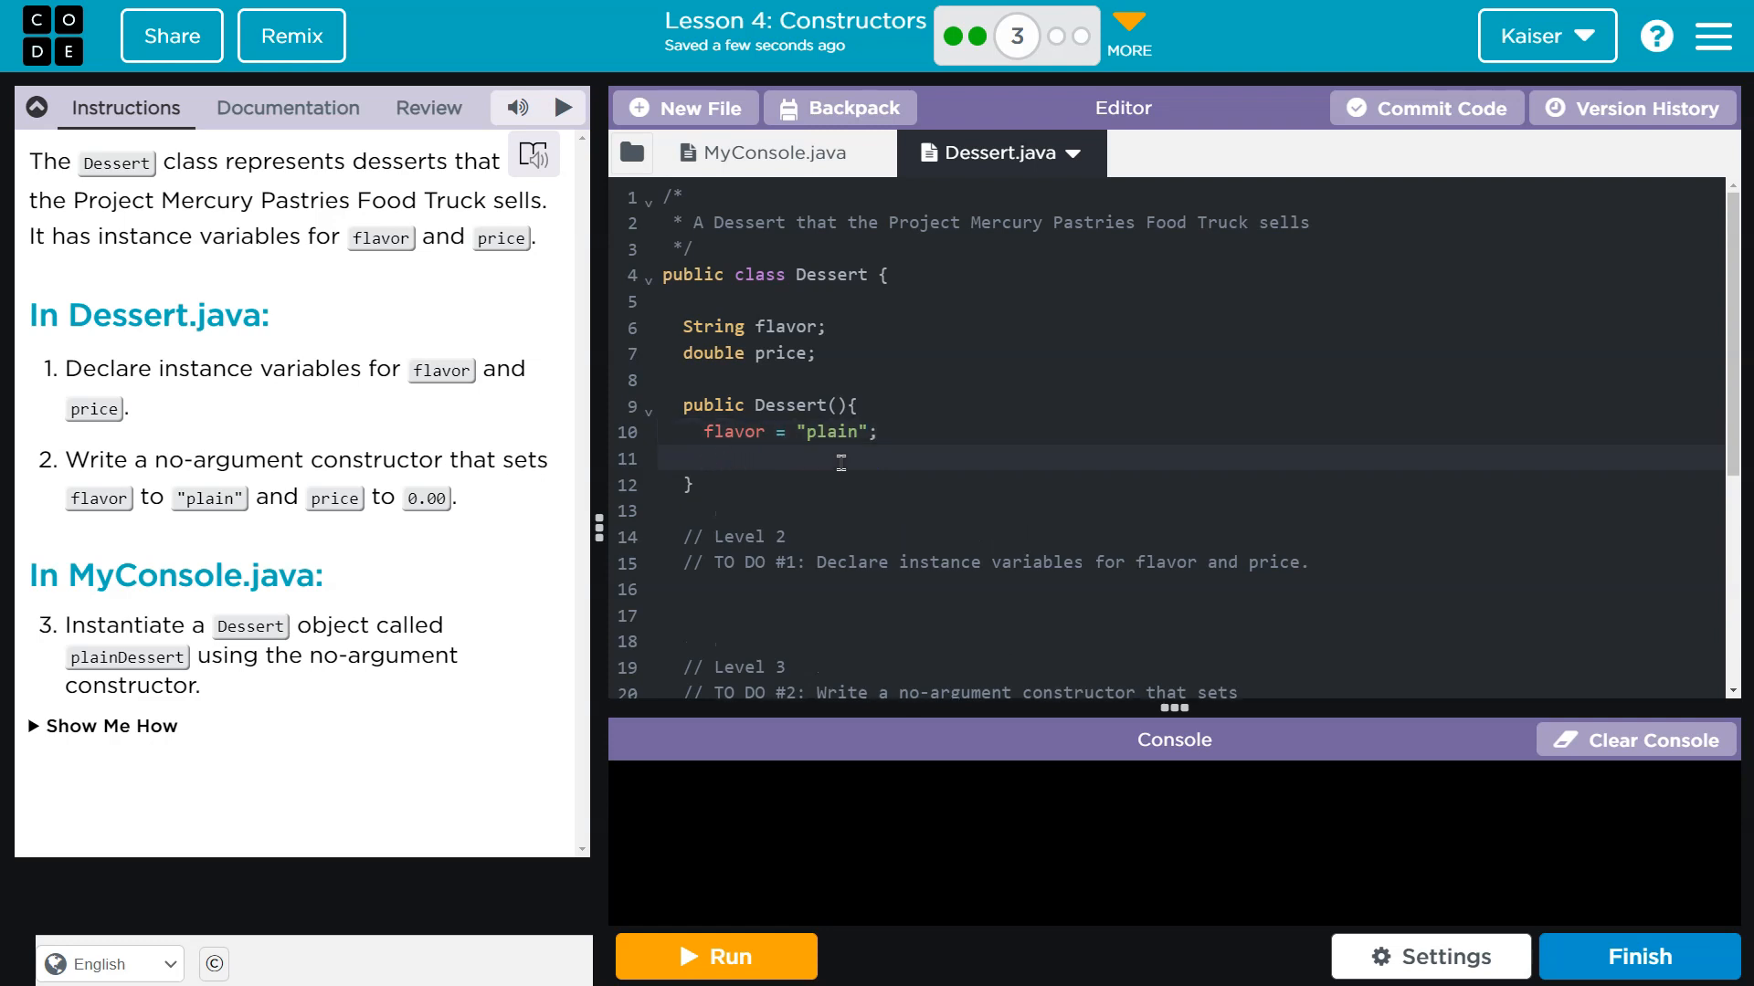
text(price = 0)
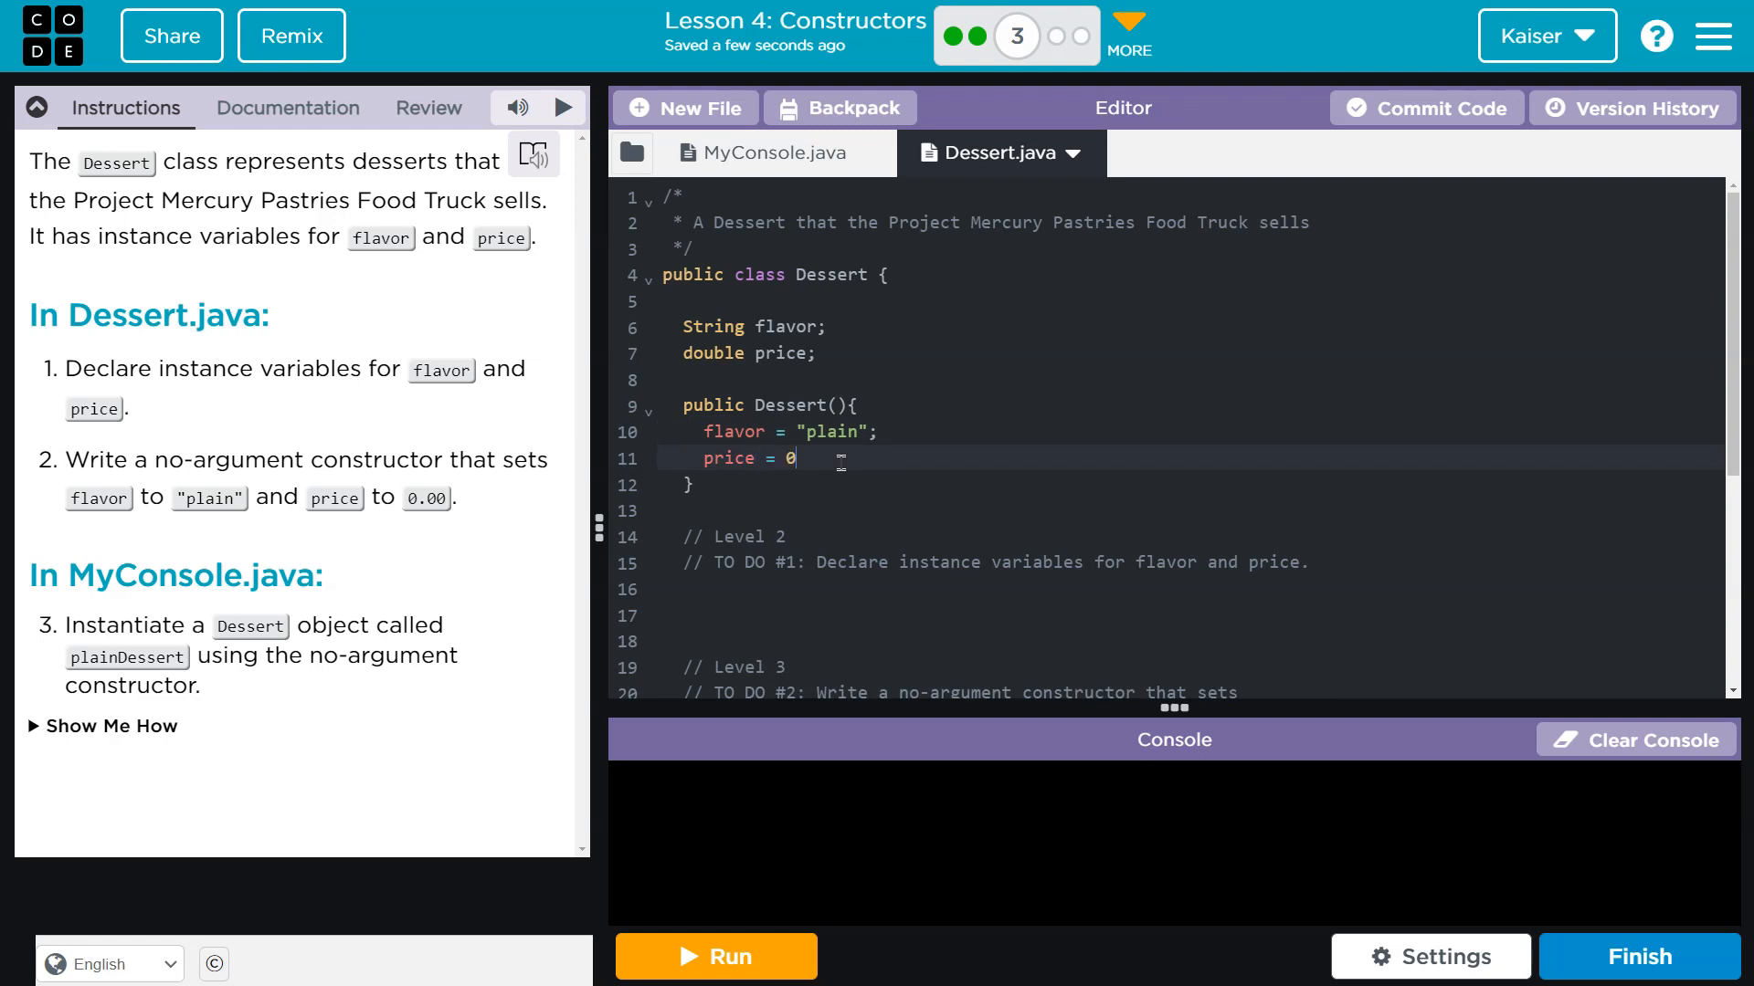
text(.00;)
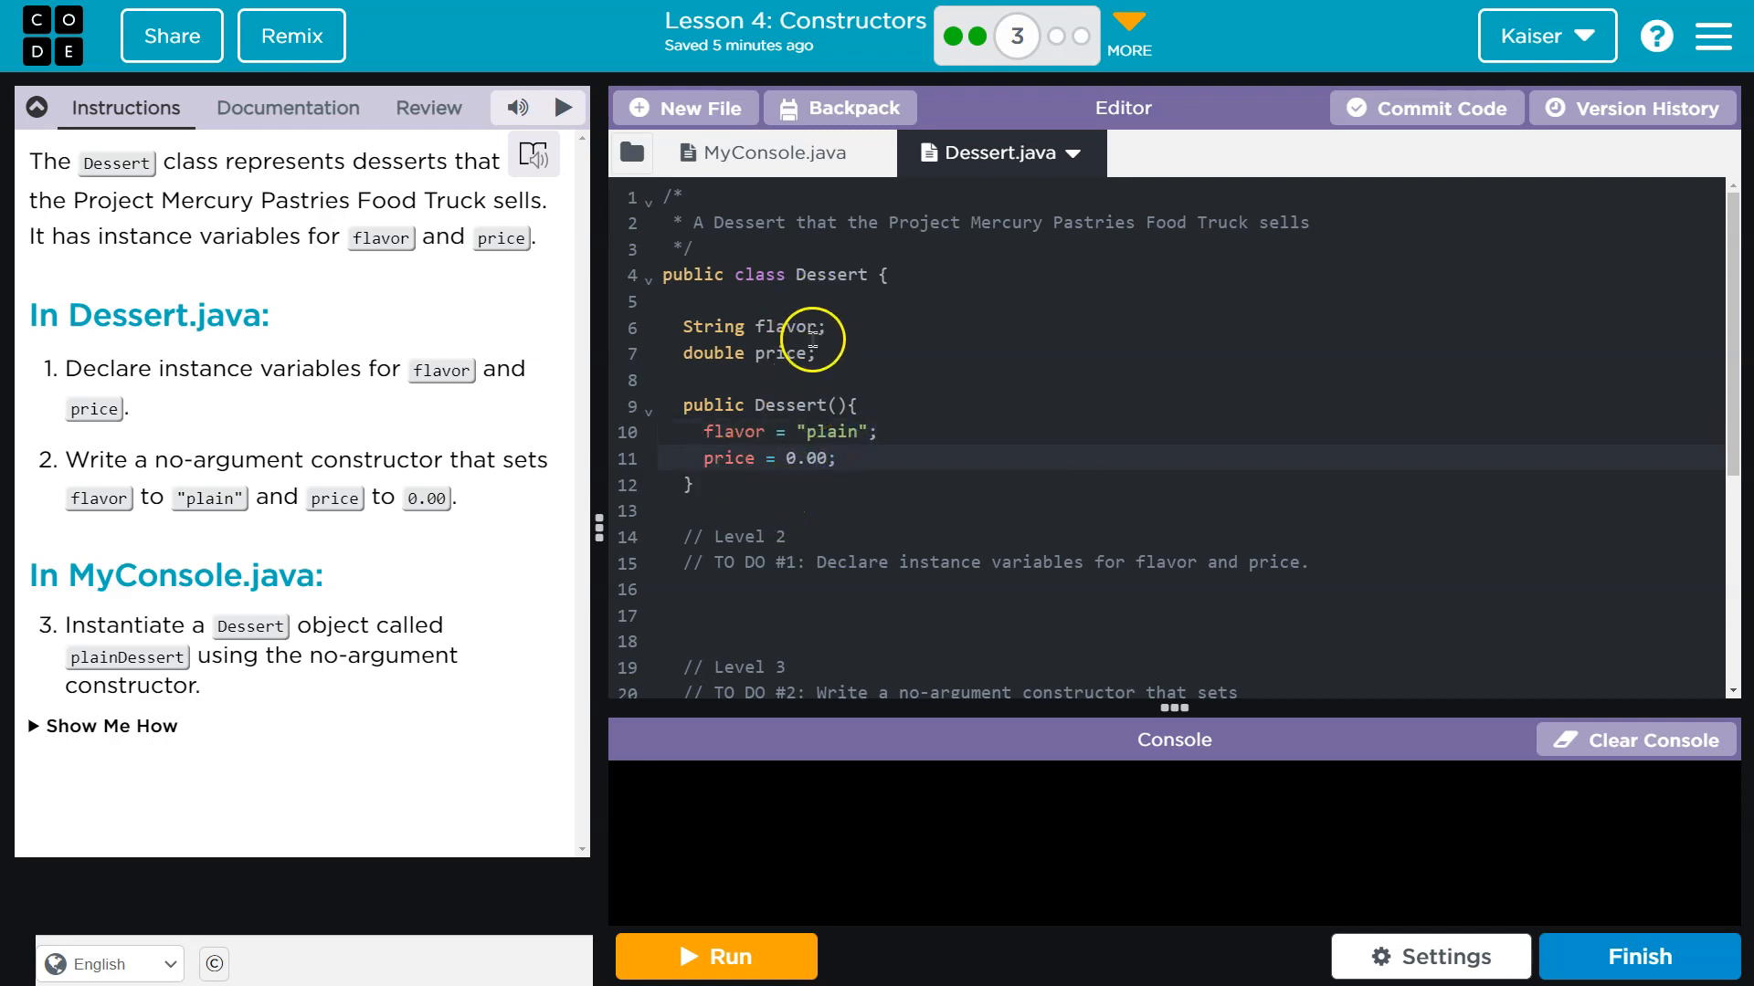
- Try adding an = "plain" initializer to the flavor field declaration
text(=)
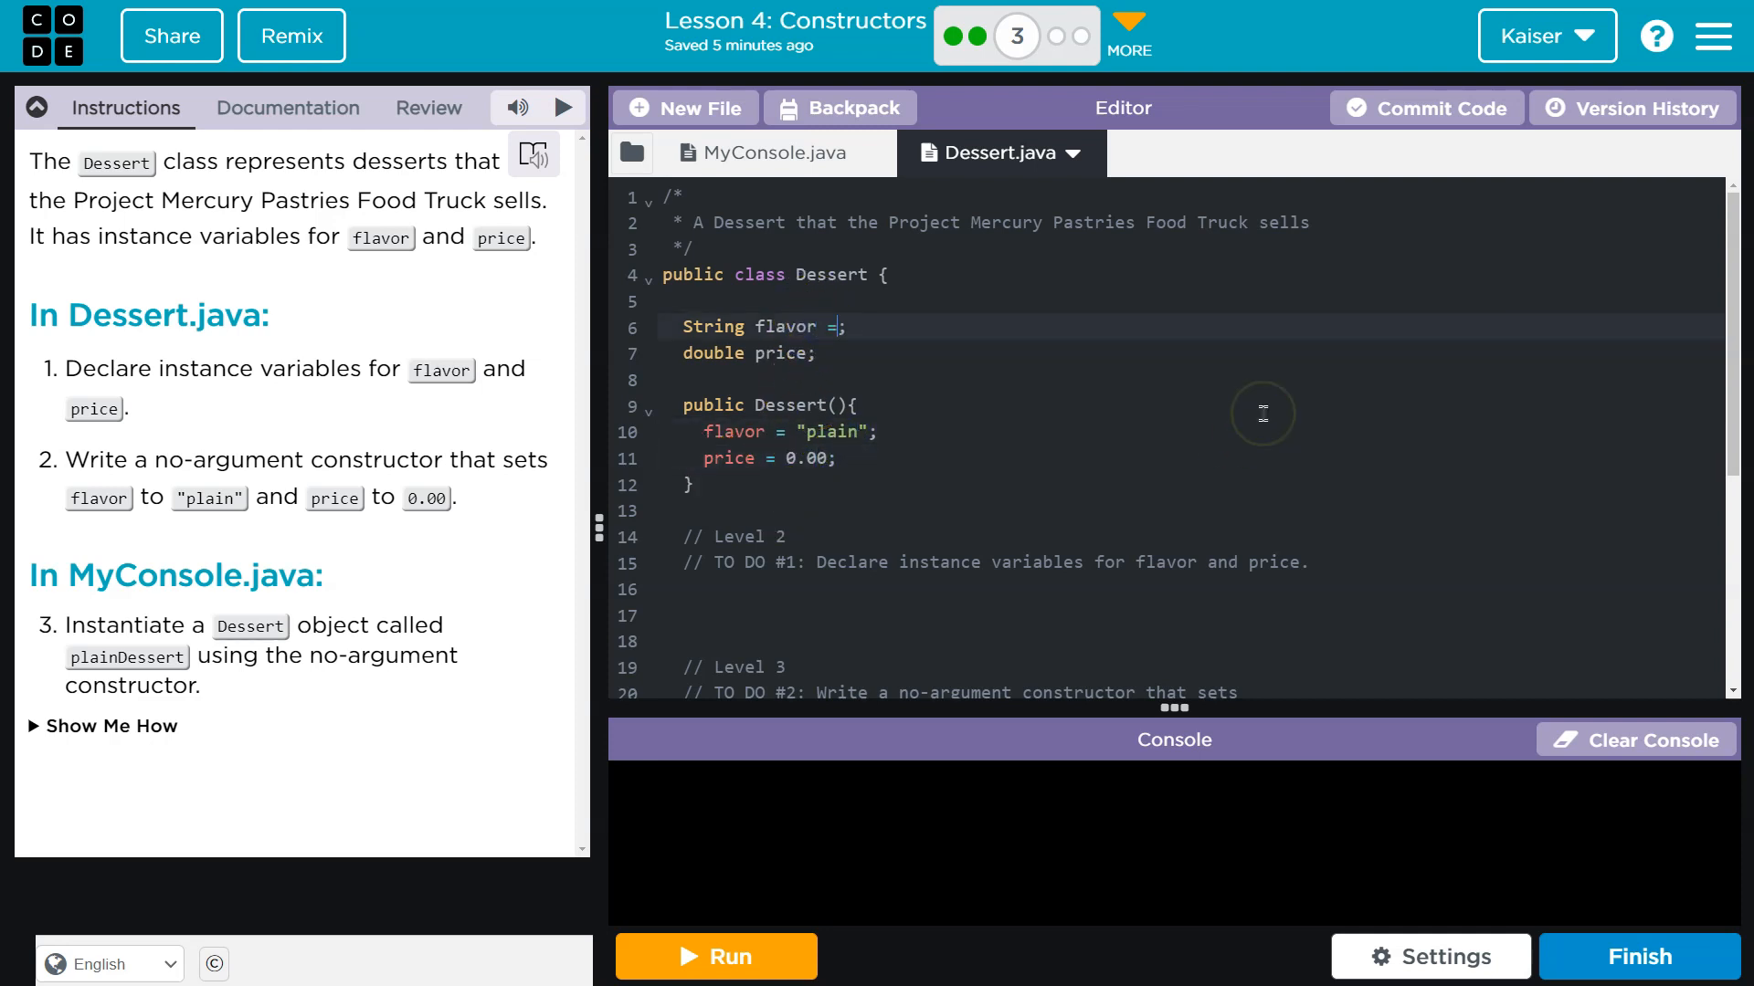
text("")
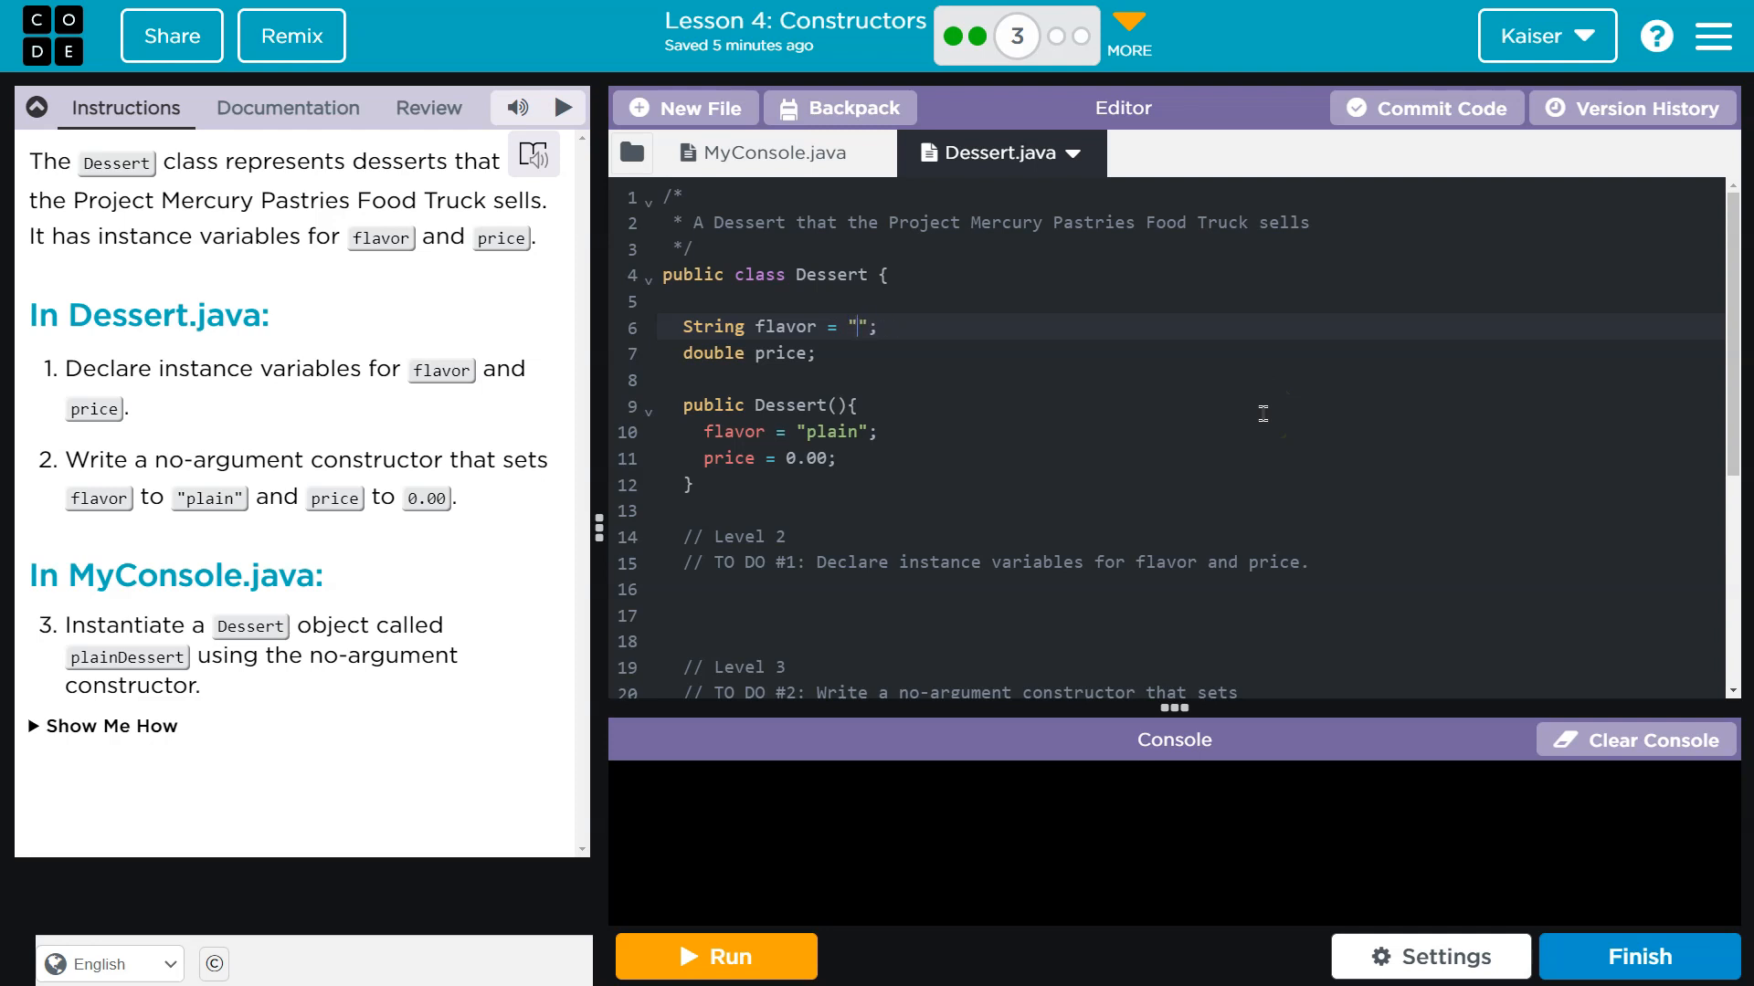
text(plain)
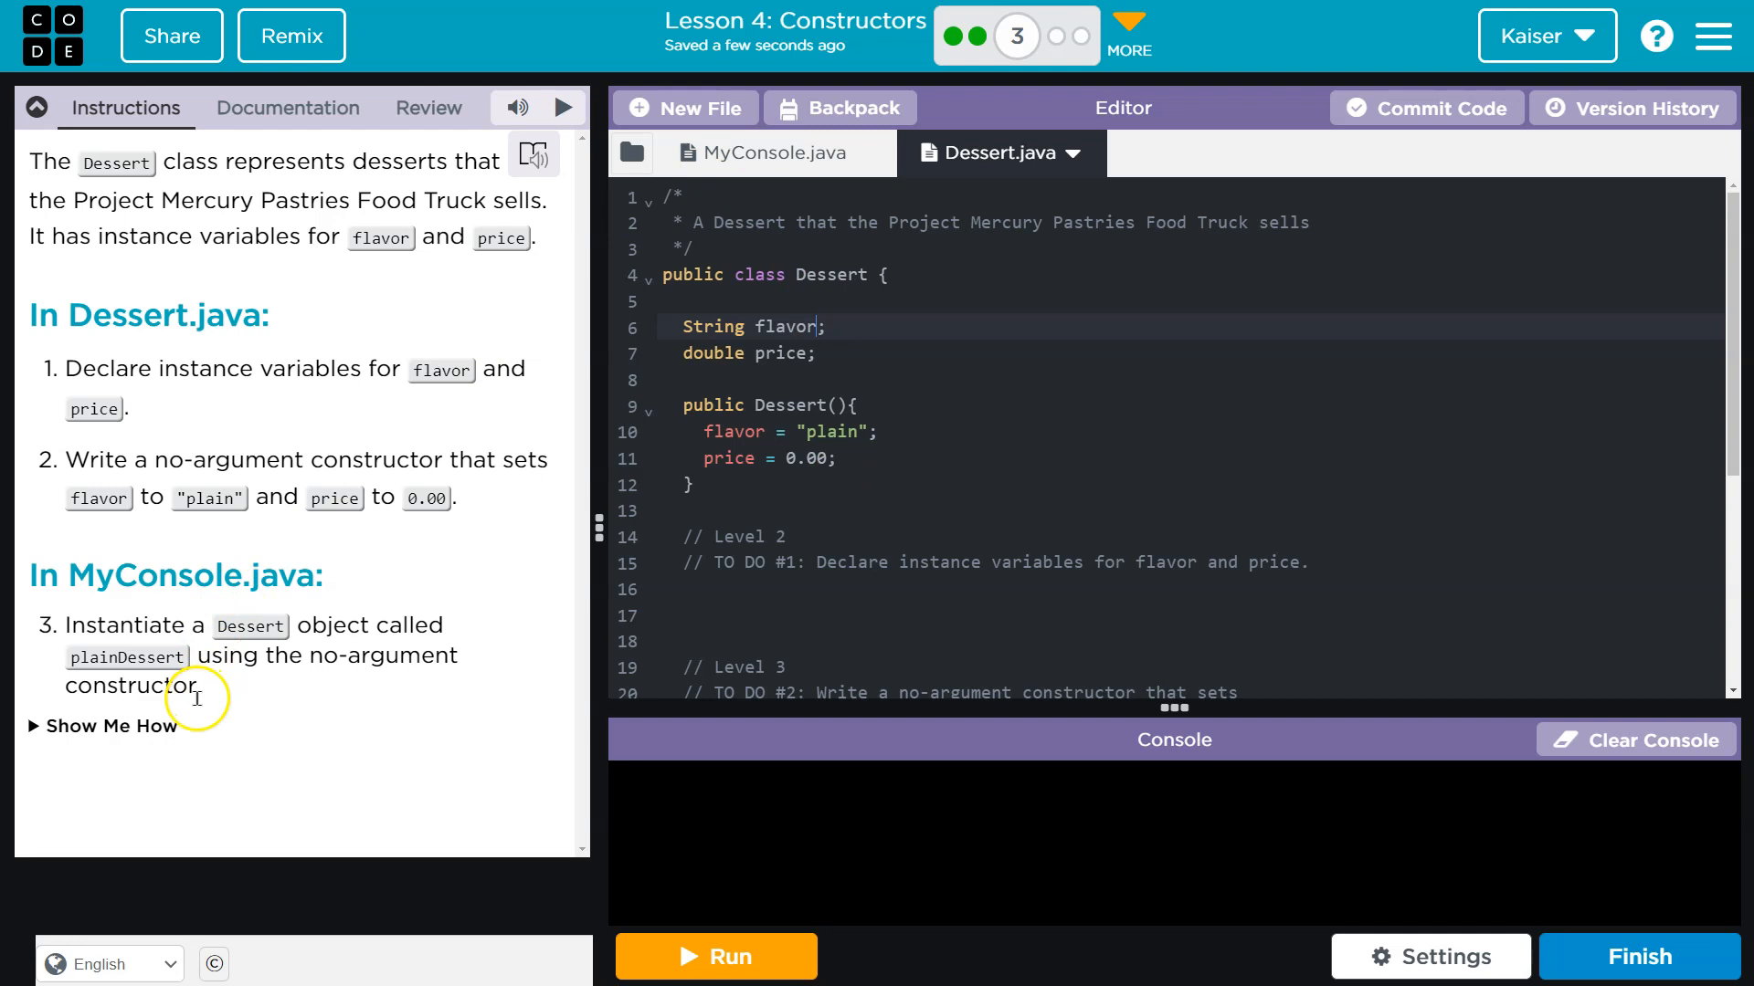
mouse_move(131, 560)
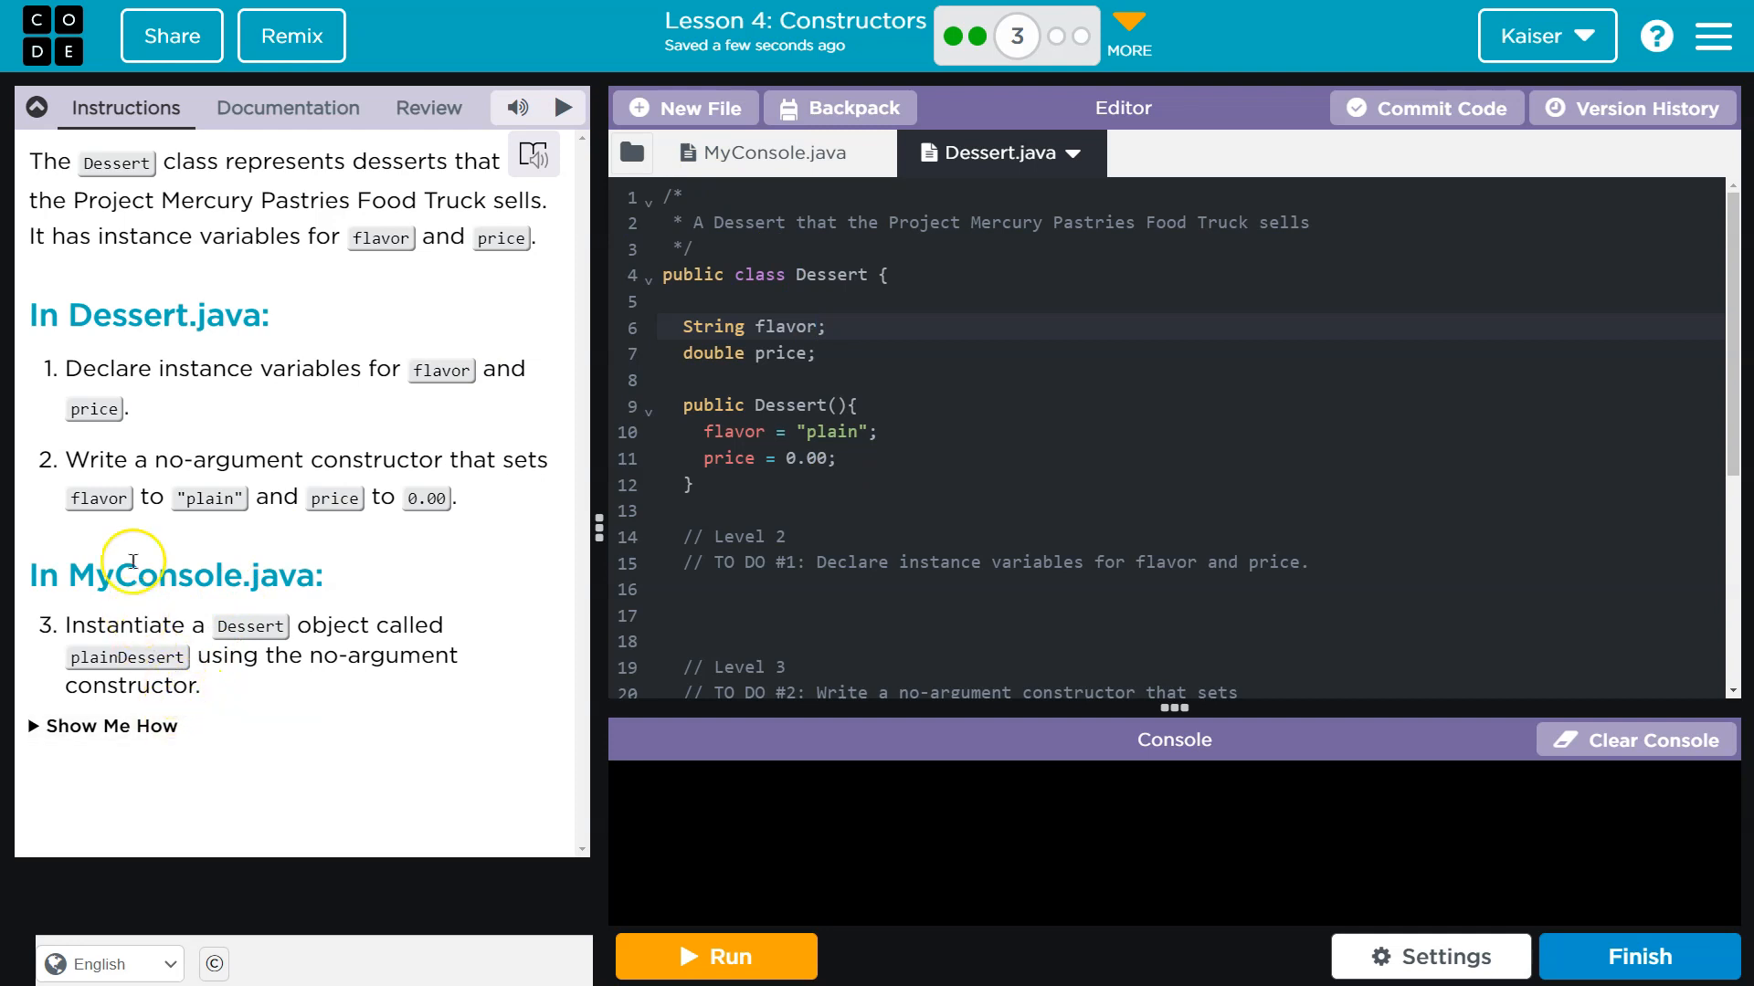
mouse_move(108, 630)
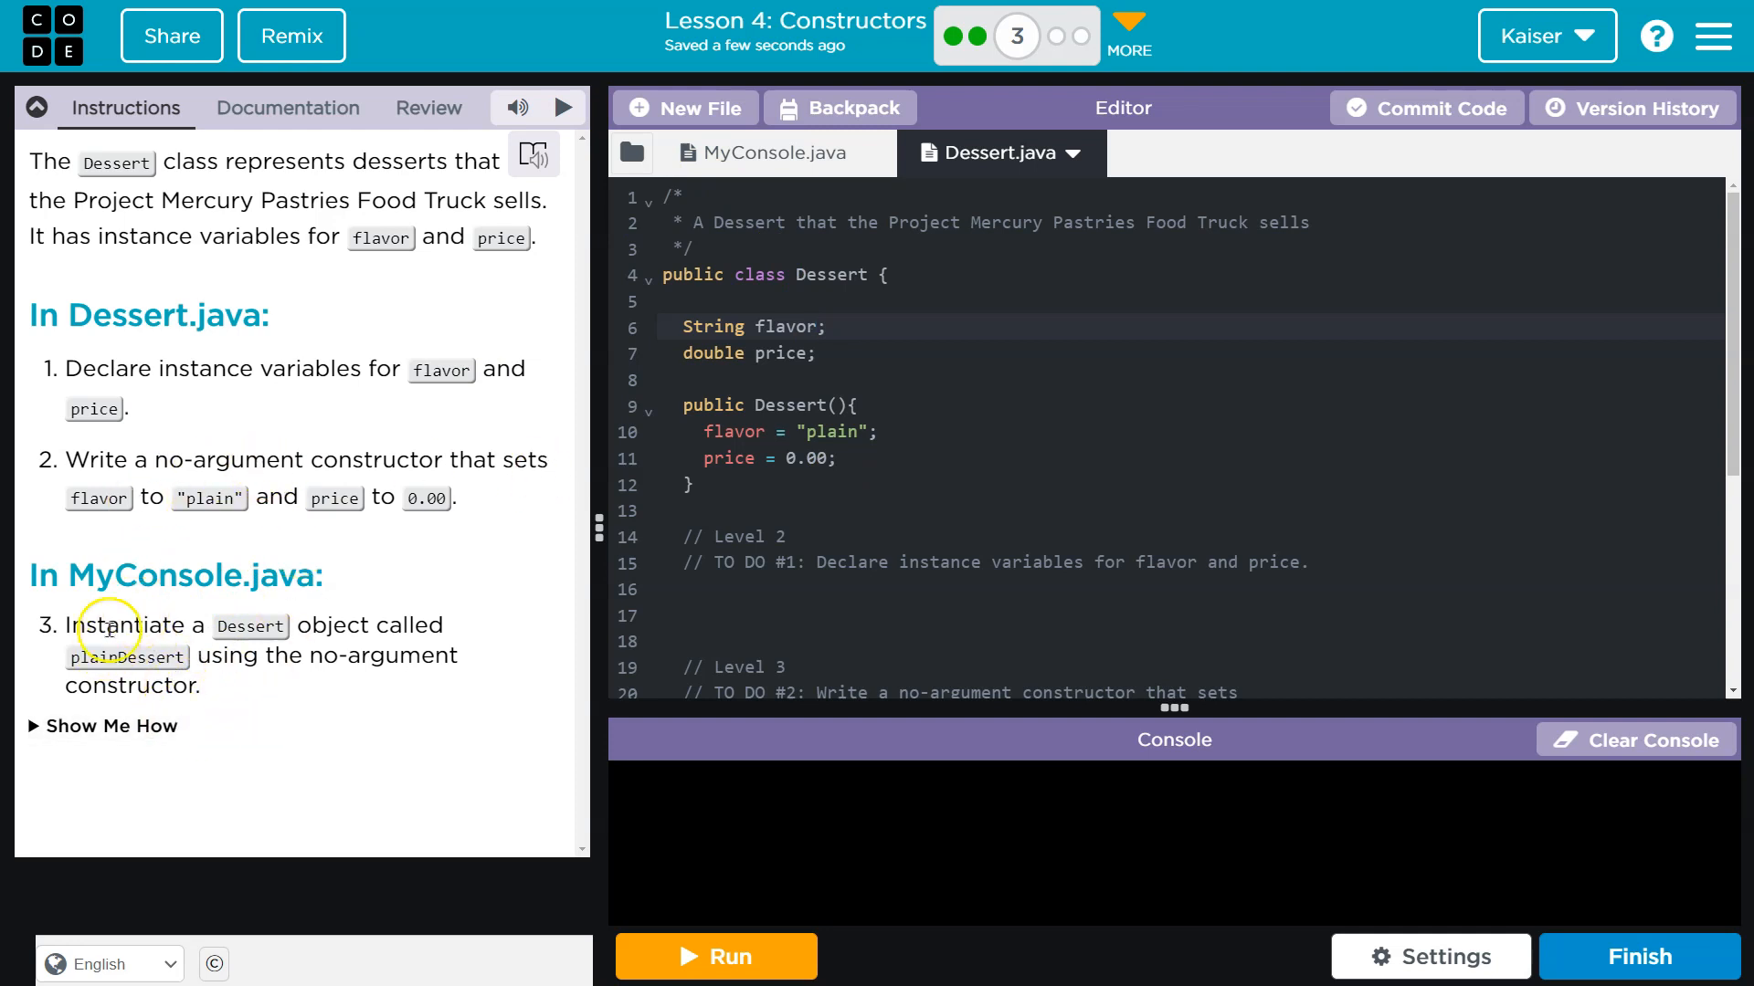
- In MyConsole.java's main write 'Dessert plainDessert = new Dessert();' under TO DO #3
click(771, 151)
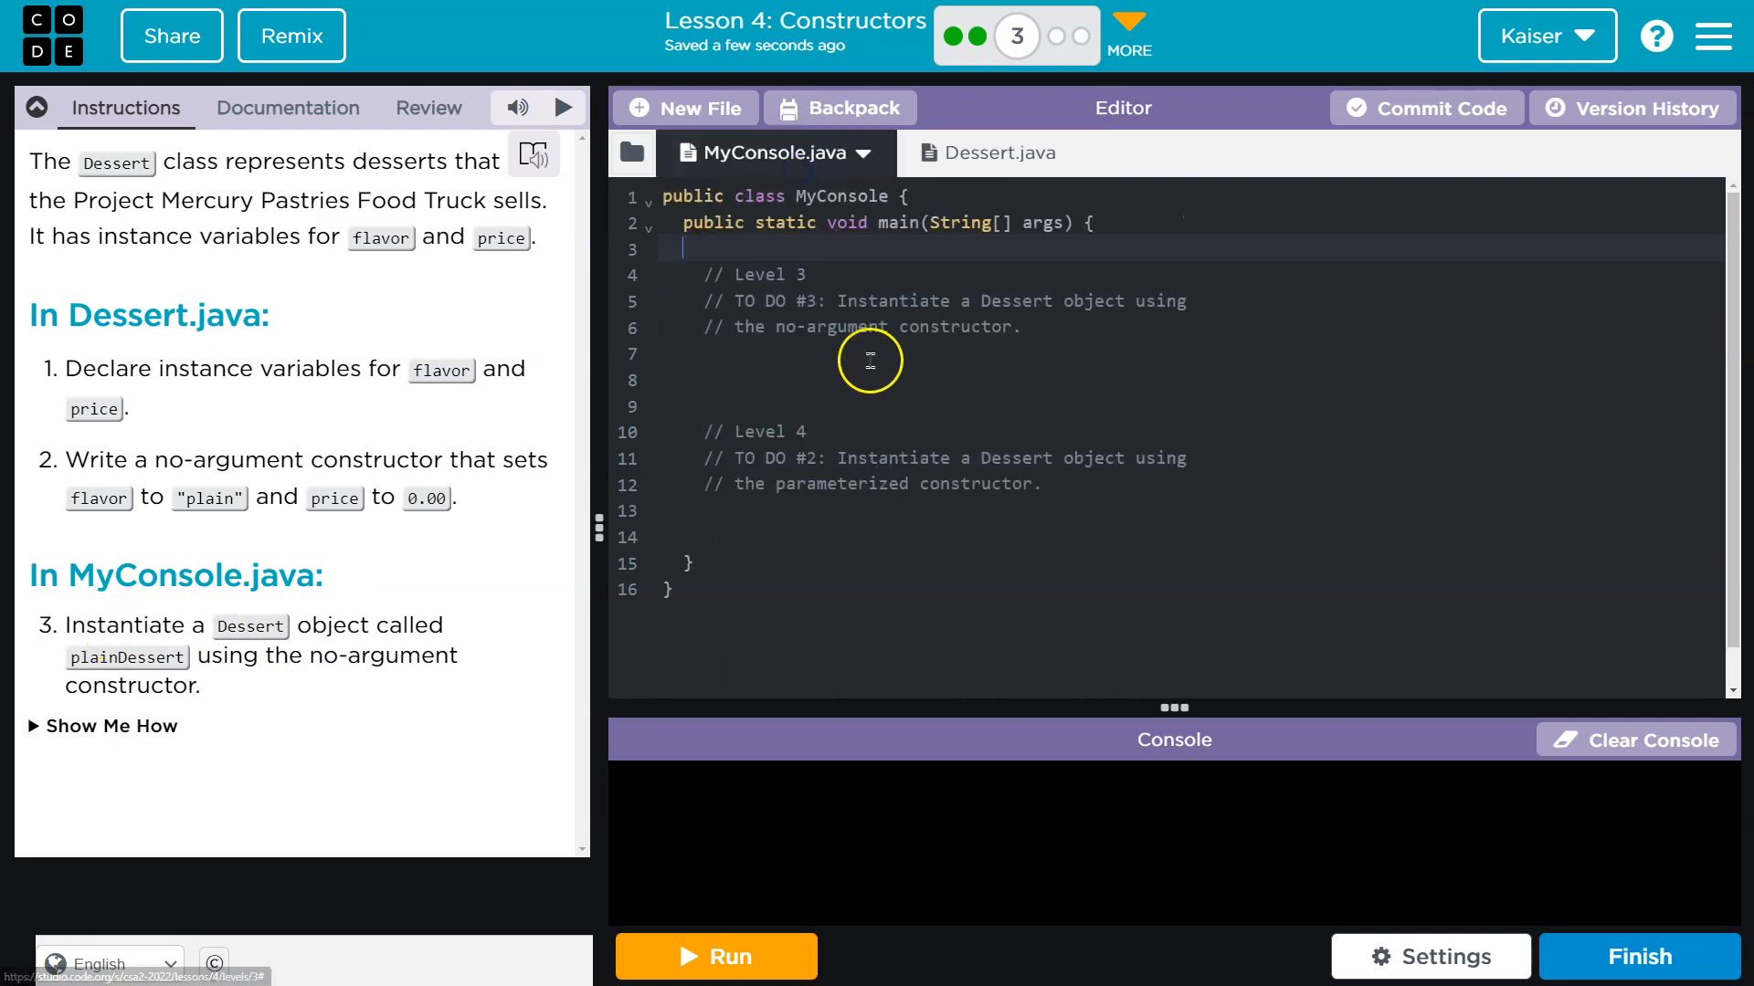
click(1021, 327)
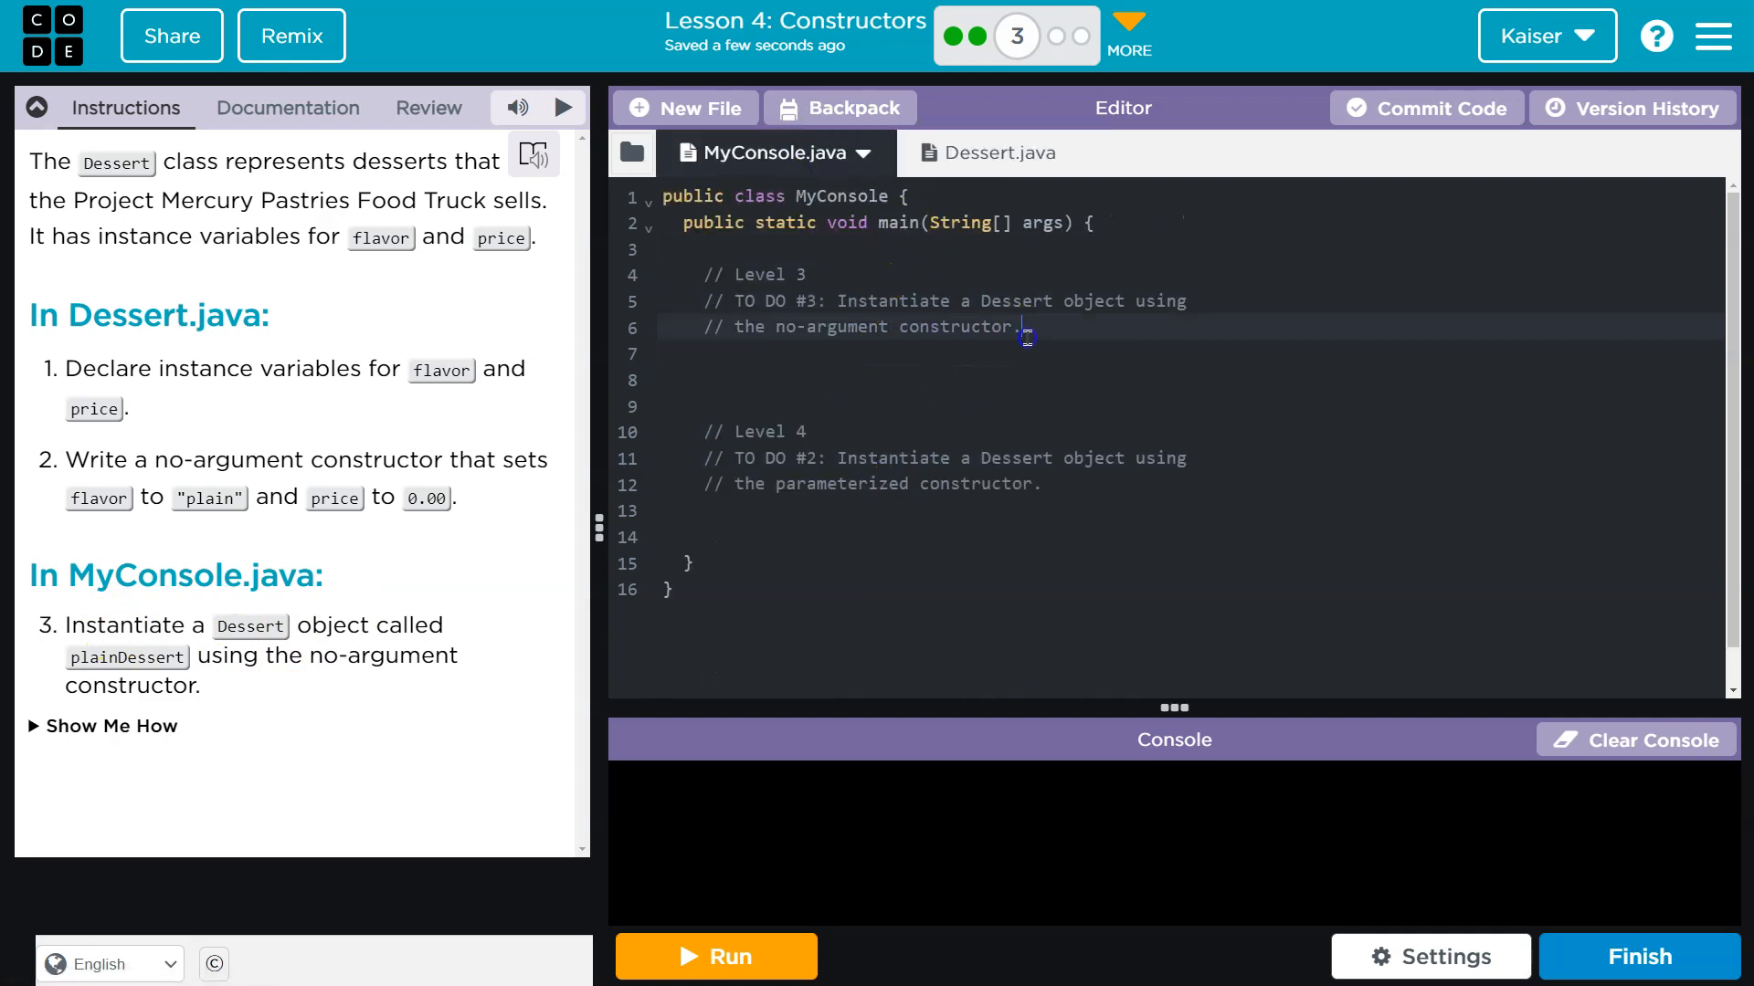
text(Des)
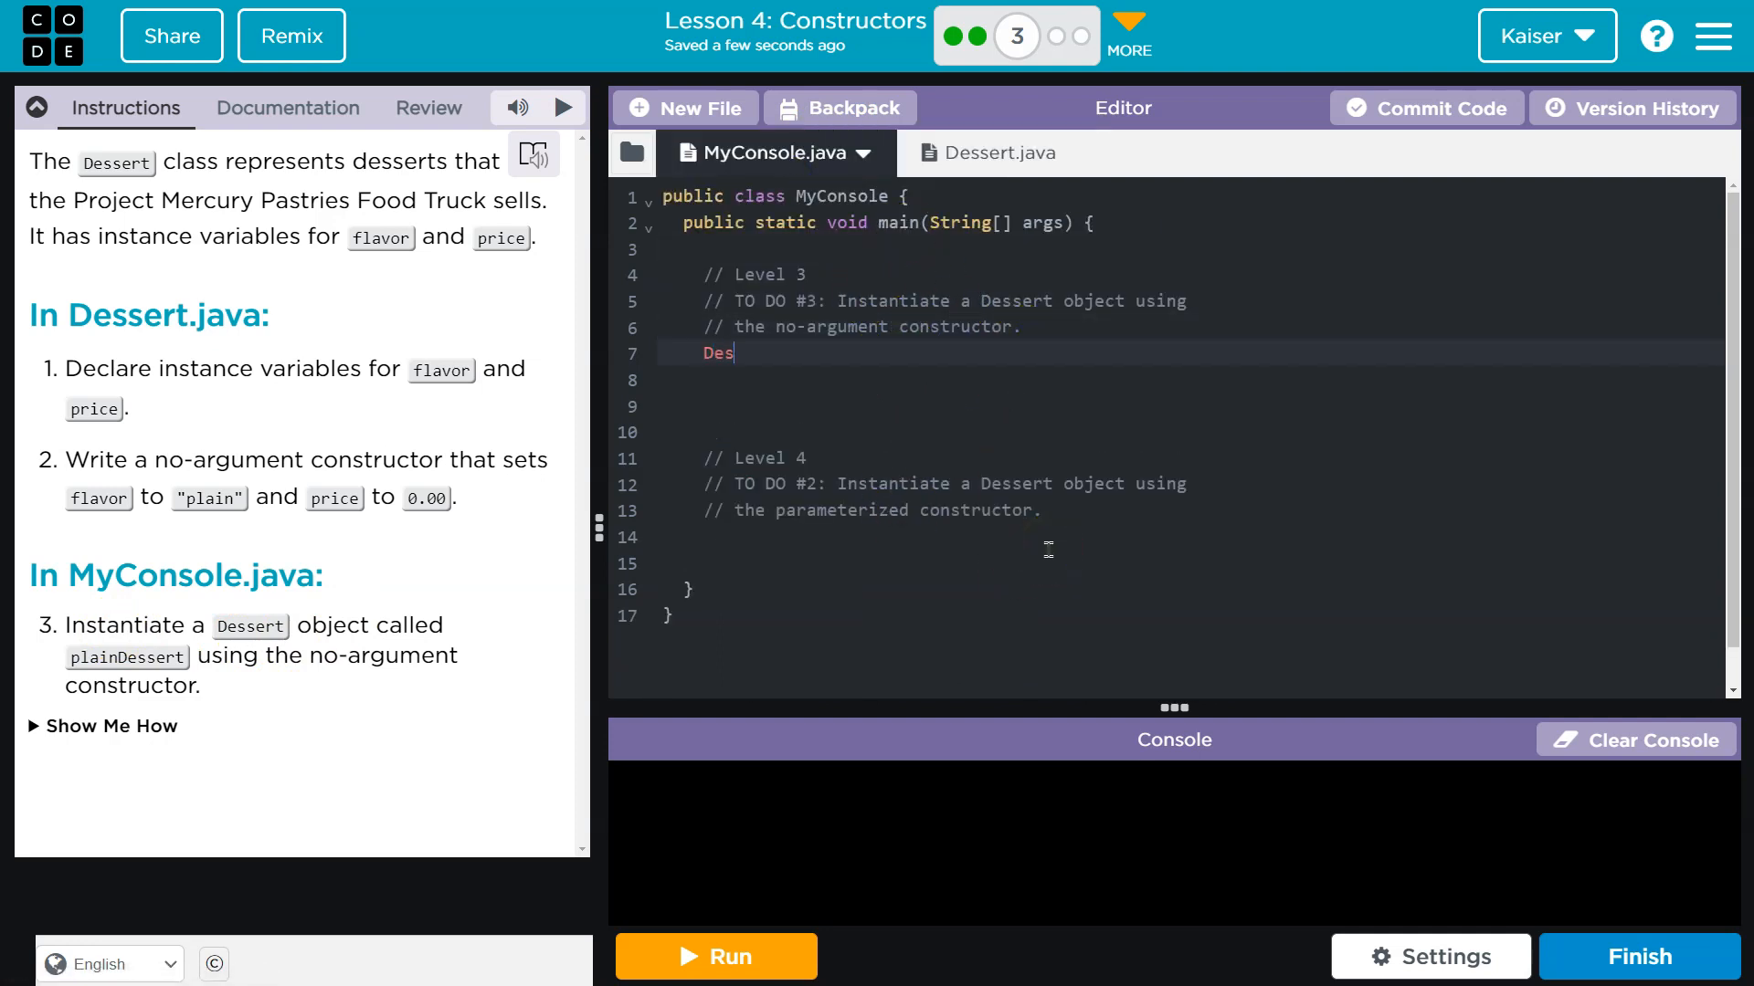
text(sert)
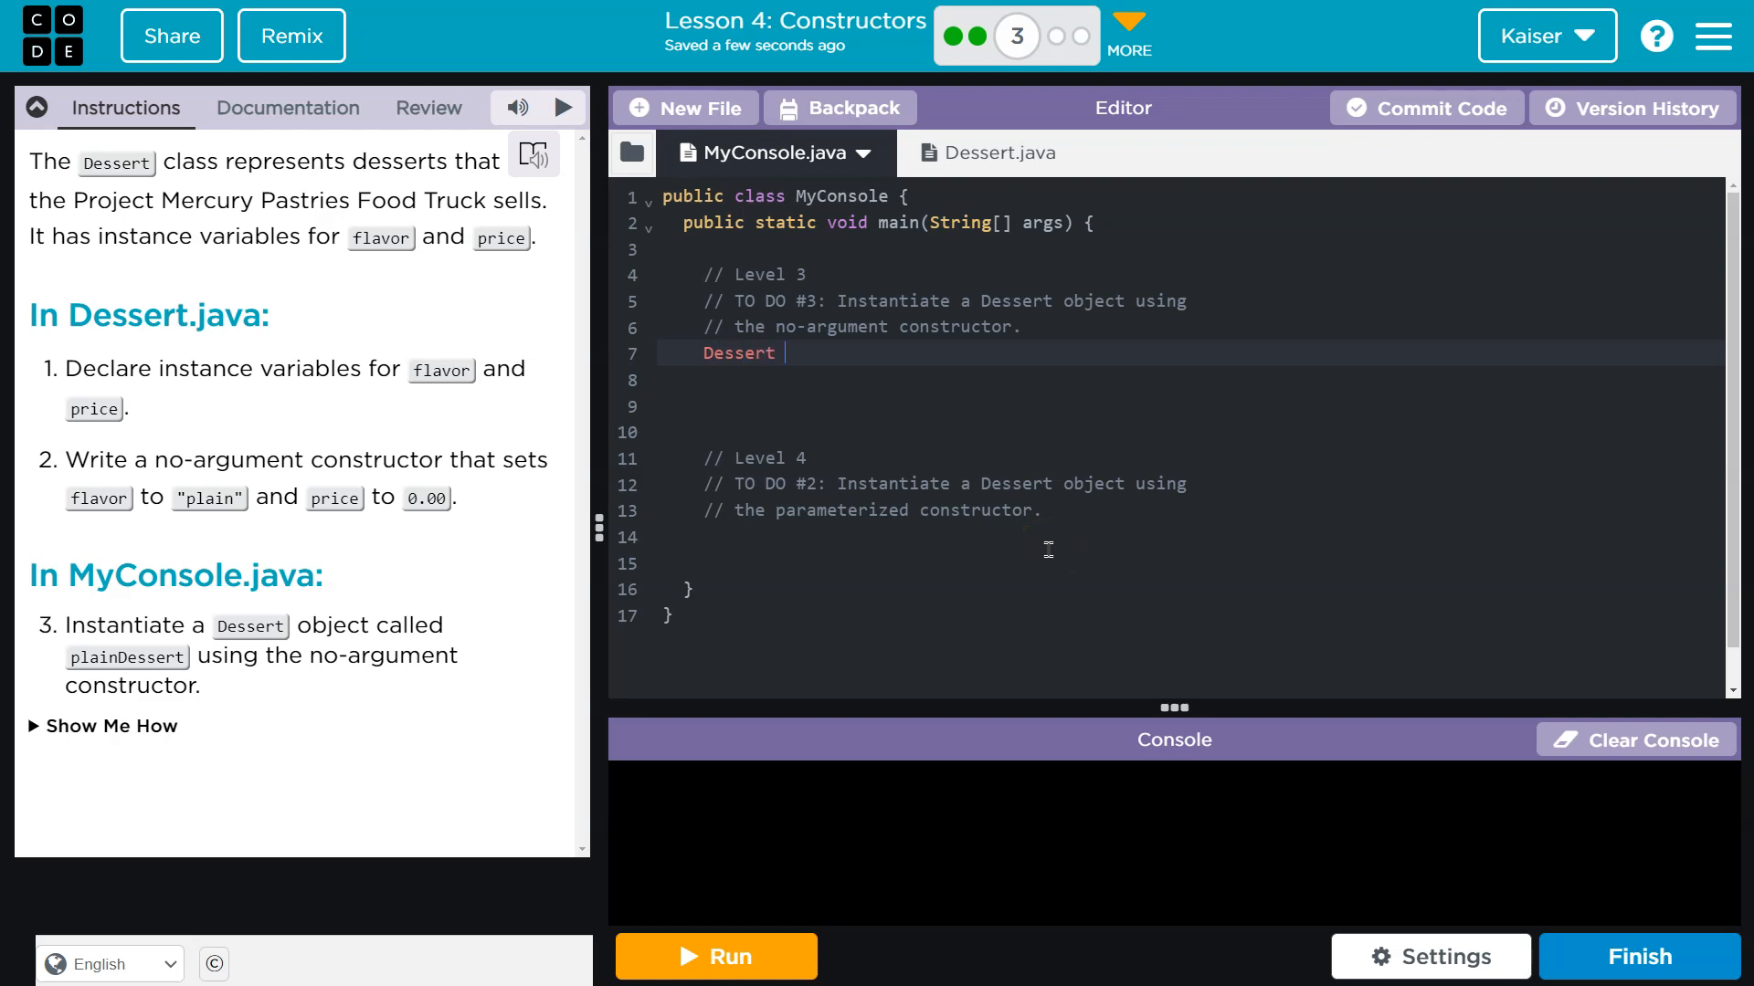
text(pla)
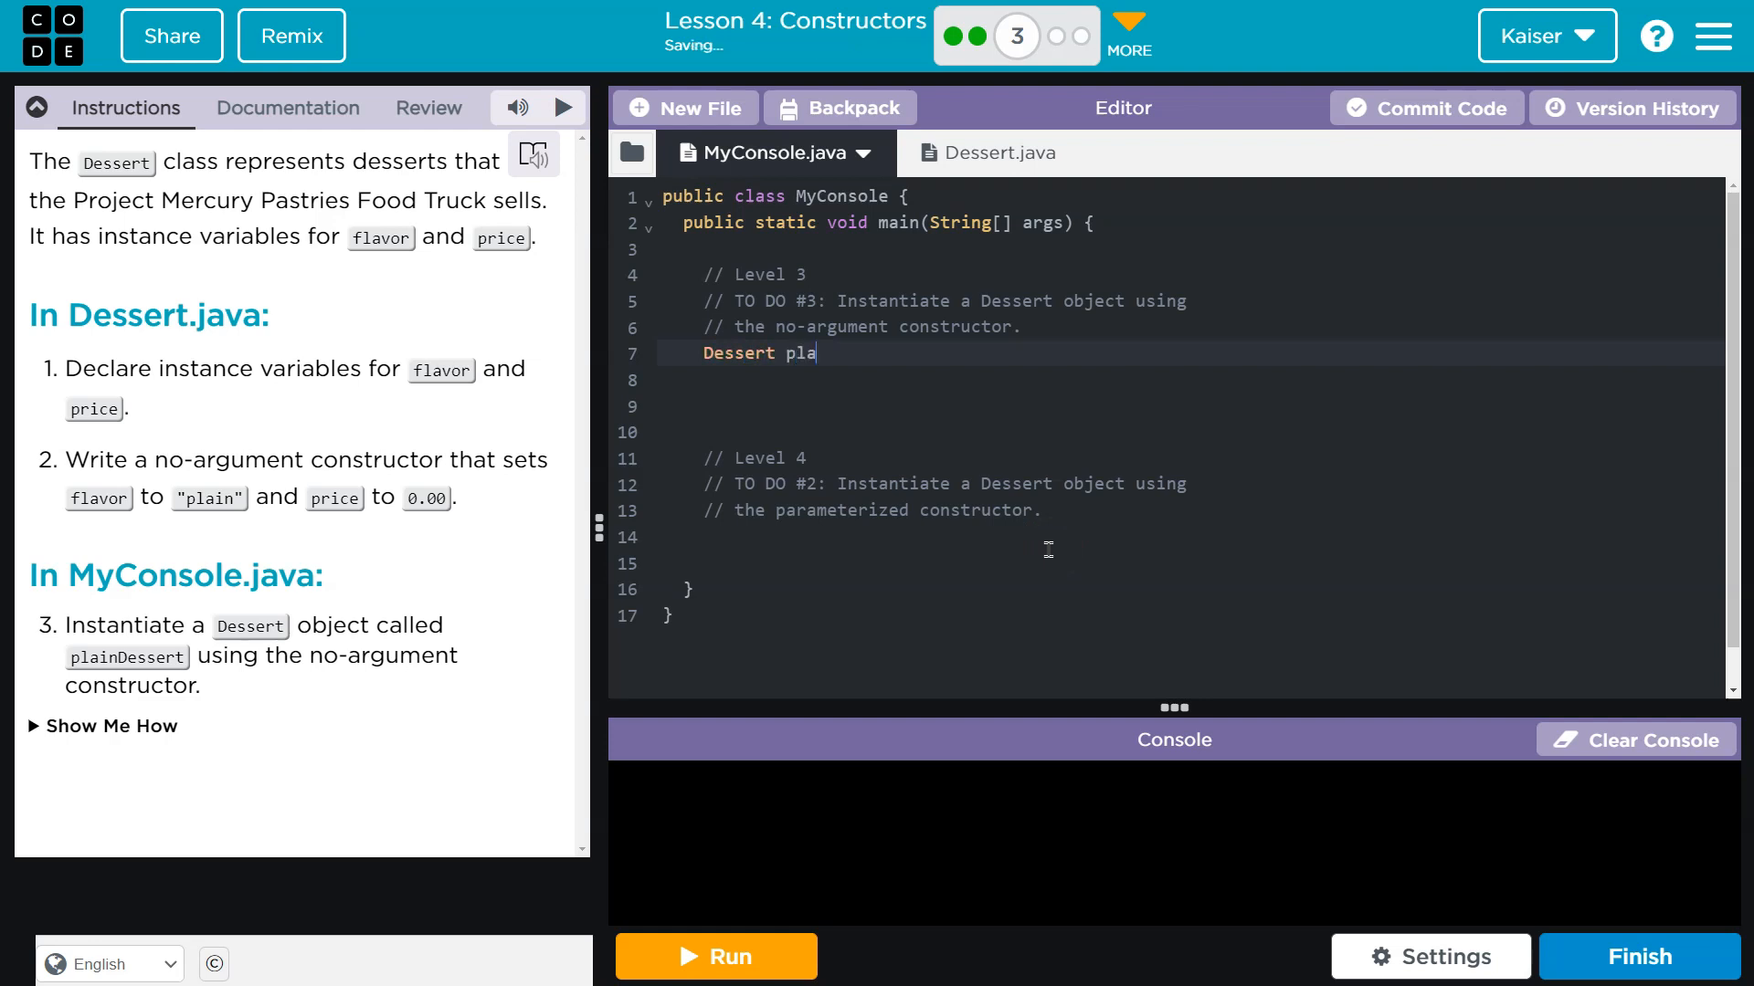
text(inDessert)
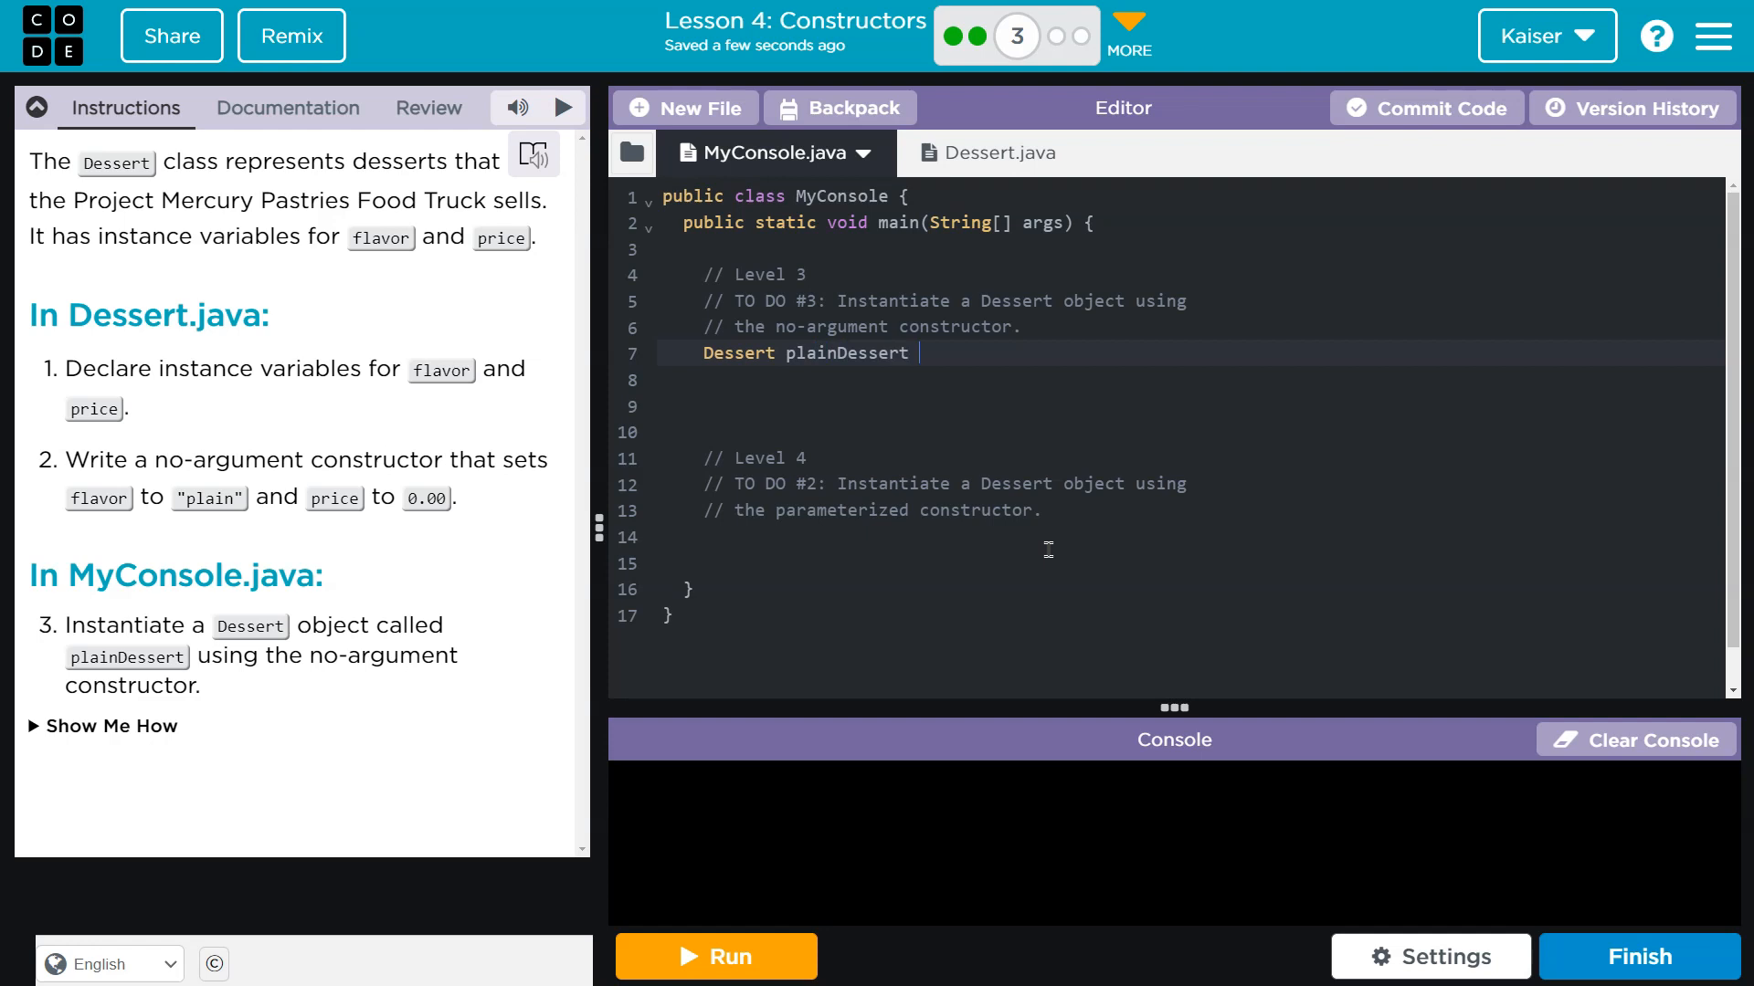
text(= new)
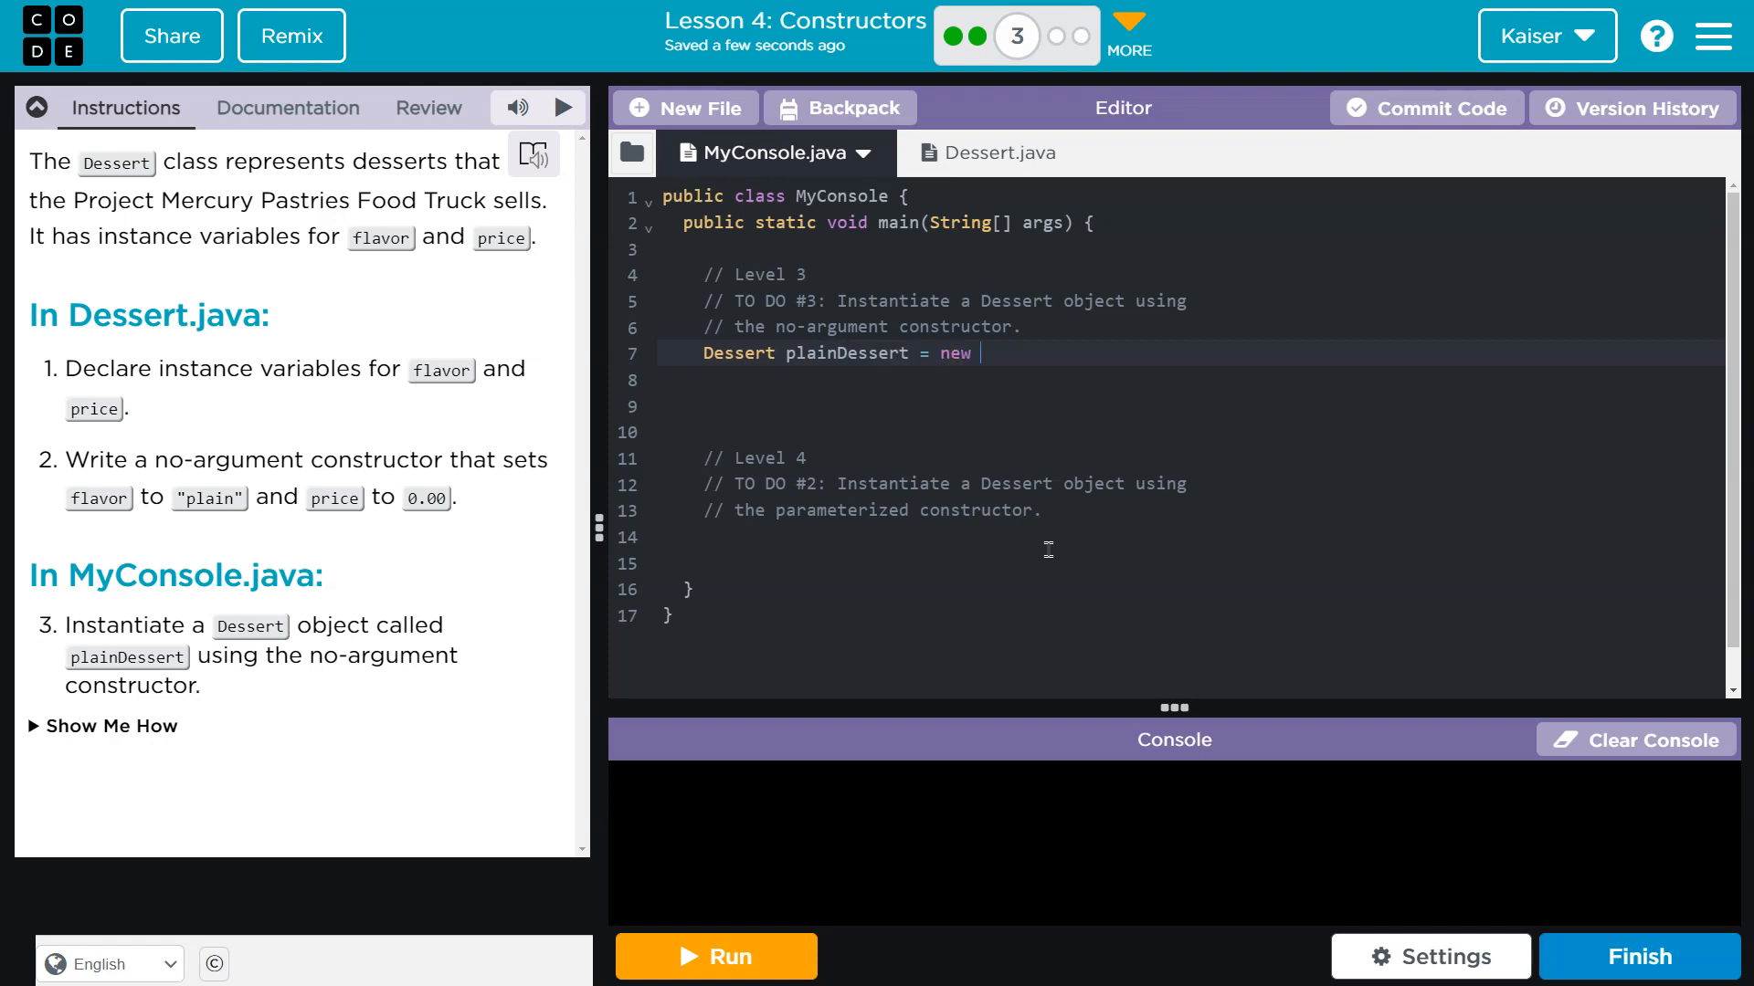
text(Dessert)
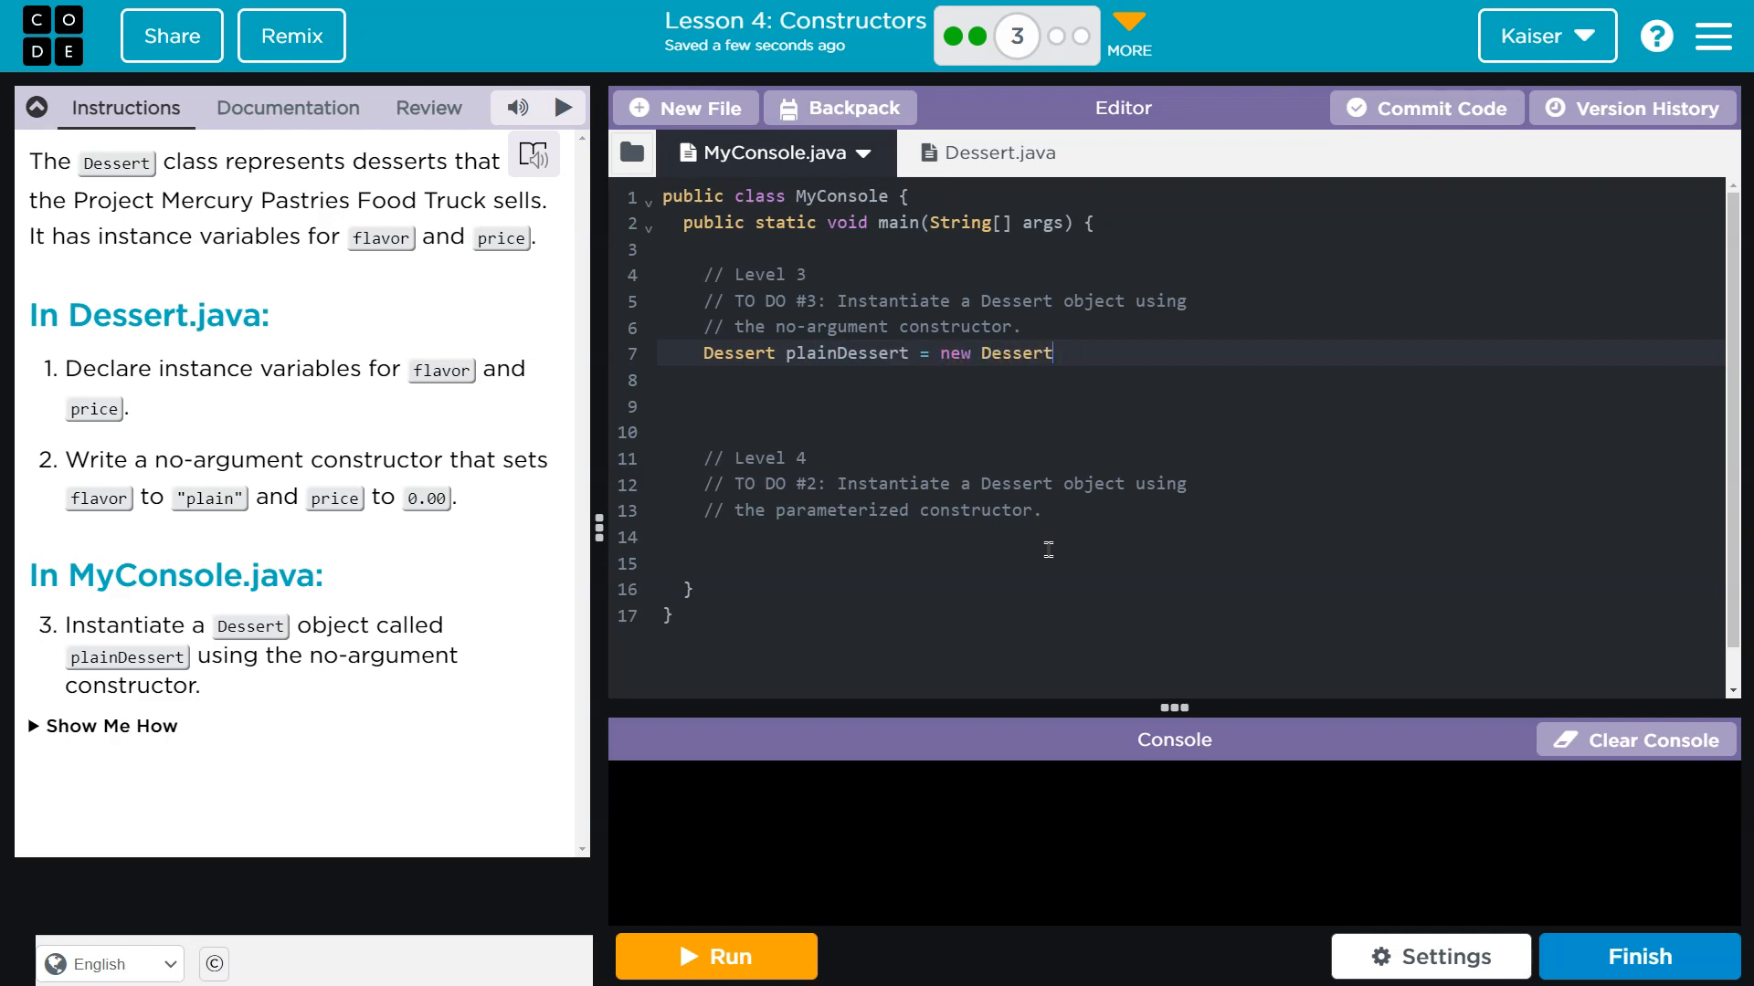
text(();)
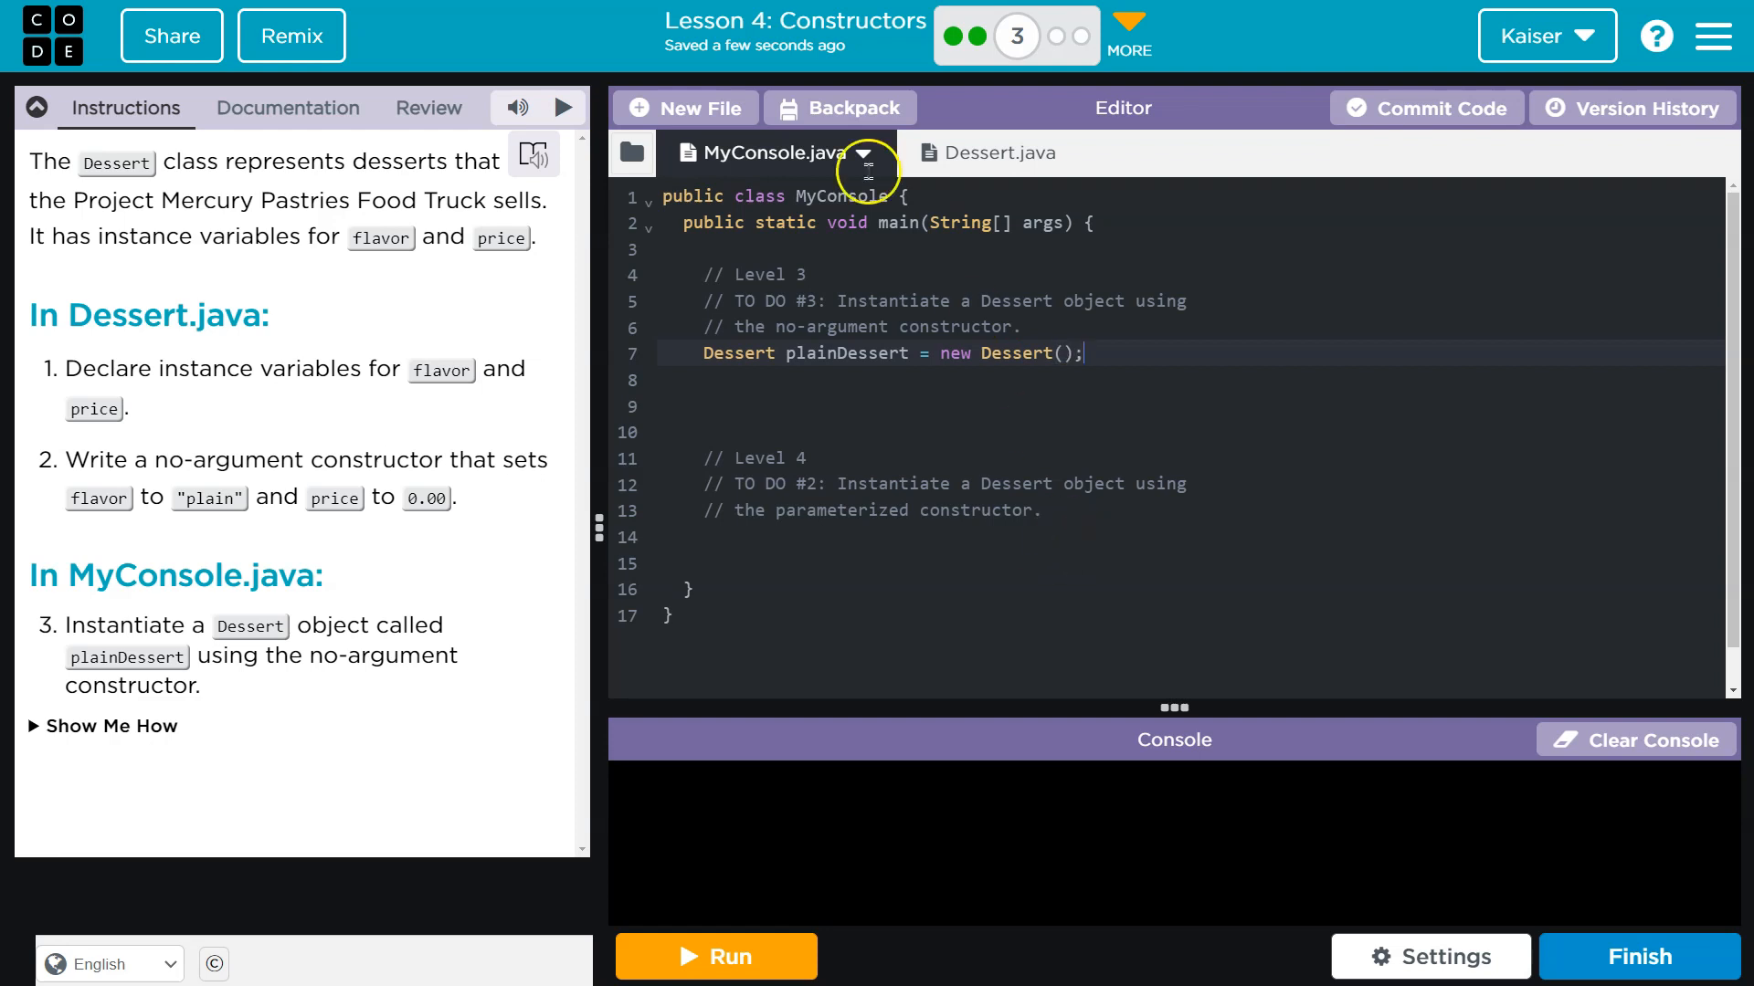
click(987, 154)
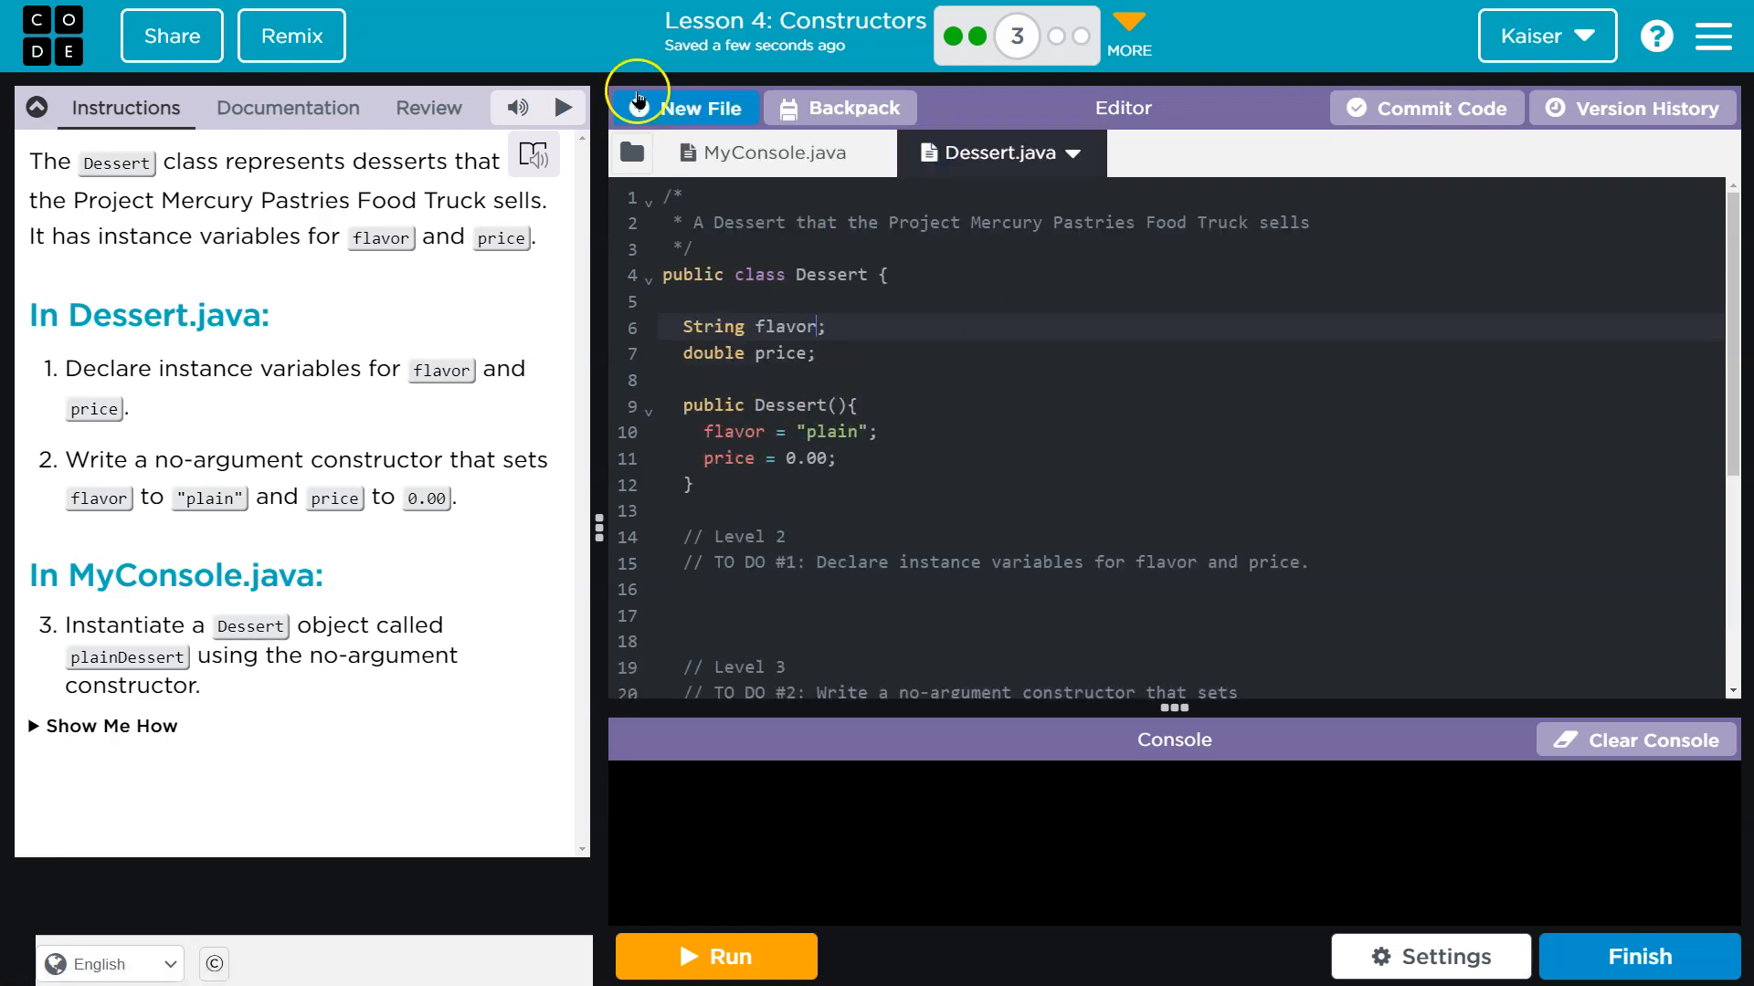
click(760, 152)
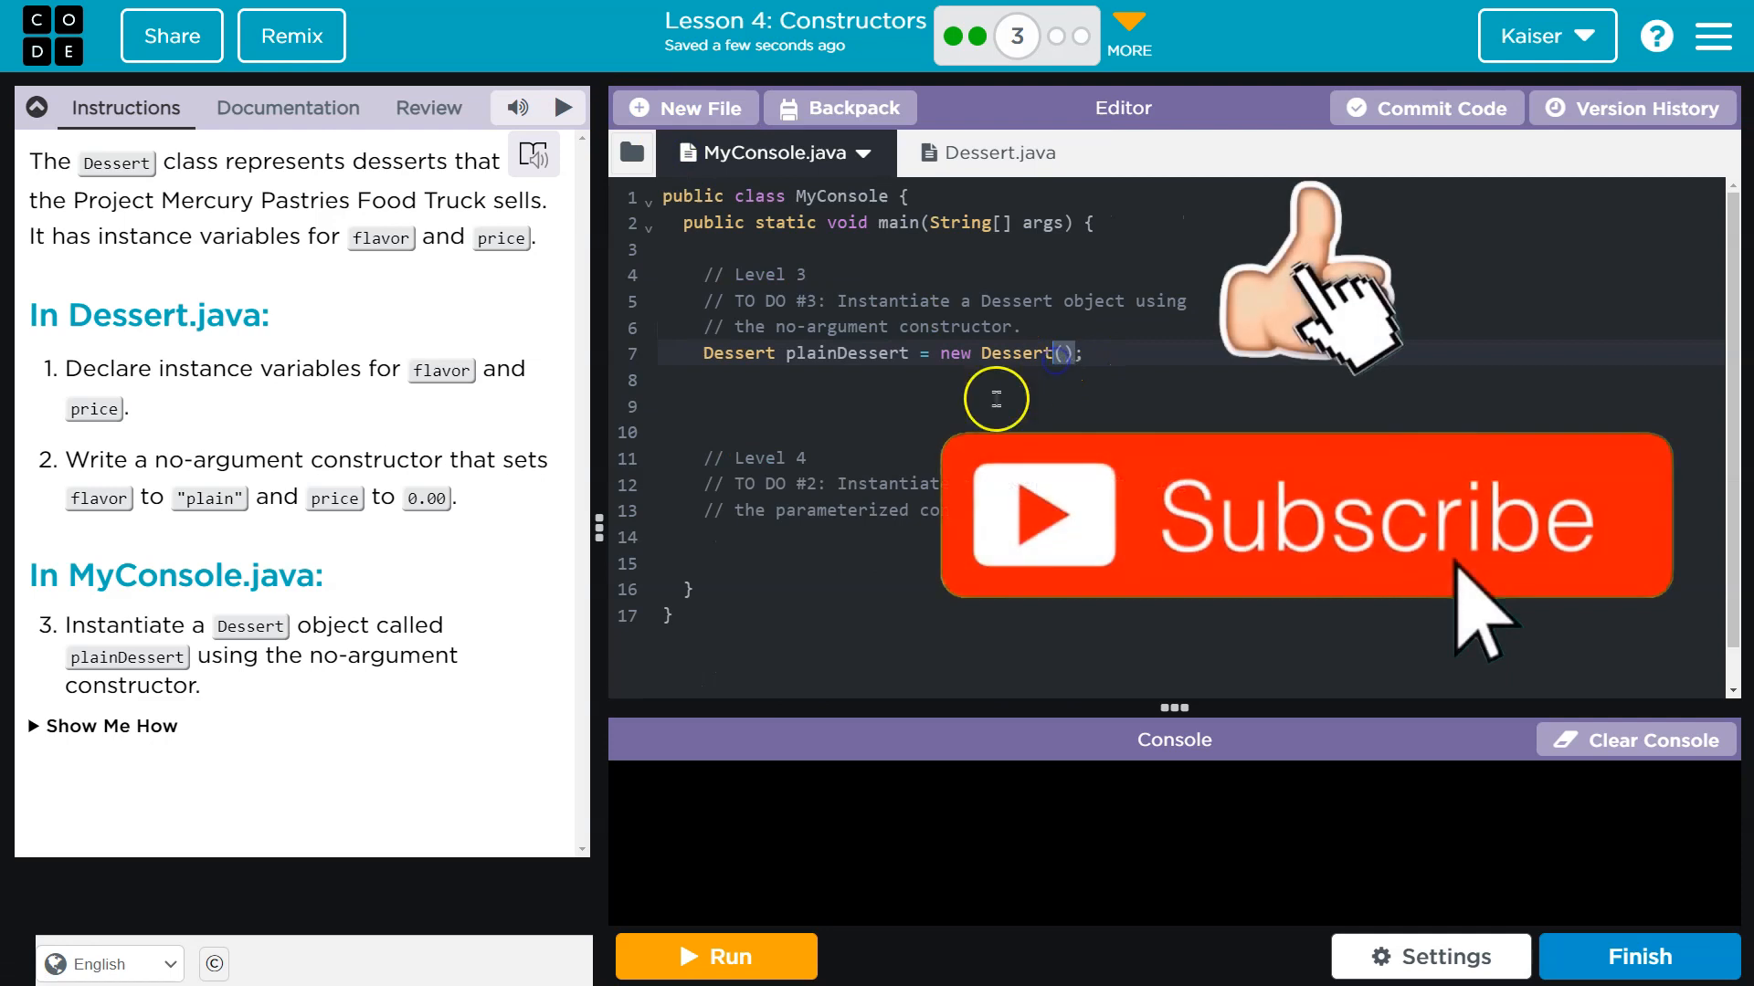
- Run the program so the console reports Compilation successful and Program completed
click(714, 955)
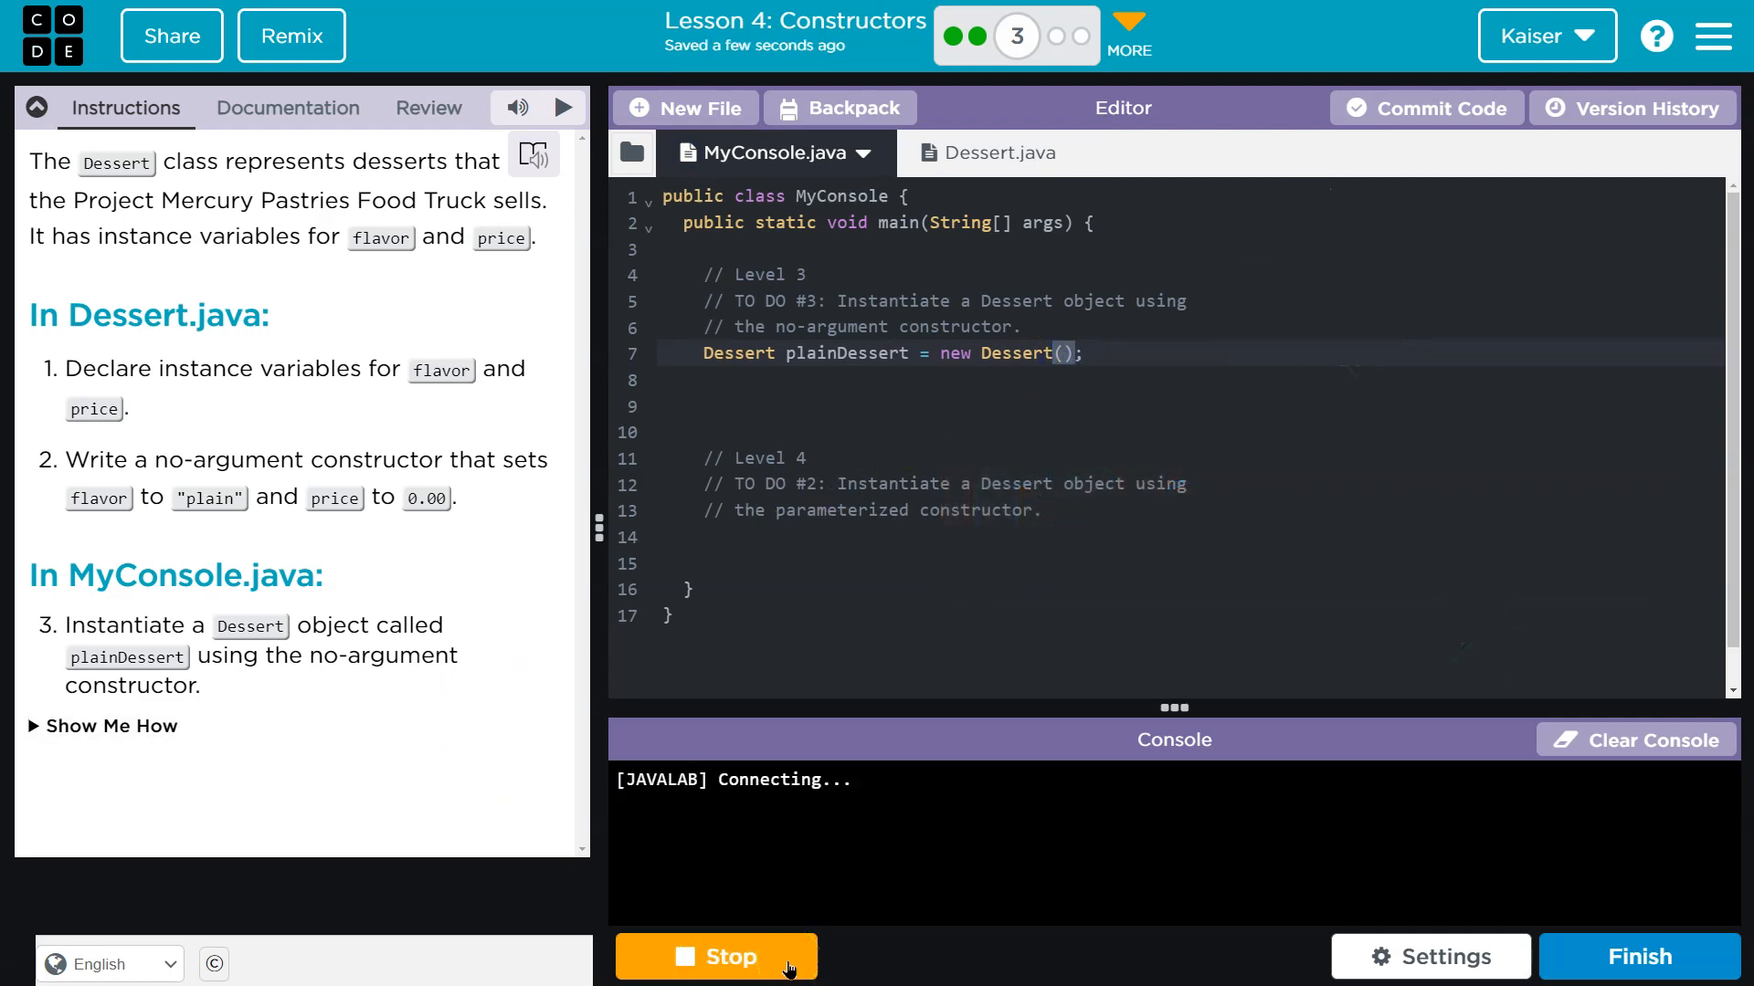
click(716, 955)
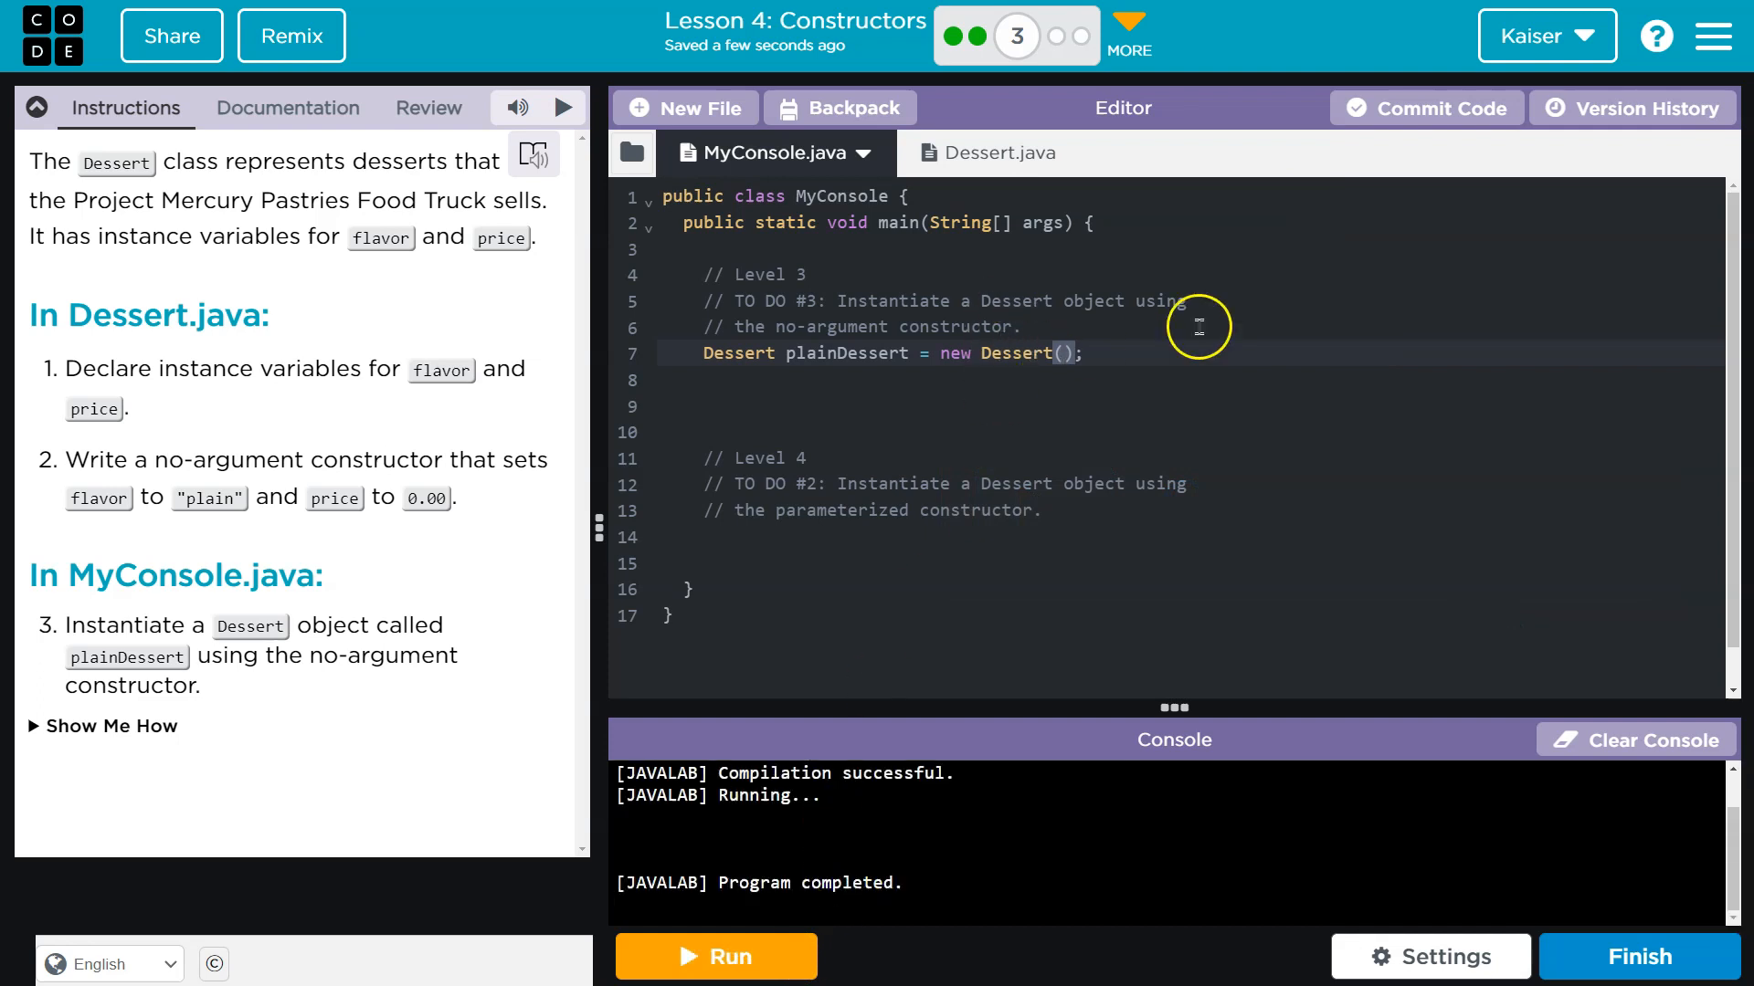
mouse_move(873, 426)
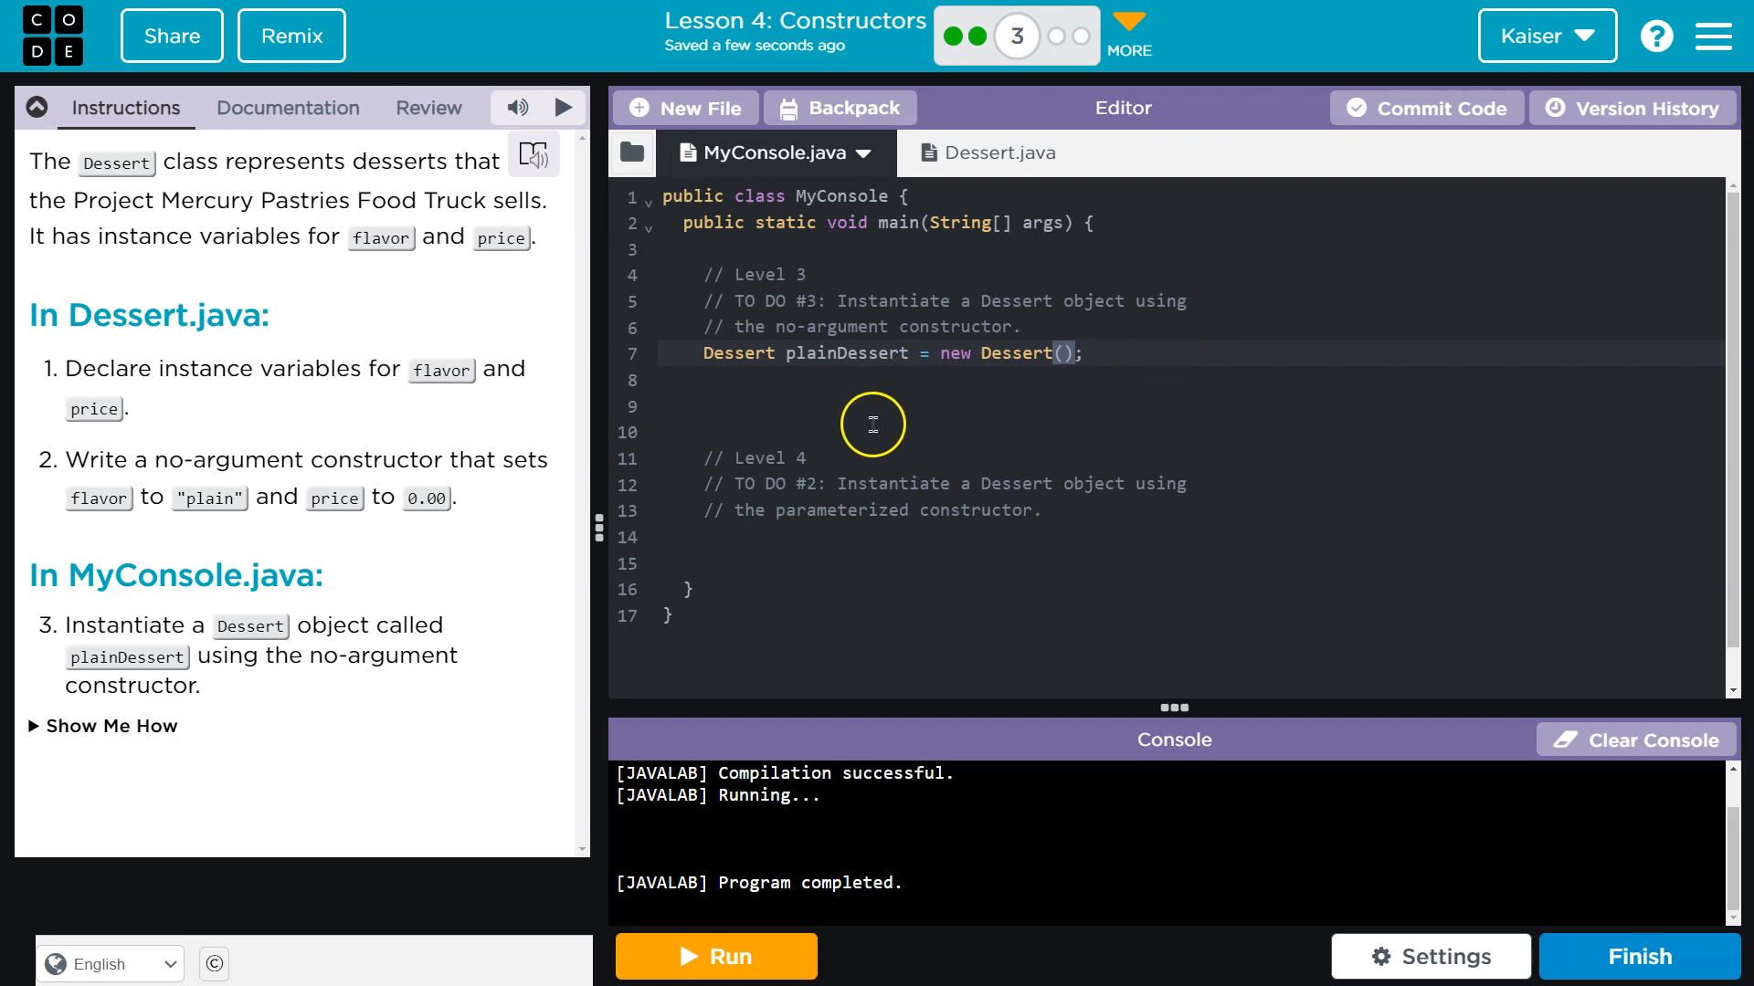